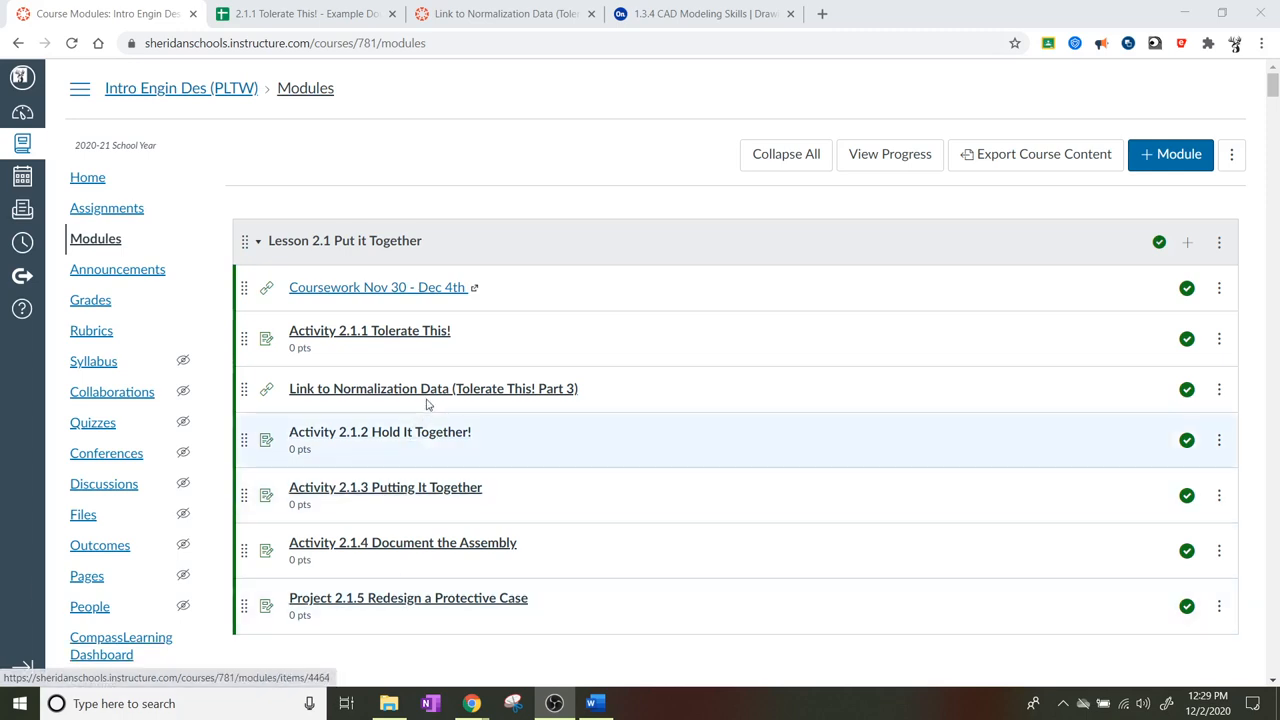
{"action": "mouse_move", "coordinate": [345, 388]}
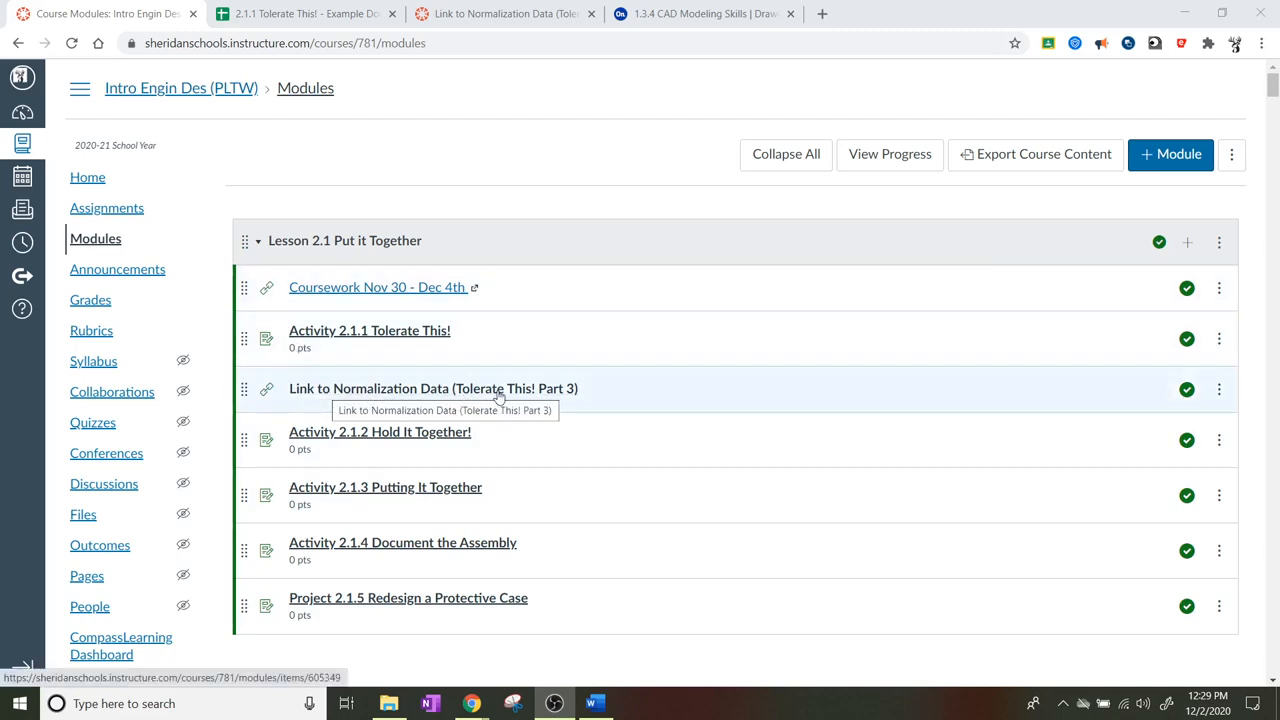
Step: Open the 'Link to Normalization Data (Tolerate This! Part 3)' item from the Canvas Modules list
{"action": "left_click", "coordinate": [433, 388]}
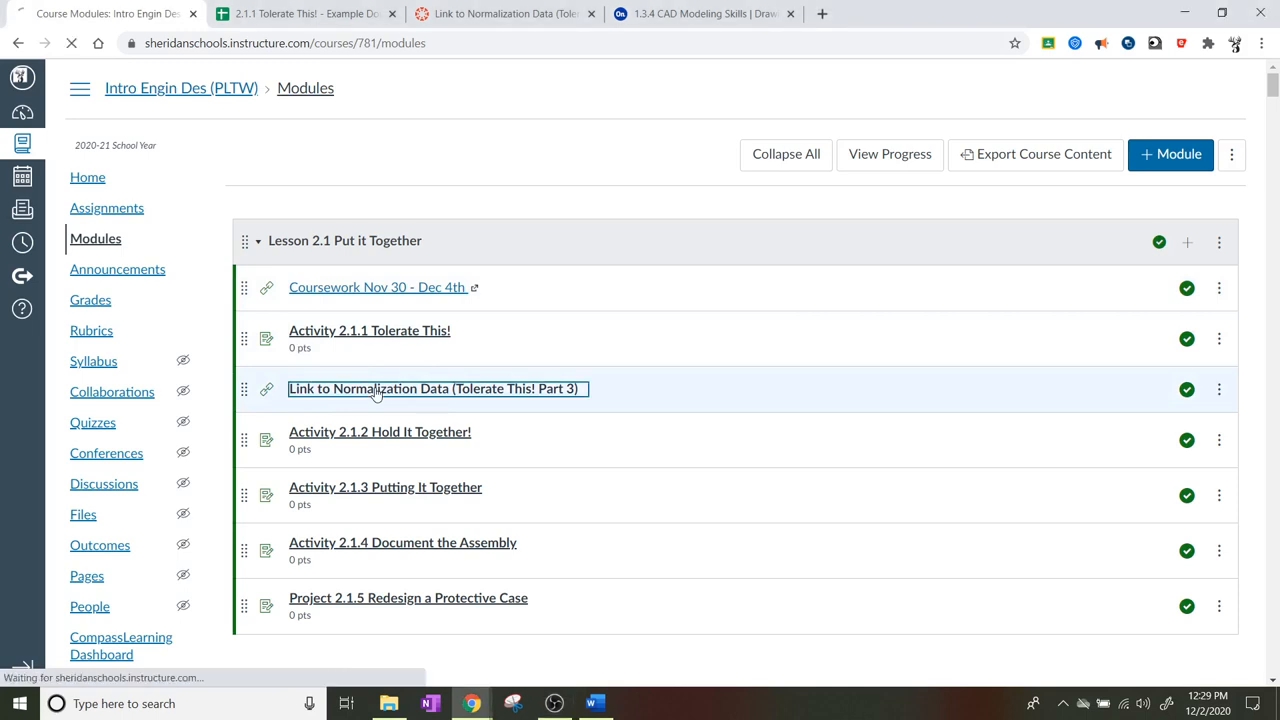
{"action": "left_click", "coordinate": [436, 388]}
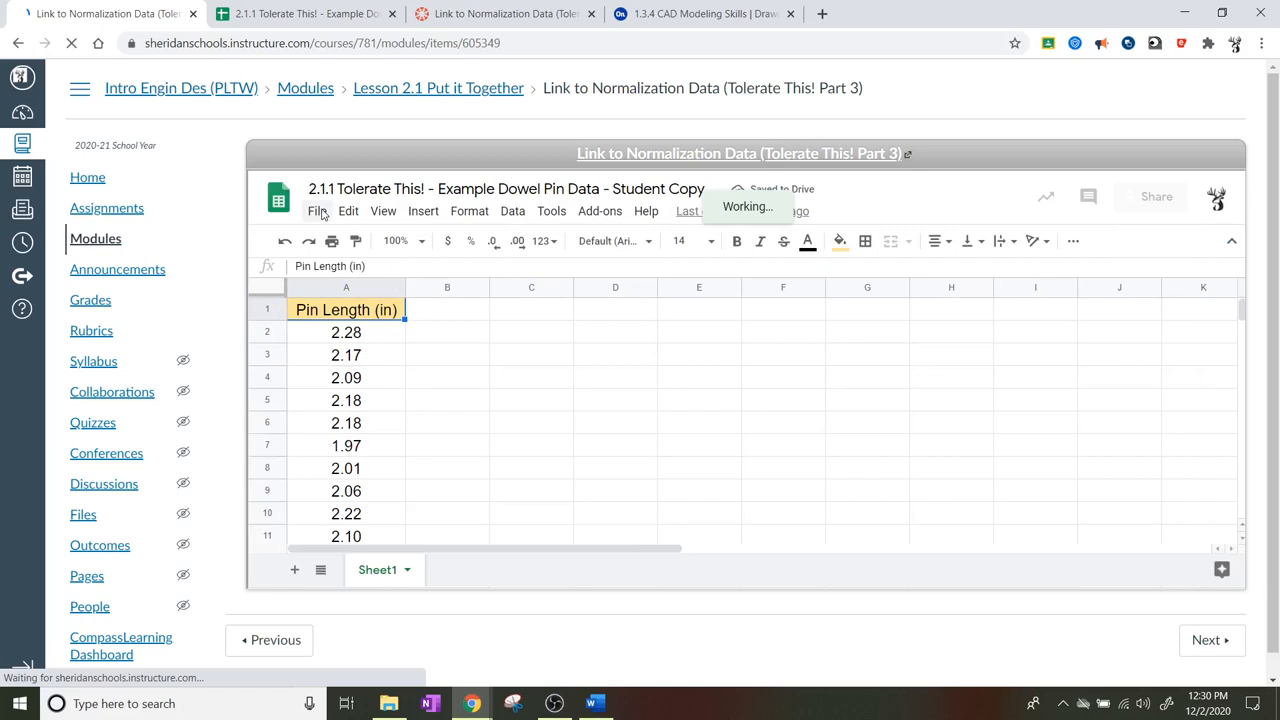
Step: Check the embedded sheet's File menu, then switch to the full '2.1.1 Tolerate This!' spreadsheet tab
{"action": "left_click", "coordinate": [318, 211]}
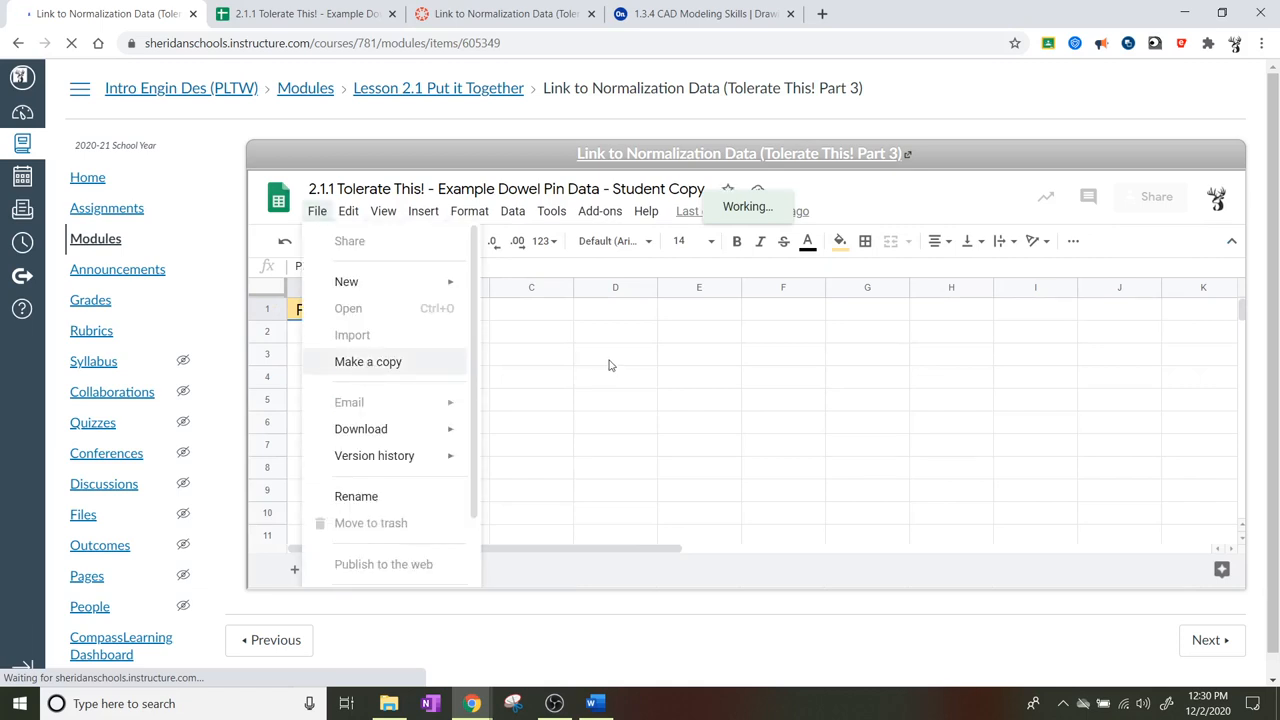
{"action": "left_click", "coordinate": [615, 354]}
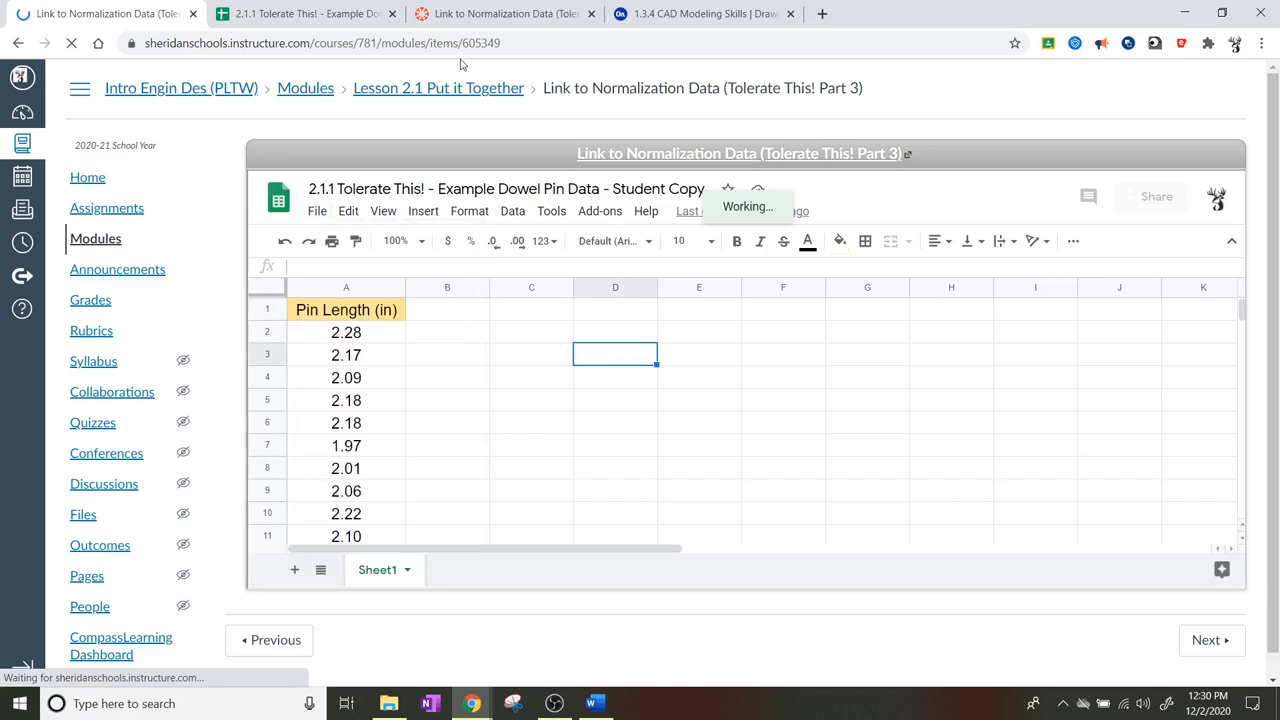
{"action": "left_click", "coordinate": [305, 14]}
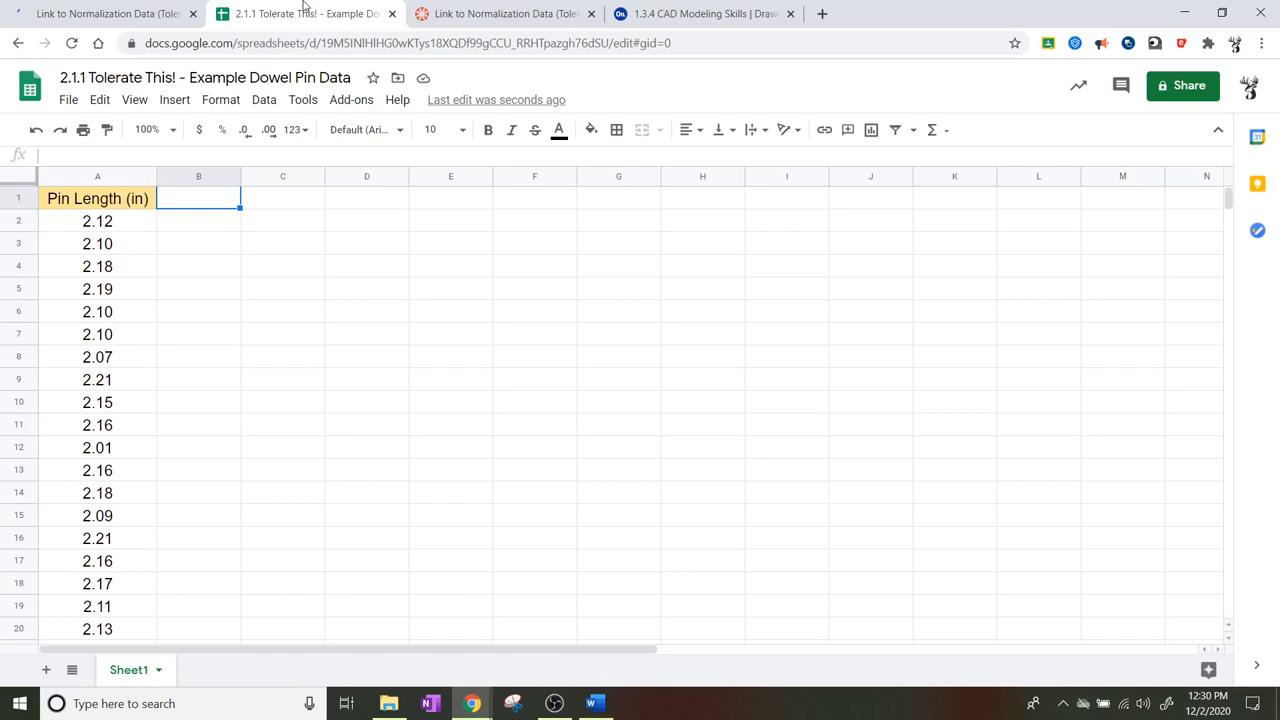
{"action": "mouse_move", "coordinate": [120, 238]}
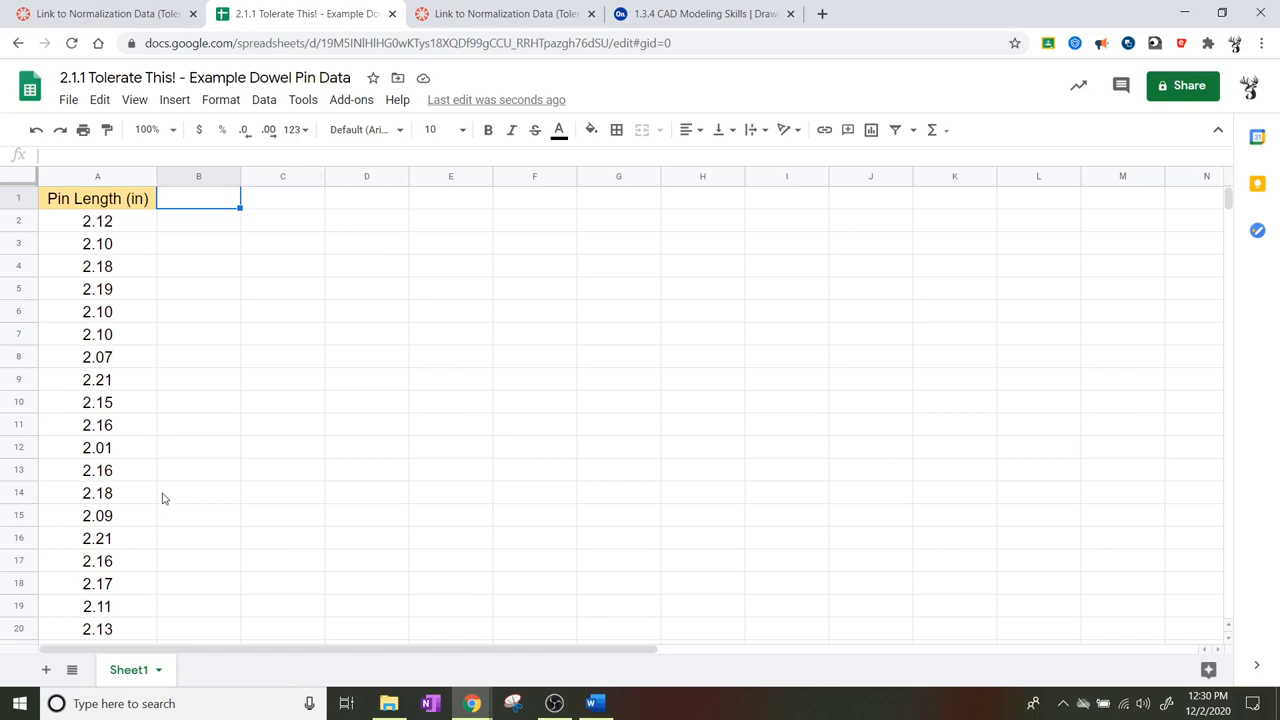
{"action": "mouse_move", "coordinate": [120, 273]}
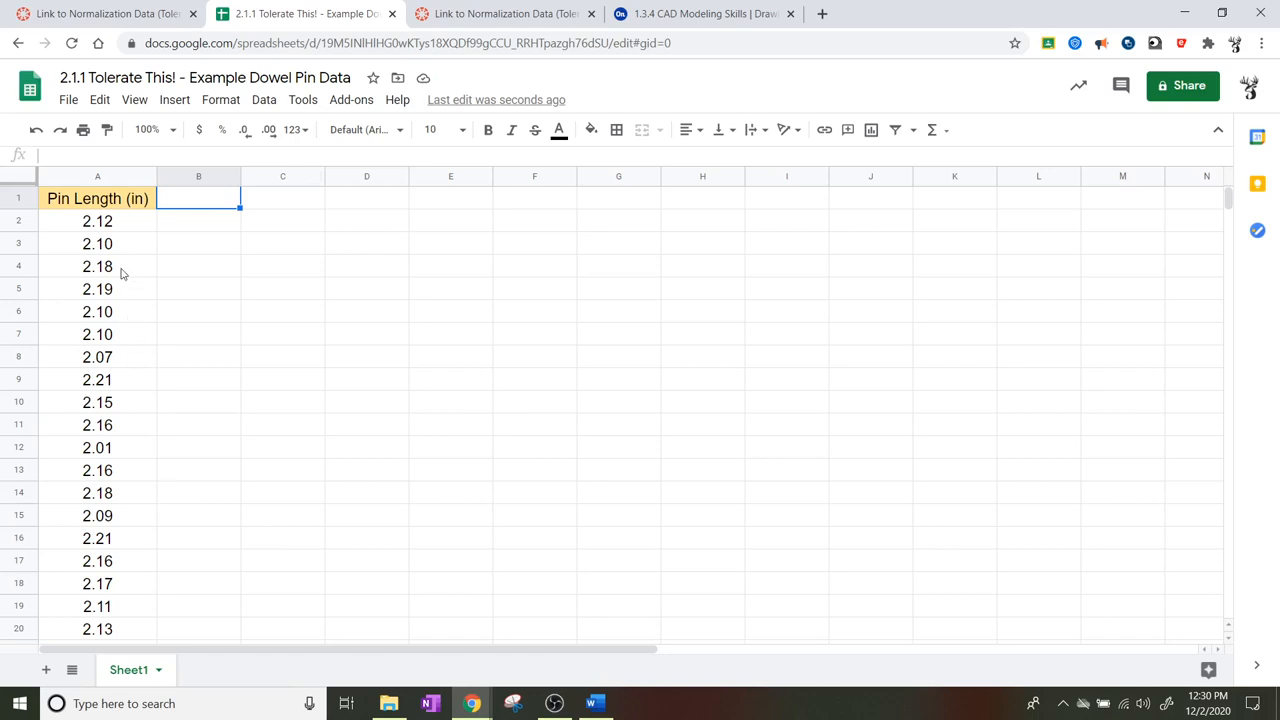
{"action": "left_click", "coordinate": [97, 198]}
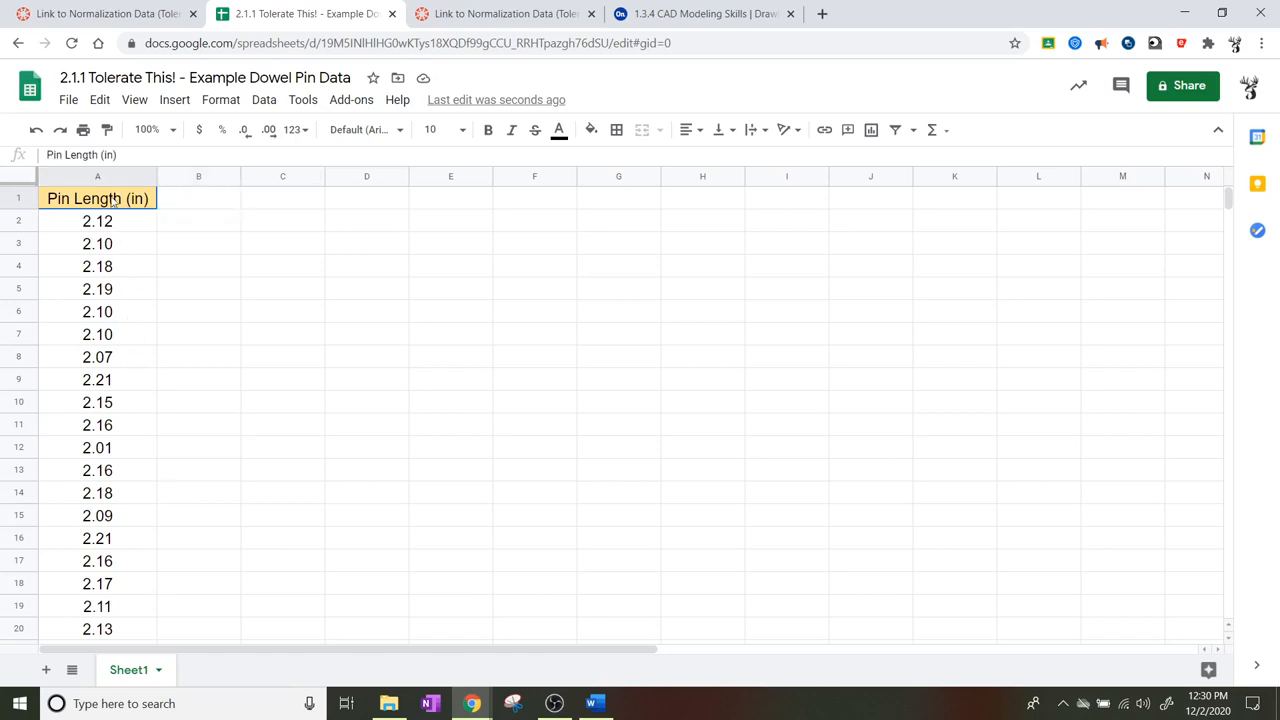
{"action": "left_click", "coordinate": [97, 221]}
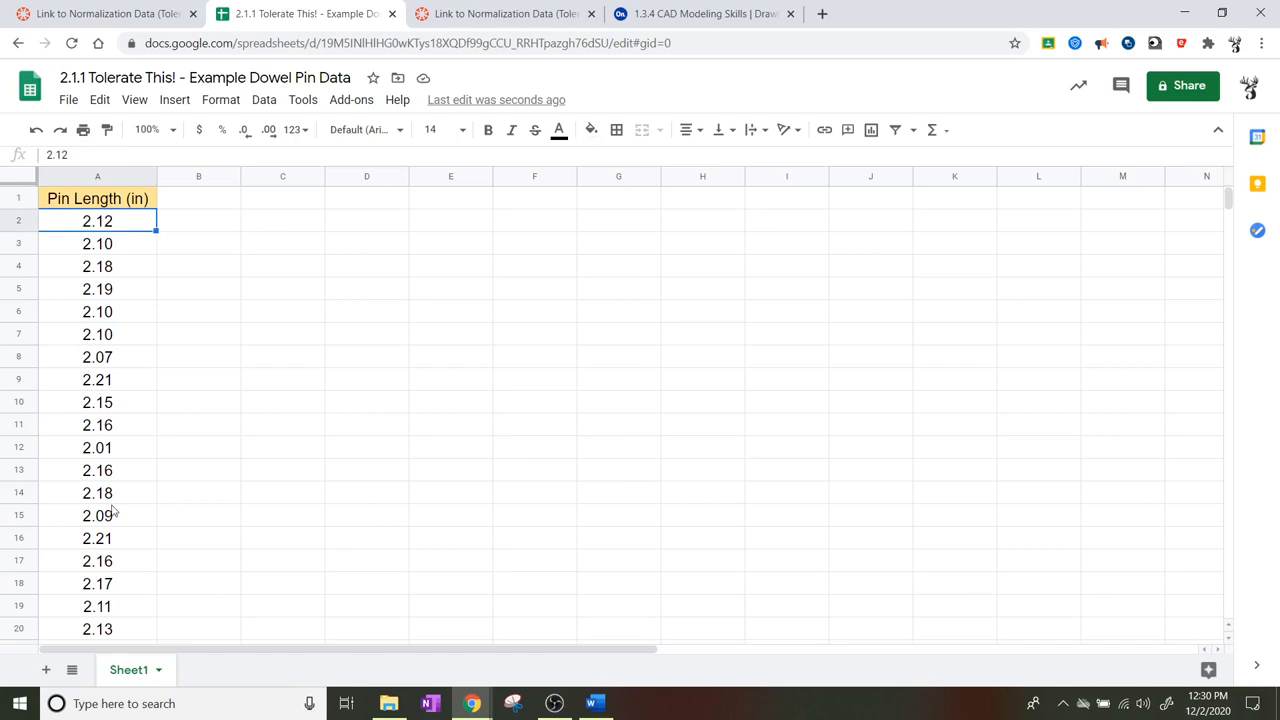
{"action": "mouse_move", "coordinate": [635, 246]}
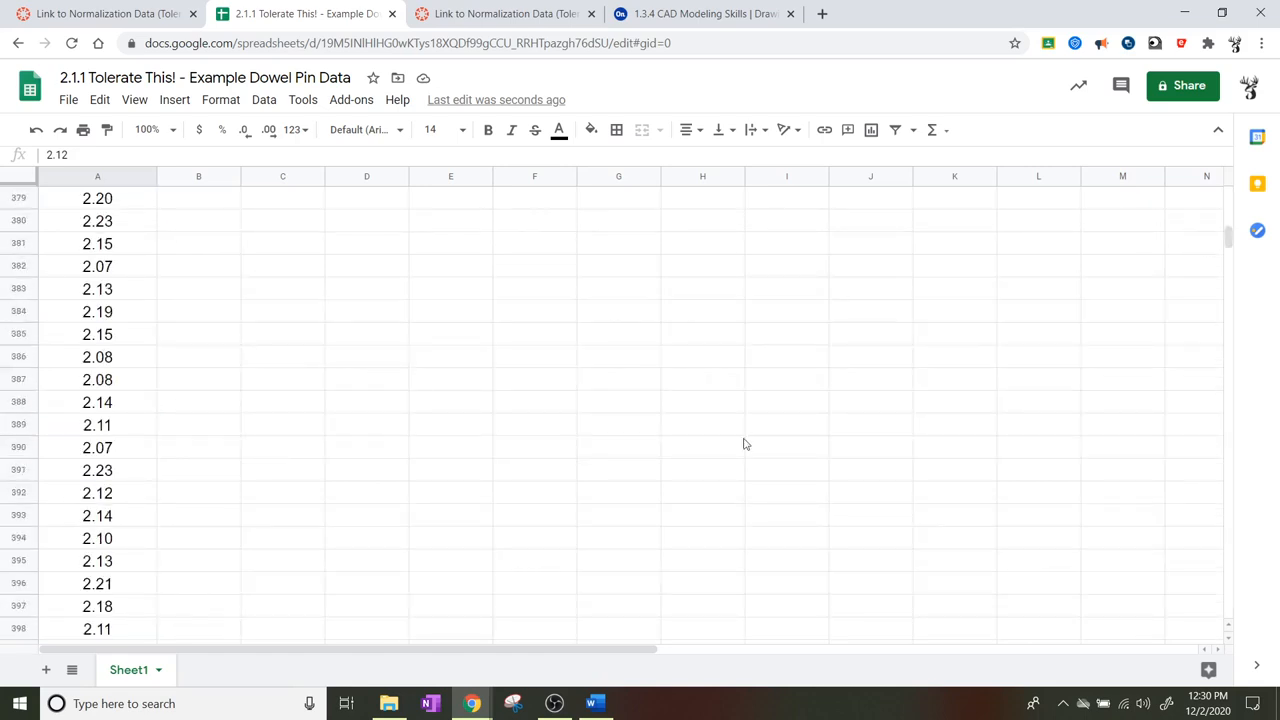
{"action": "scroll", "scroll_direction": "down", "scroll_amount": 3}
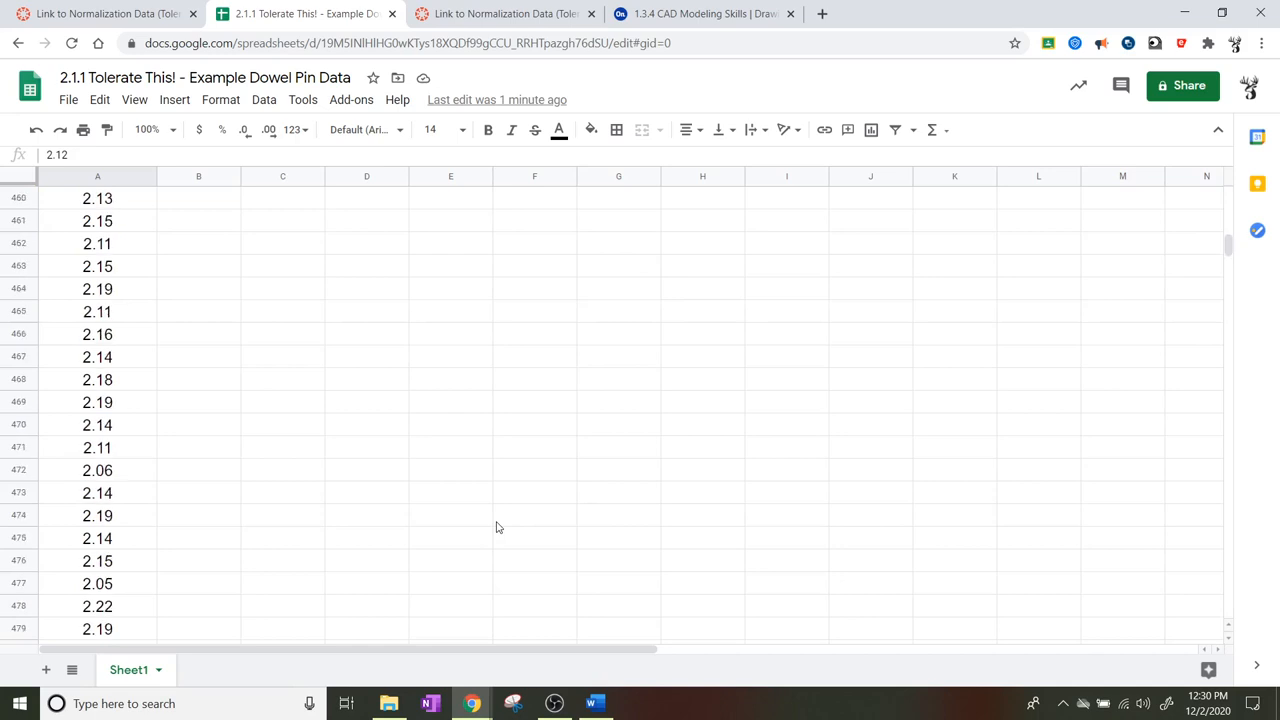
{"action": "scroll", "scroll_direction": "down", "scroll_amount": 3}
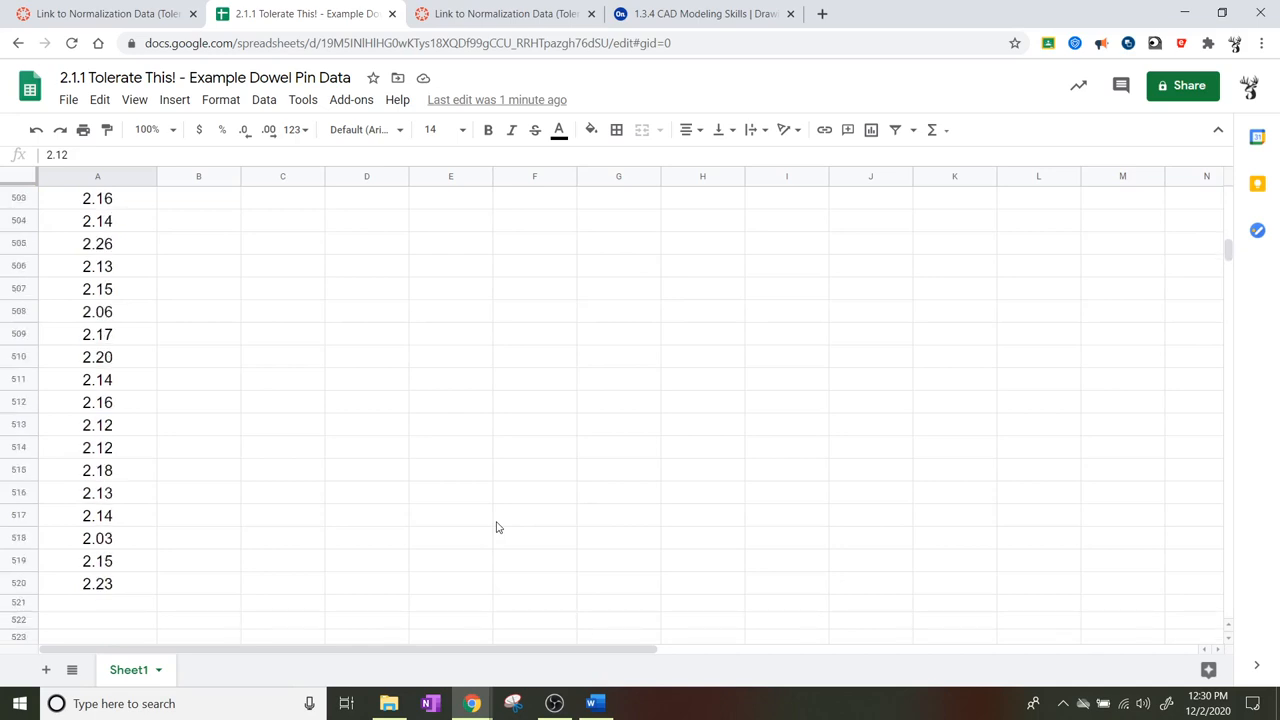
{"action": "mouse_move", "coordinate": [1126, 288]}
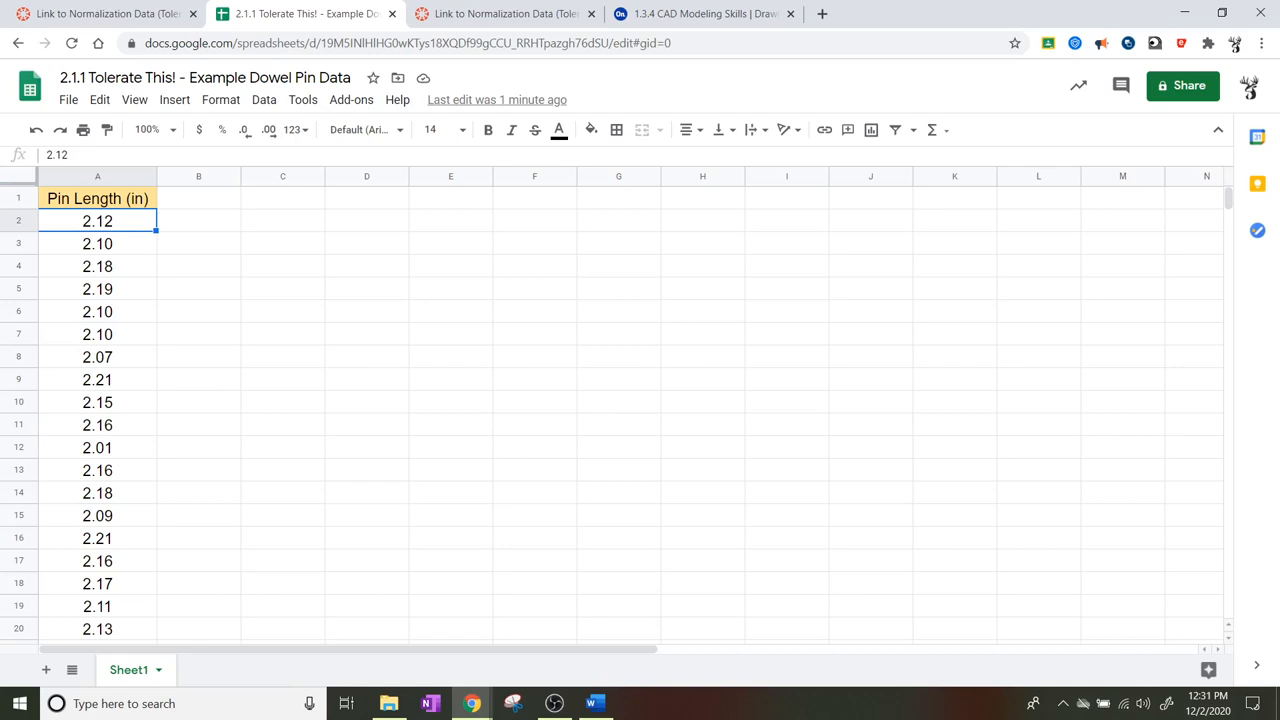
Step: Enter the label 'Average' in cell C1
{"action": "left_click", "coordinate": [366, 470]}
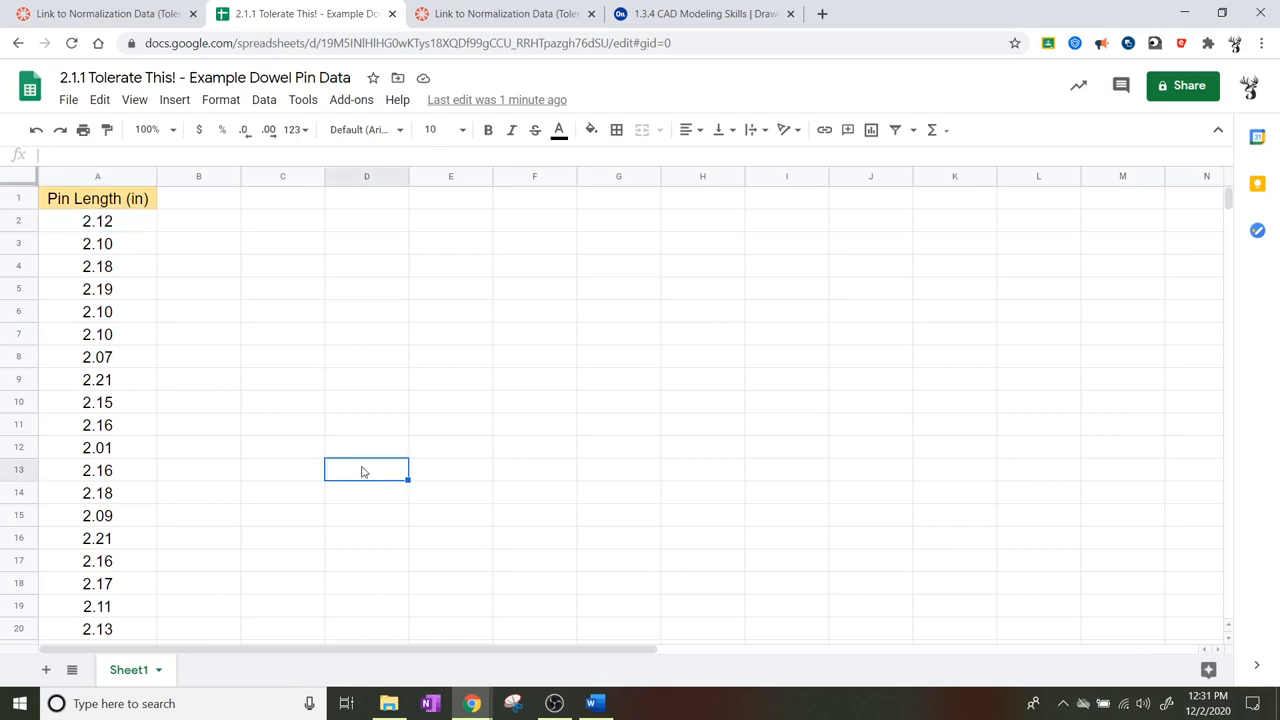
{"action": "mouse_move", "coordinate": [252, 286]}
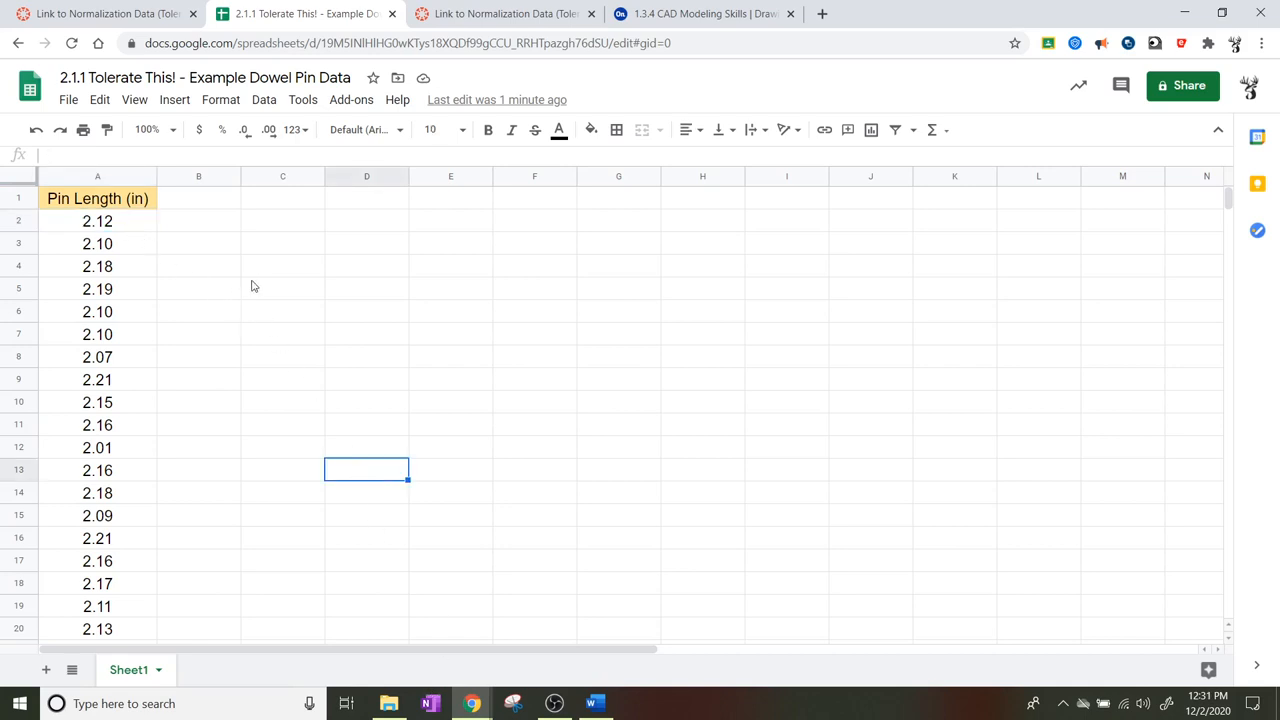
{"action": "left_click", "coordinate": [282, 221]}
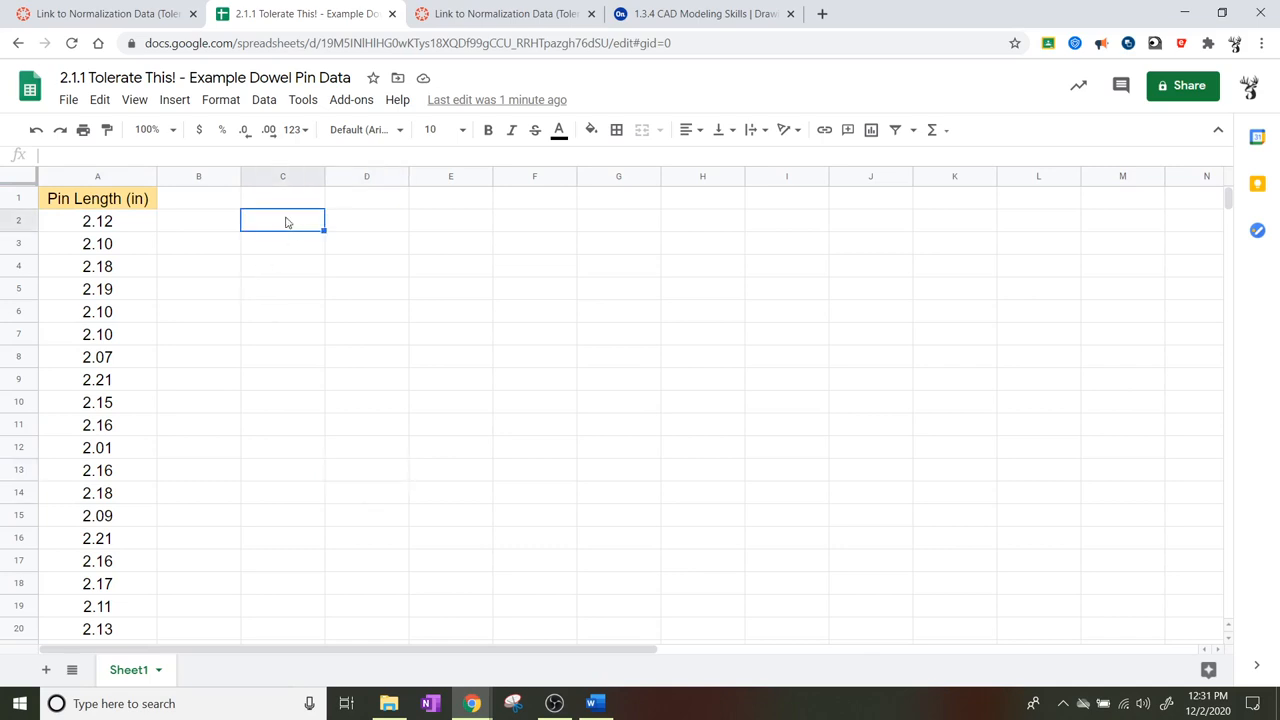
{"action": "type", "text": "A"}
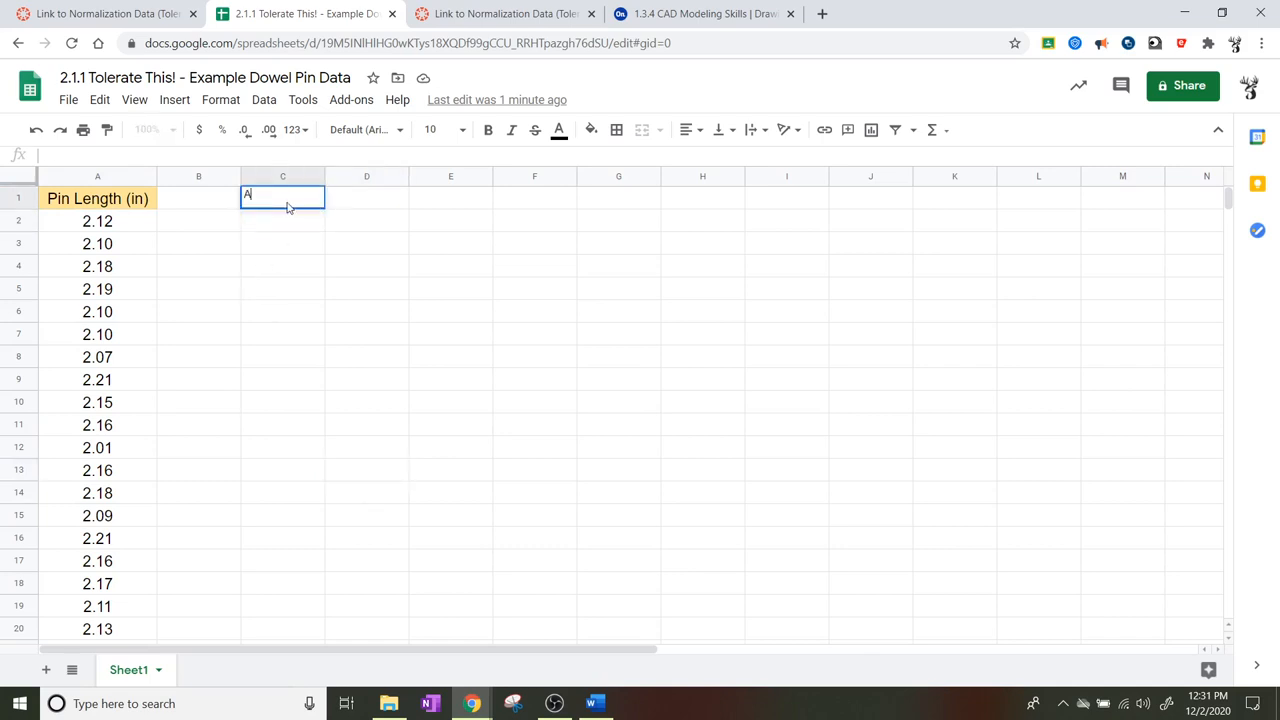
{"action": "type", "text": "verage"}
{"action": "left_click", "coordinate": [282, 221]}
{"action": "type", "text": "="}
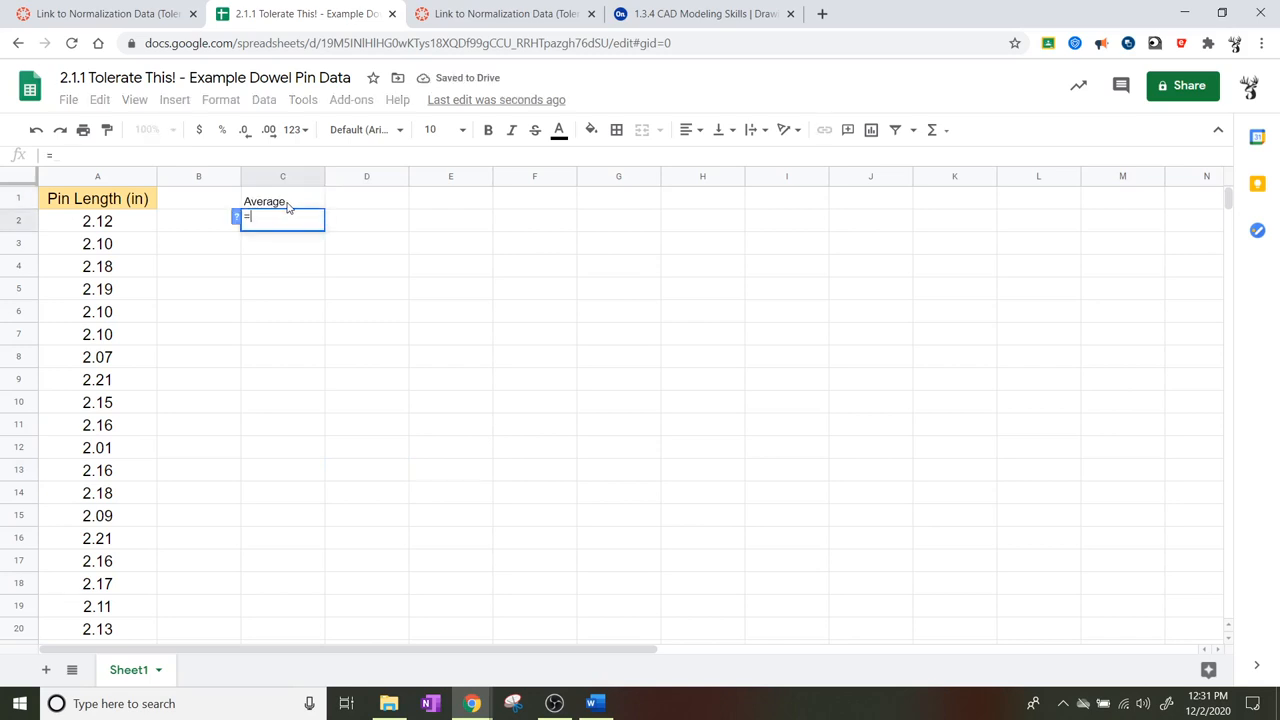
Step: Enter =AVERAGE over column A in C2, returning 2.15
{"action": "type", "text": "a"}
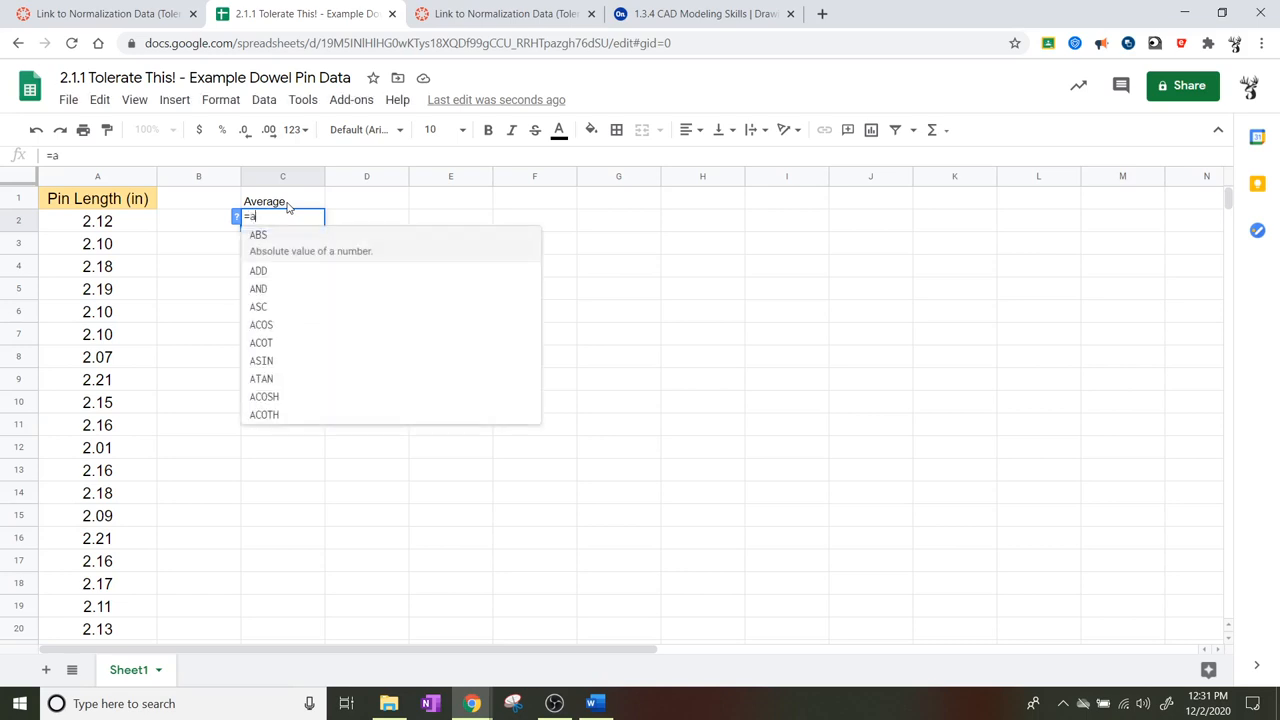
{"action": "type", "text": "ver"}
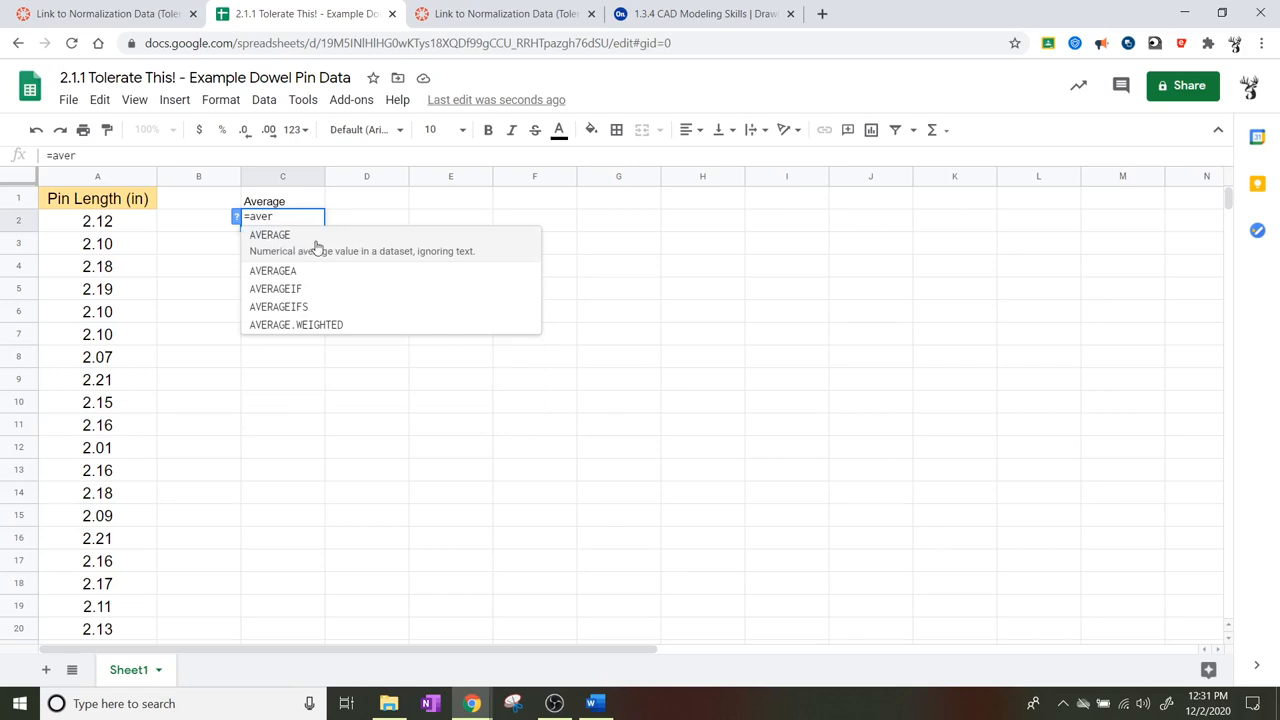
{"action": "left_click", "coordinate": [269, 234]}
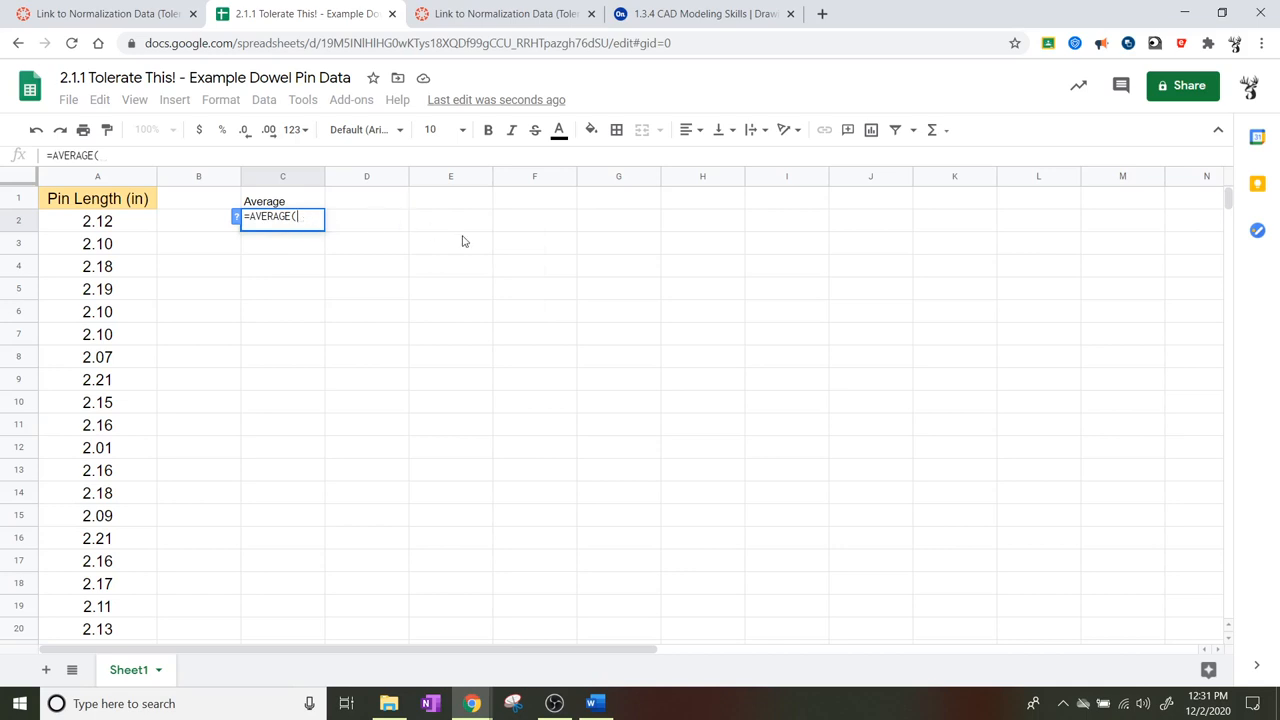
{"action": "mouse_move", "coordinate": [305, 218]}
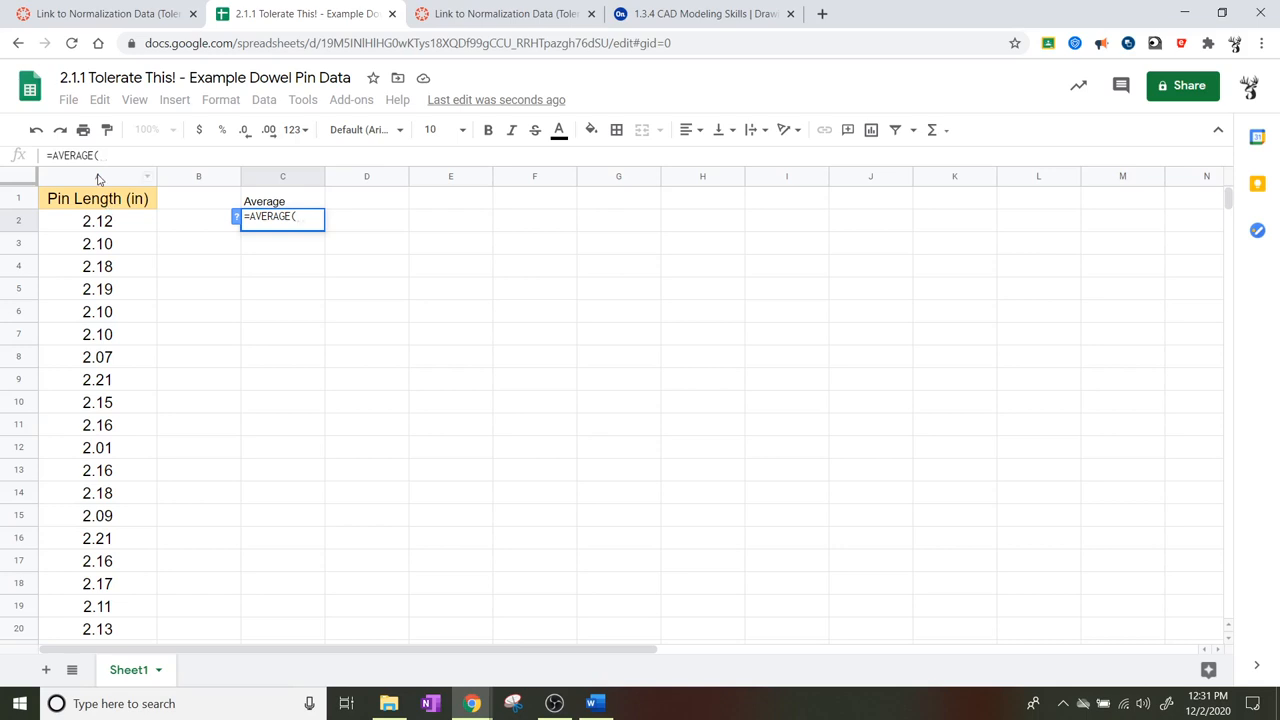
{"action": "left_click", "coordinate": [97, 176]}
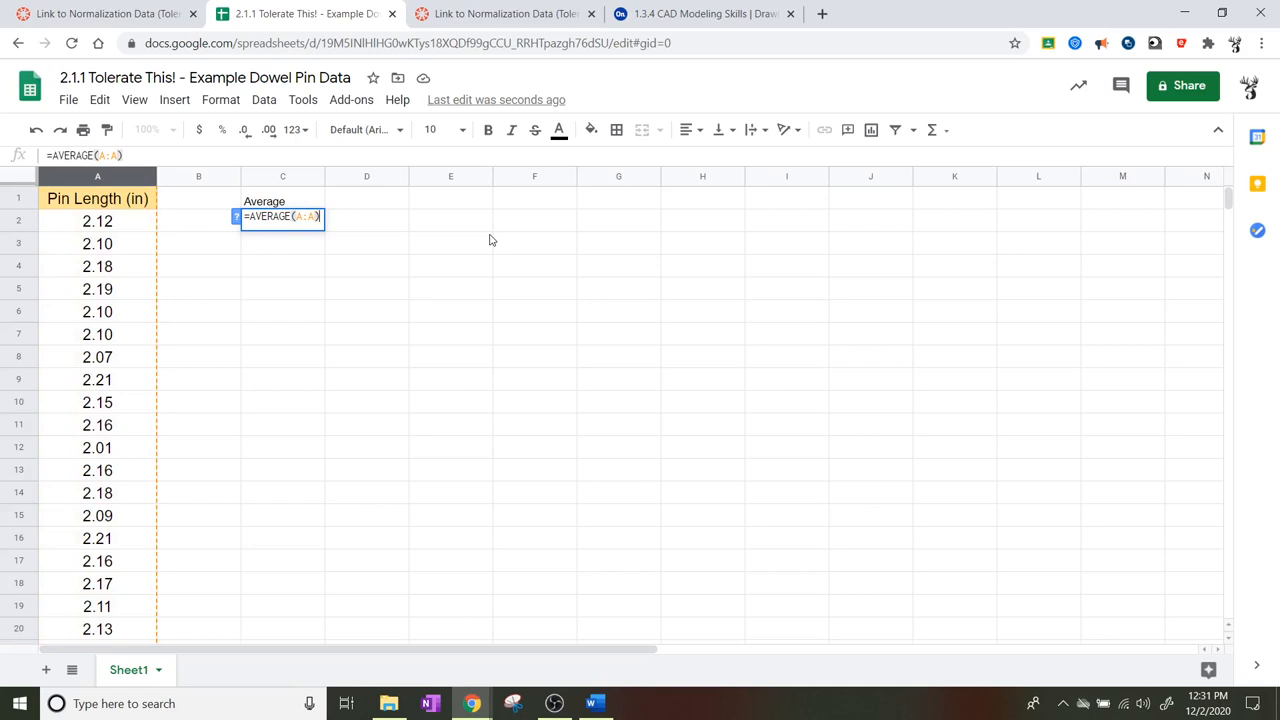
{"action": "key", "text": "enter"}
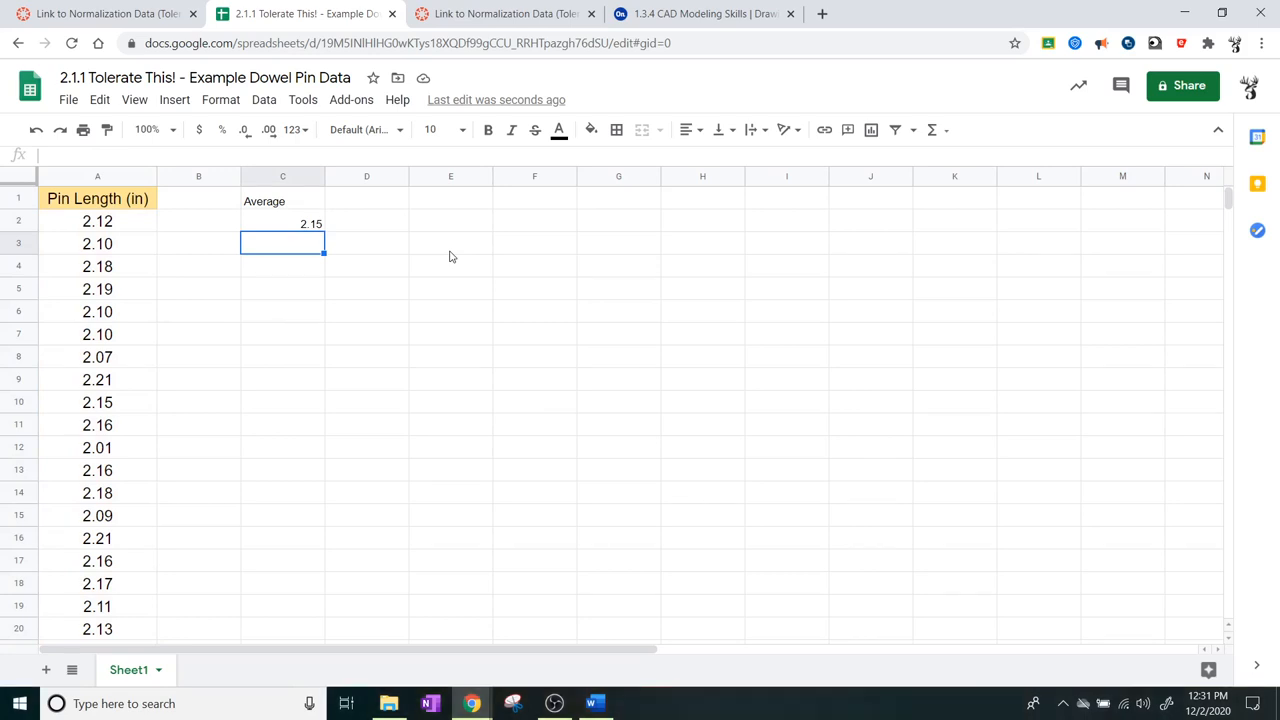
Step: Enter the label 'Standard Deviation' in cell E1
{"action": "left_click", "coordinate": [450, 192]}
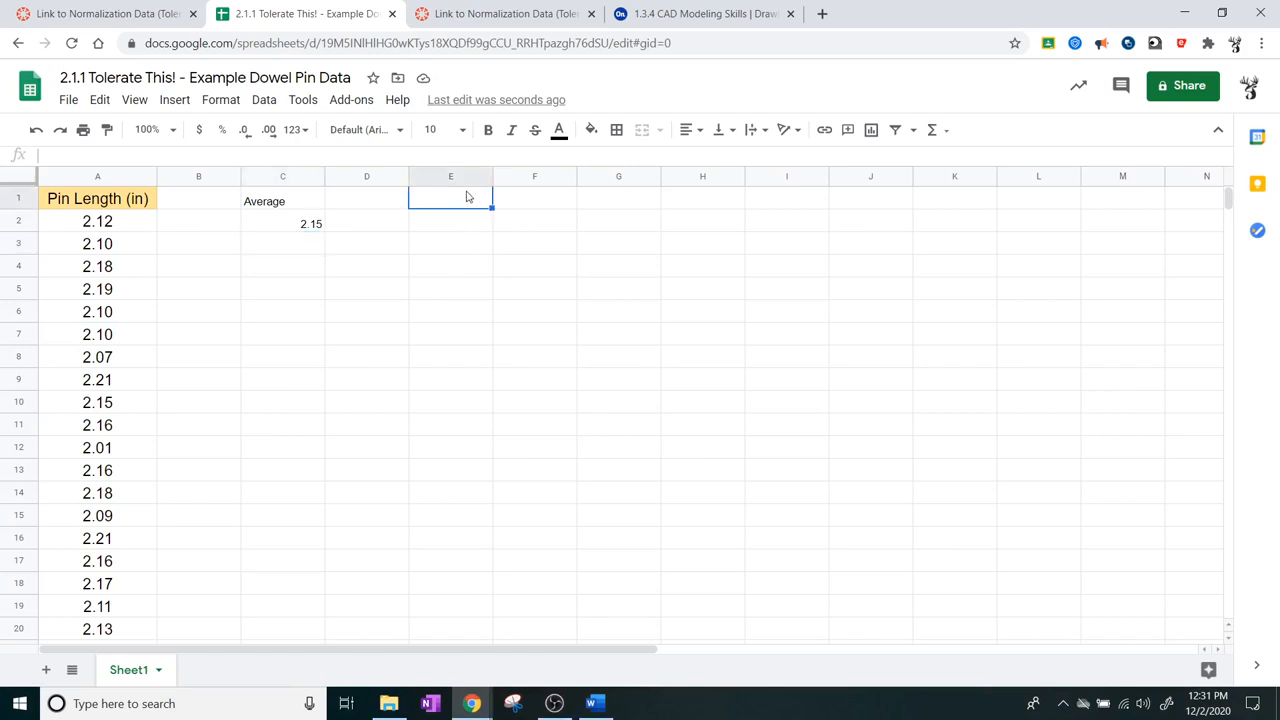
{"action": "type", "text": "S"}
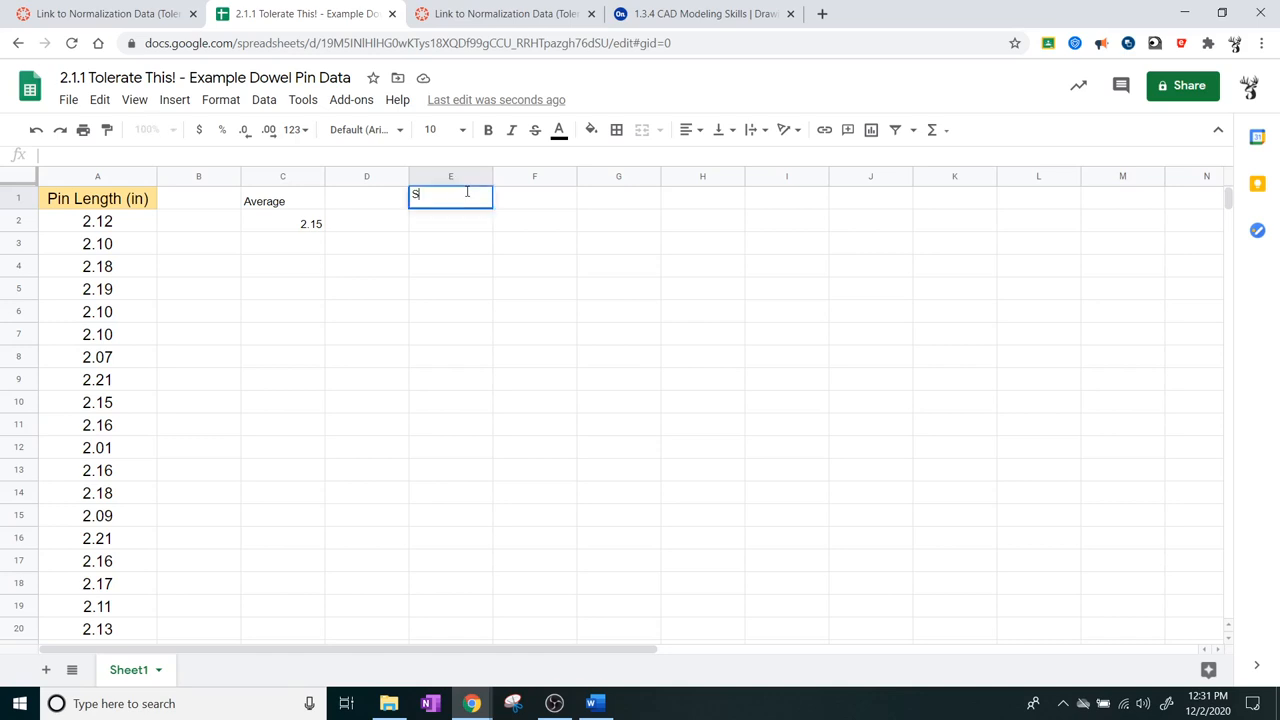
{"action": "type", "text": "tandard"}
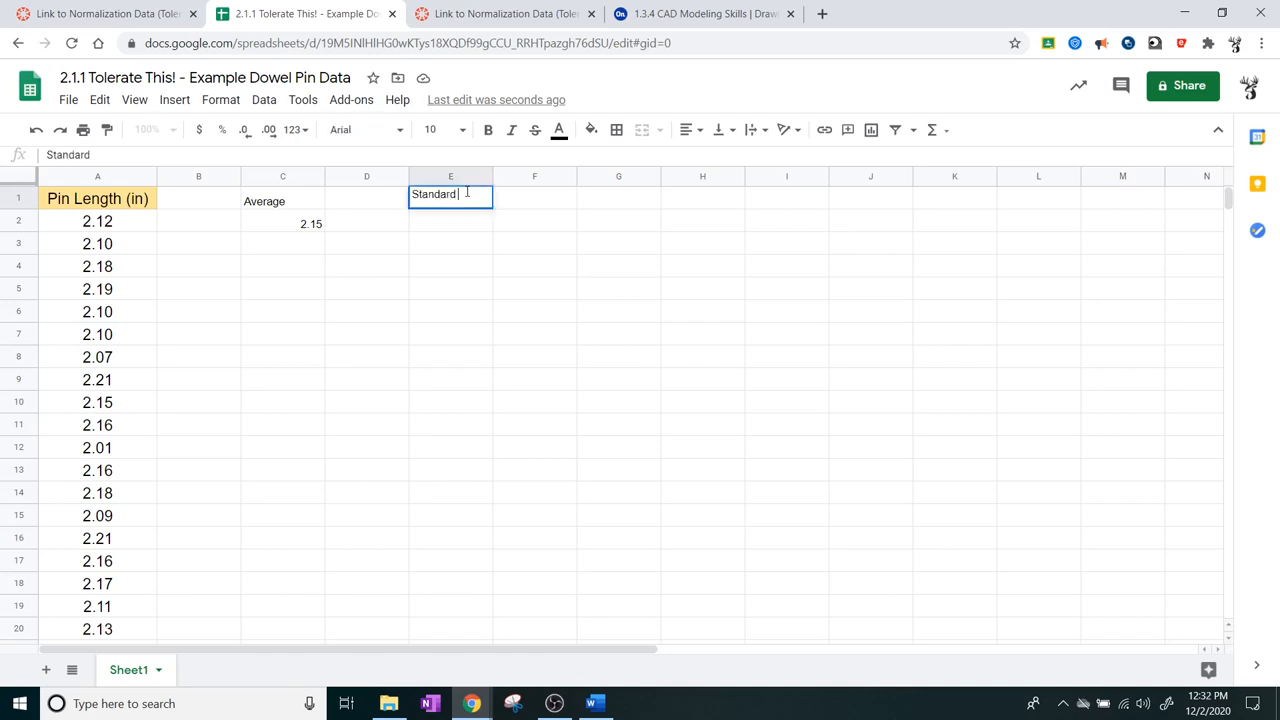
{"action": "type", "text": "Deviation"}
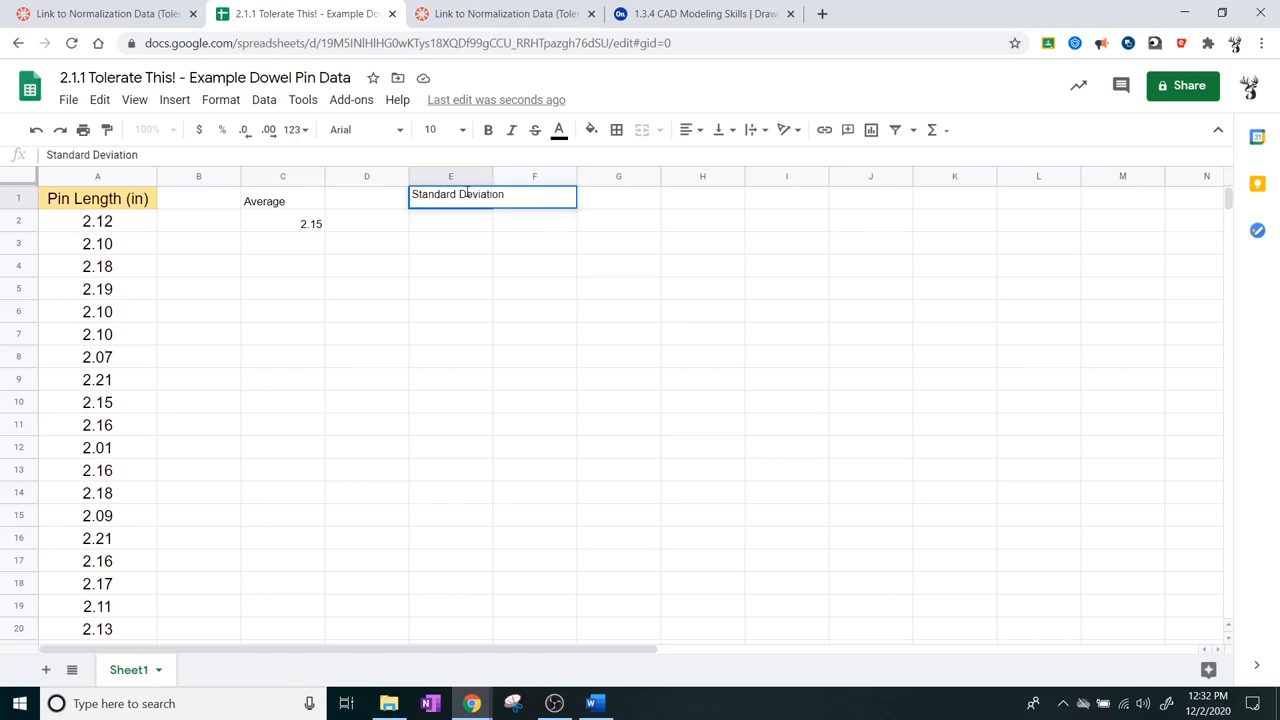
{"action": "key", "text": "enter"}
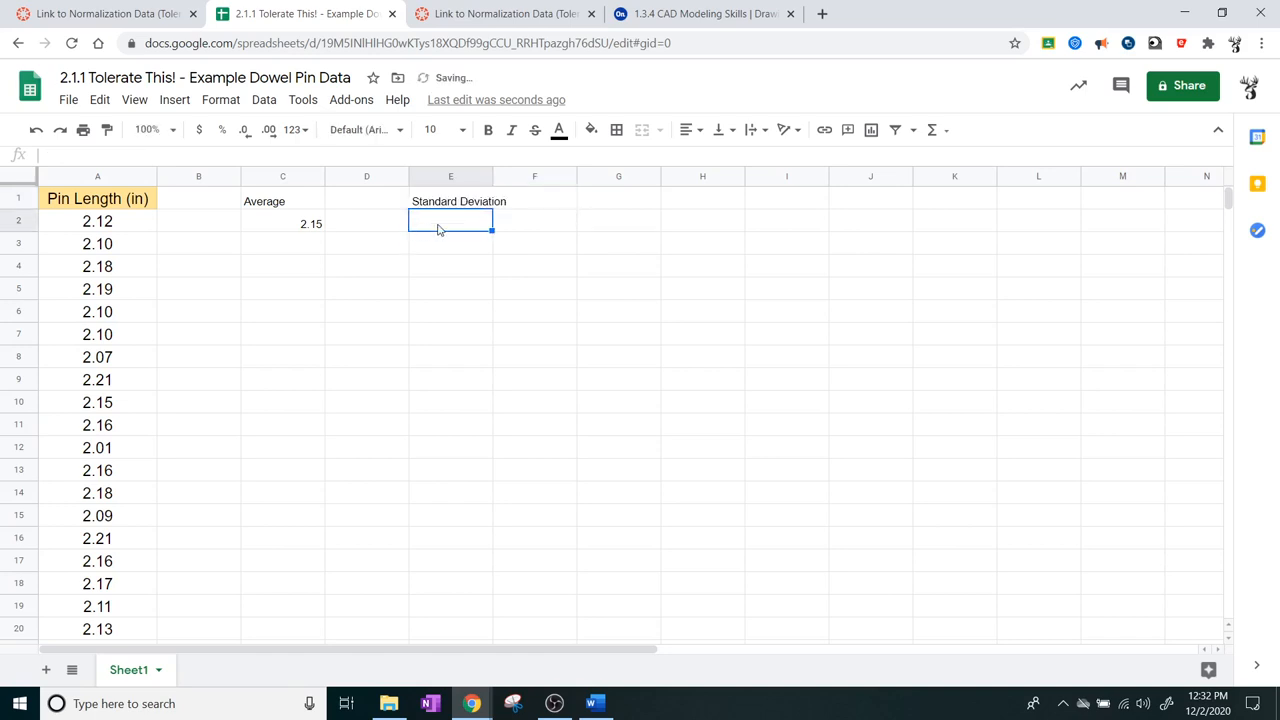
Step: Enter =STDEV over column A in E2, returning 0.05129058025
{"action": "type", "text": "="}
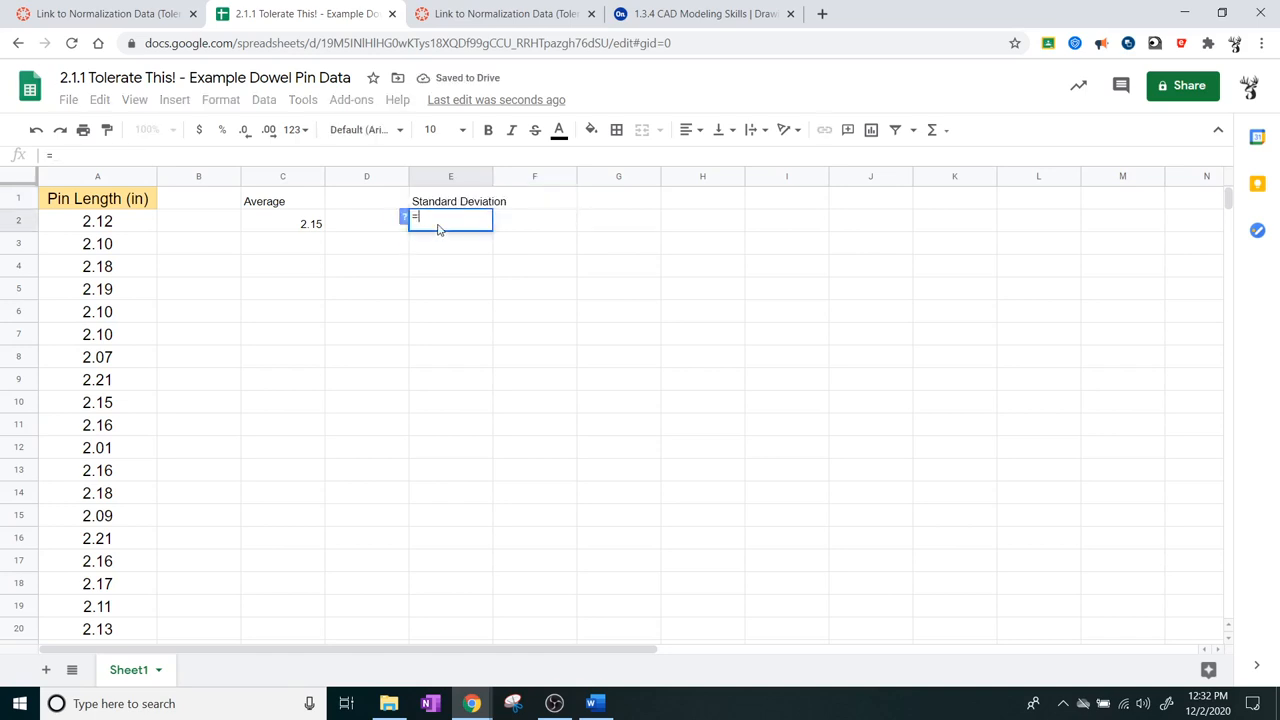
{"action": "type", "text": "STDEV"}
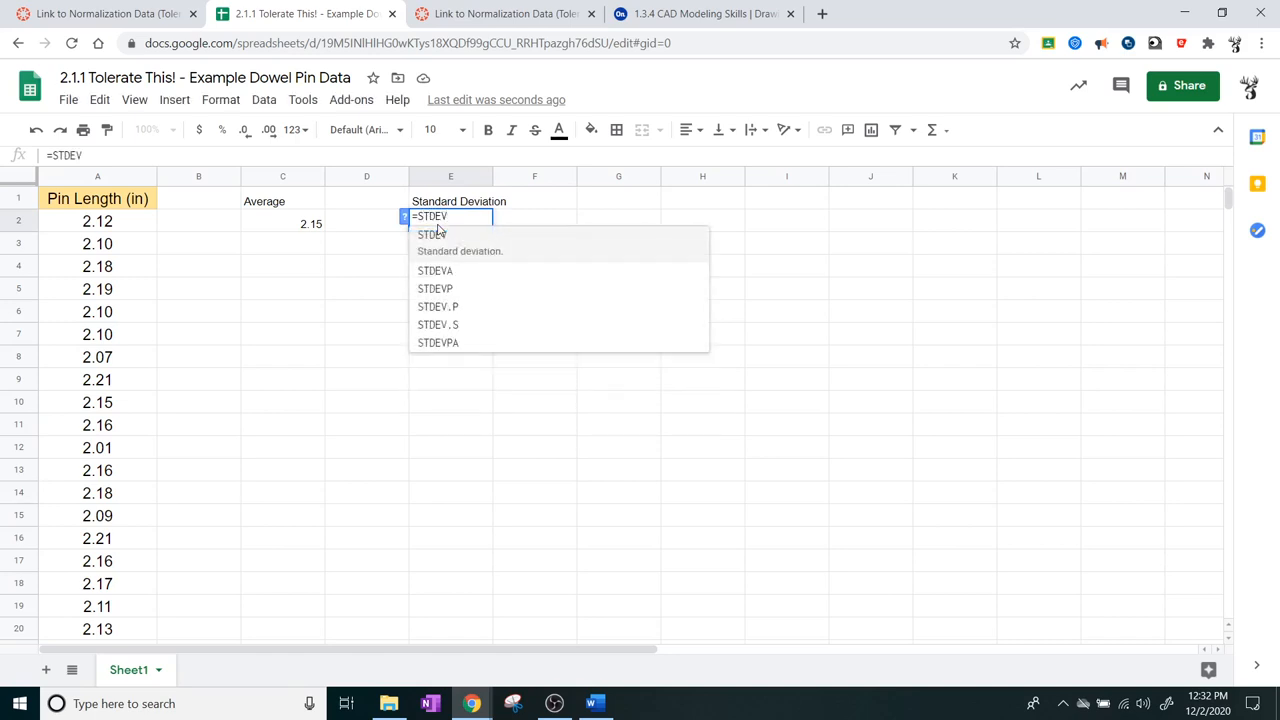
{"action": "type", "text": "("}
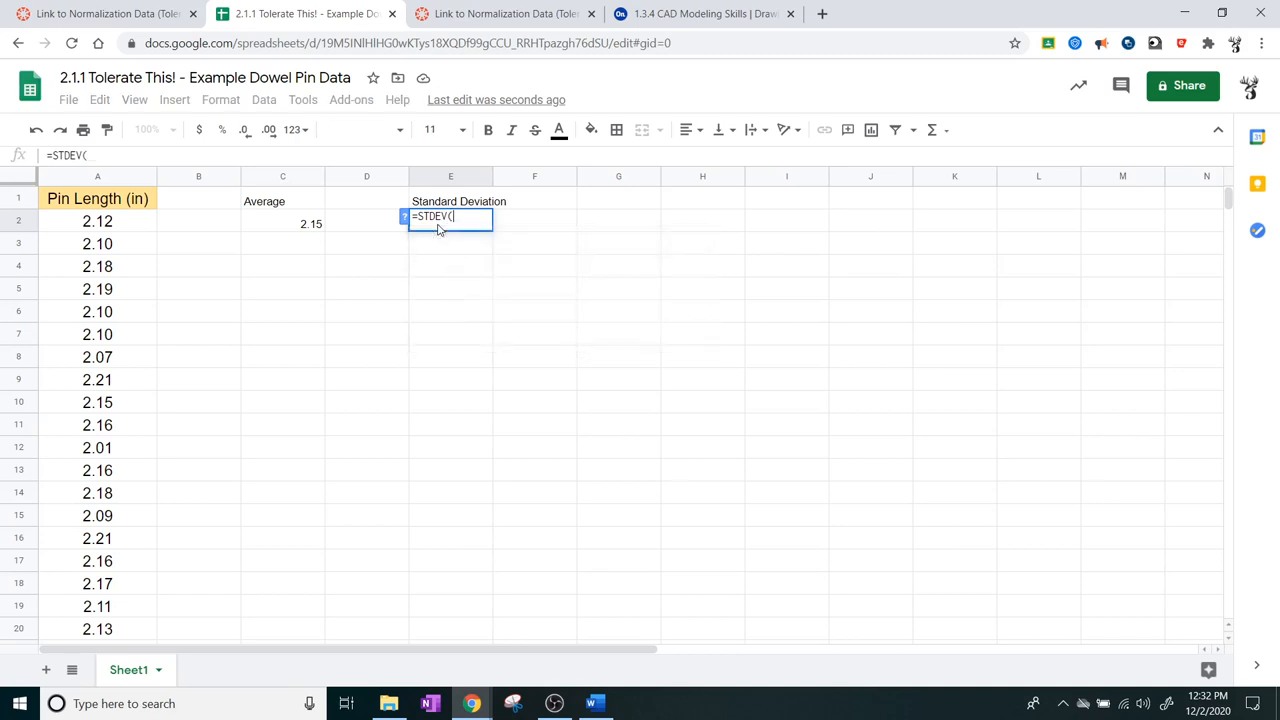
{"action": "mouse_move", "coordinate": [110, 184]}
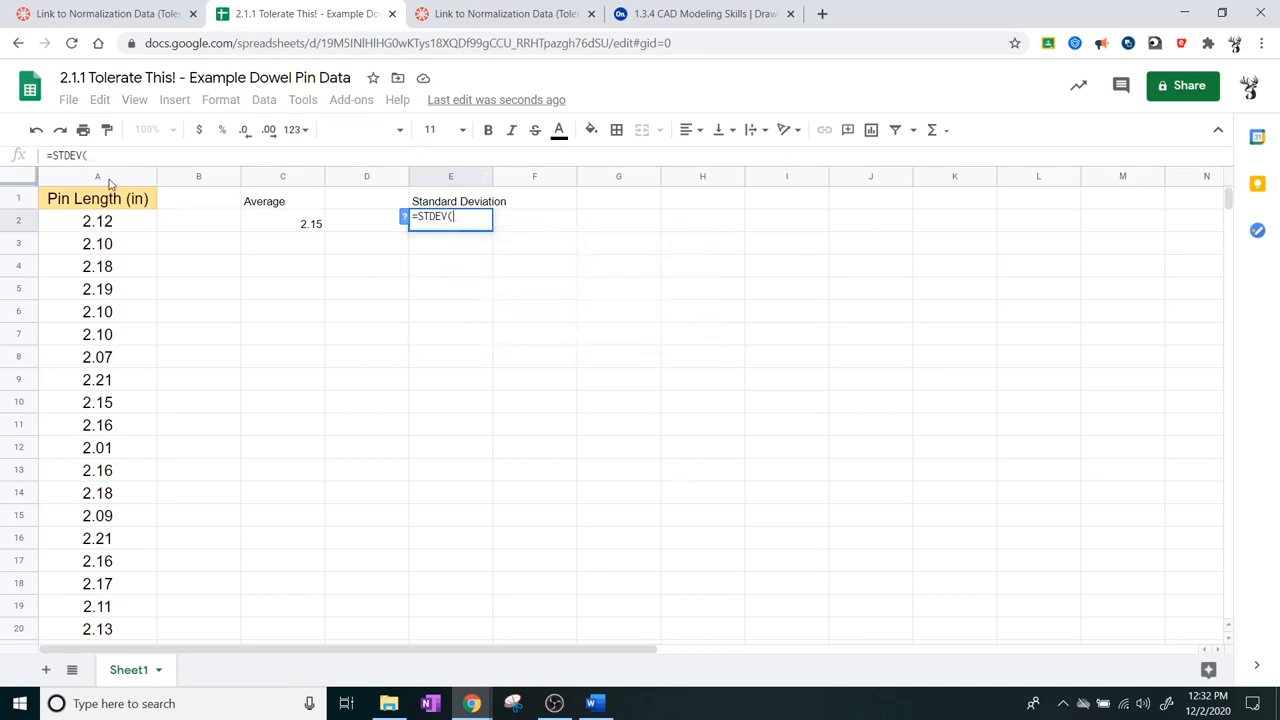
{"action": "left_click", "coordinate": [97, 176]}
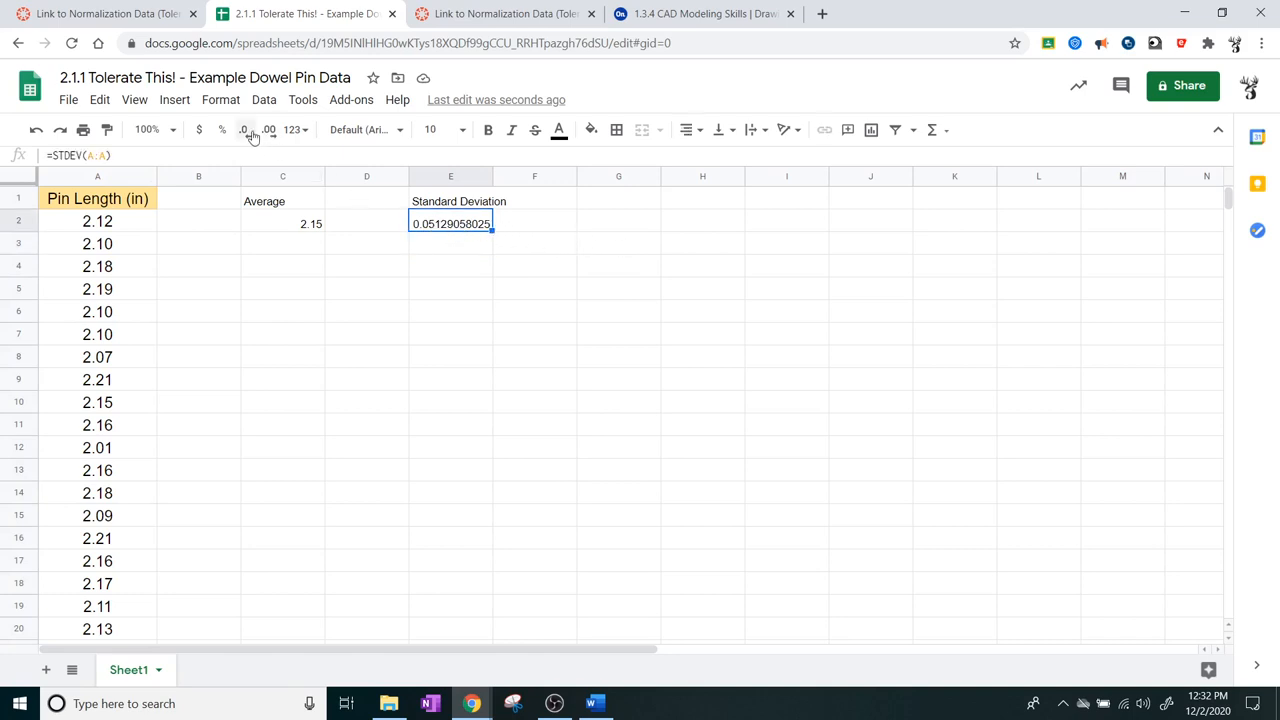
{"action": "mouse_move", "coordinate": [245, 130]}
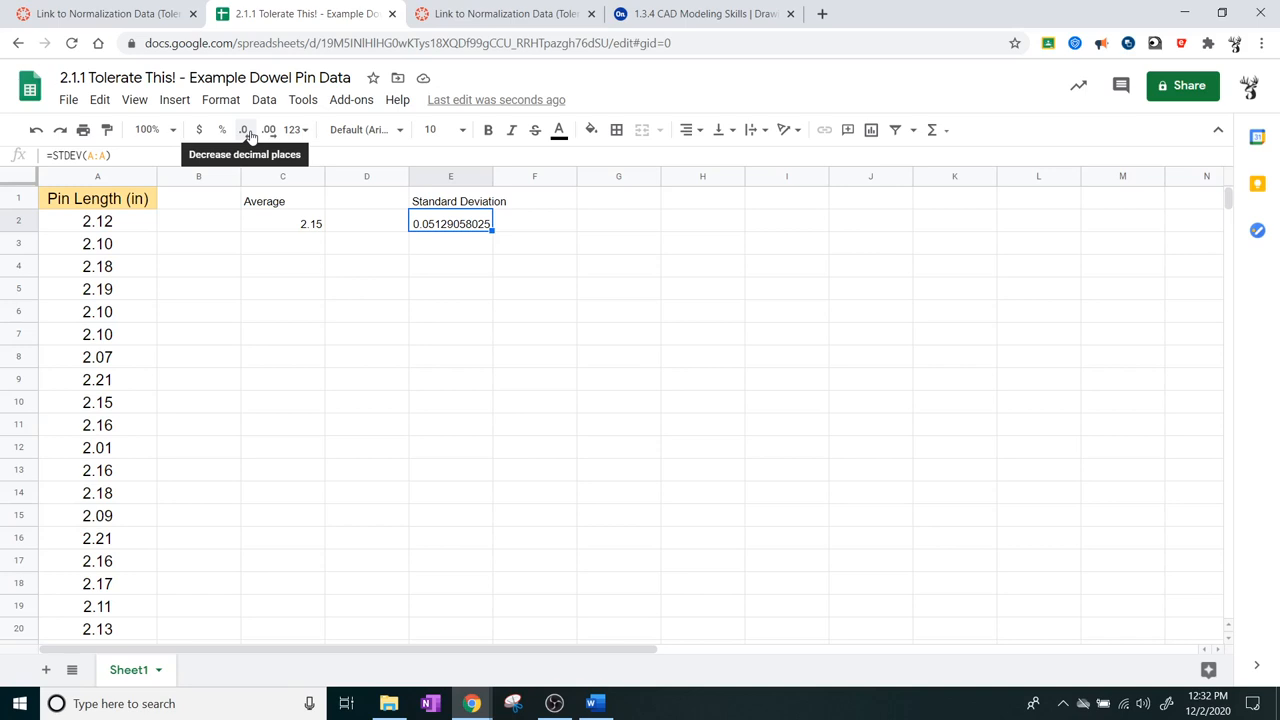
Step: Reduce E2's decimal places to show 0.0513, then review the C2 average formula
{"action": "left_click", "coordinate": [244, 129]}
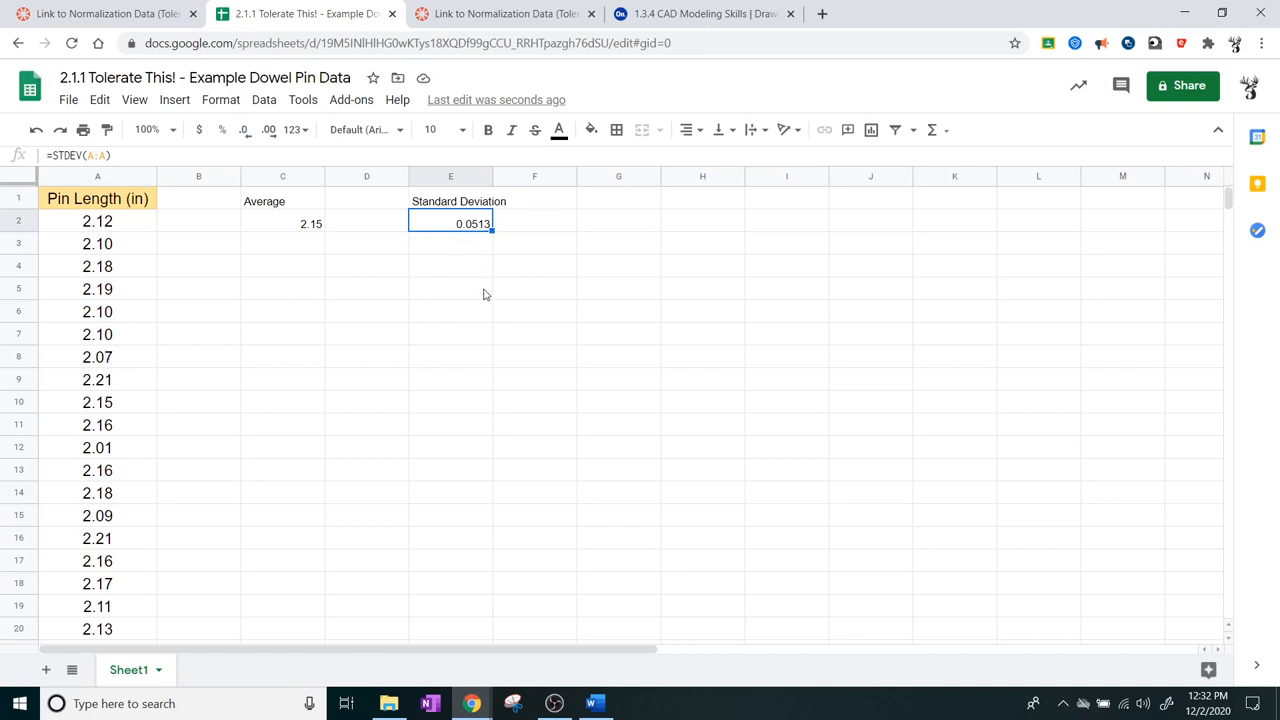
{"action": "left_click", "coordinate": [534, 266]}
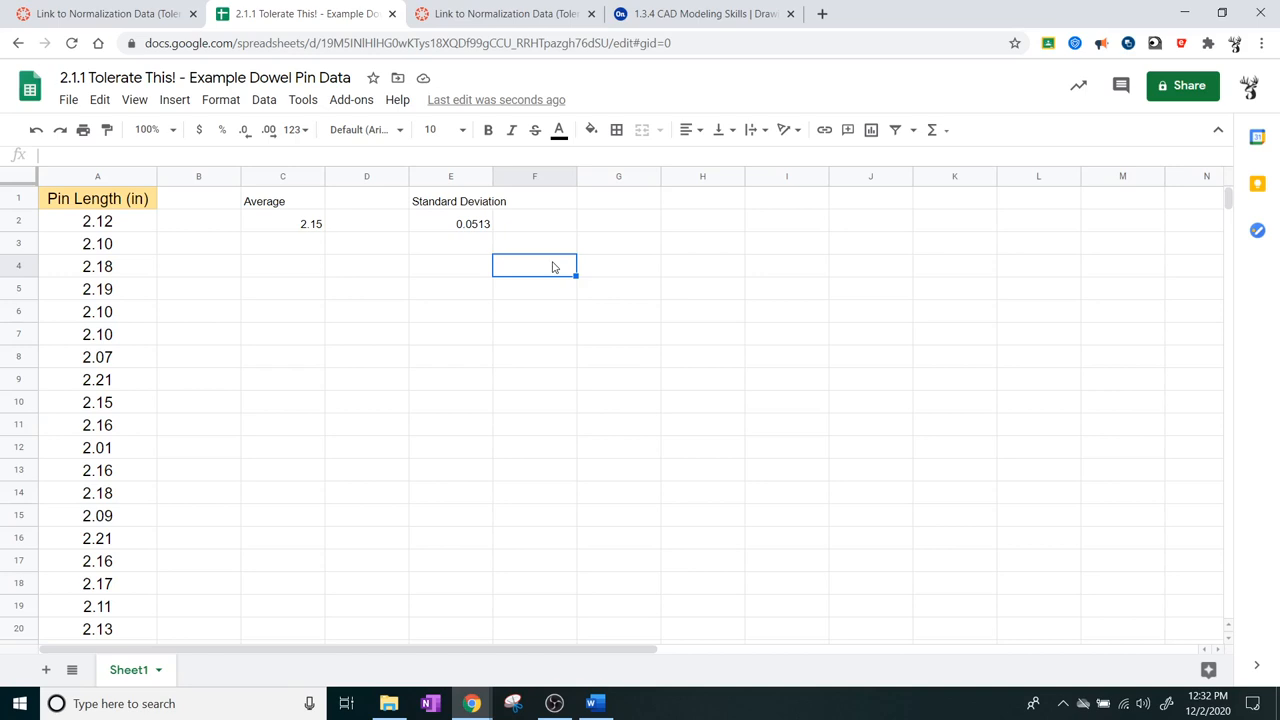
{"action": "left_click", "coordinate": [282, 223]}
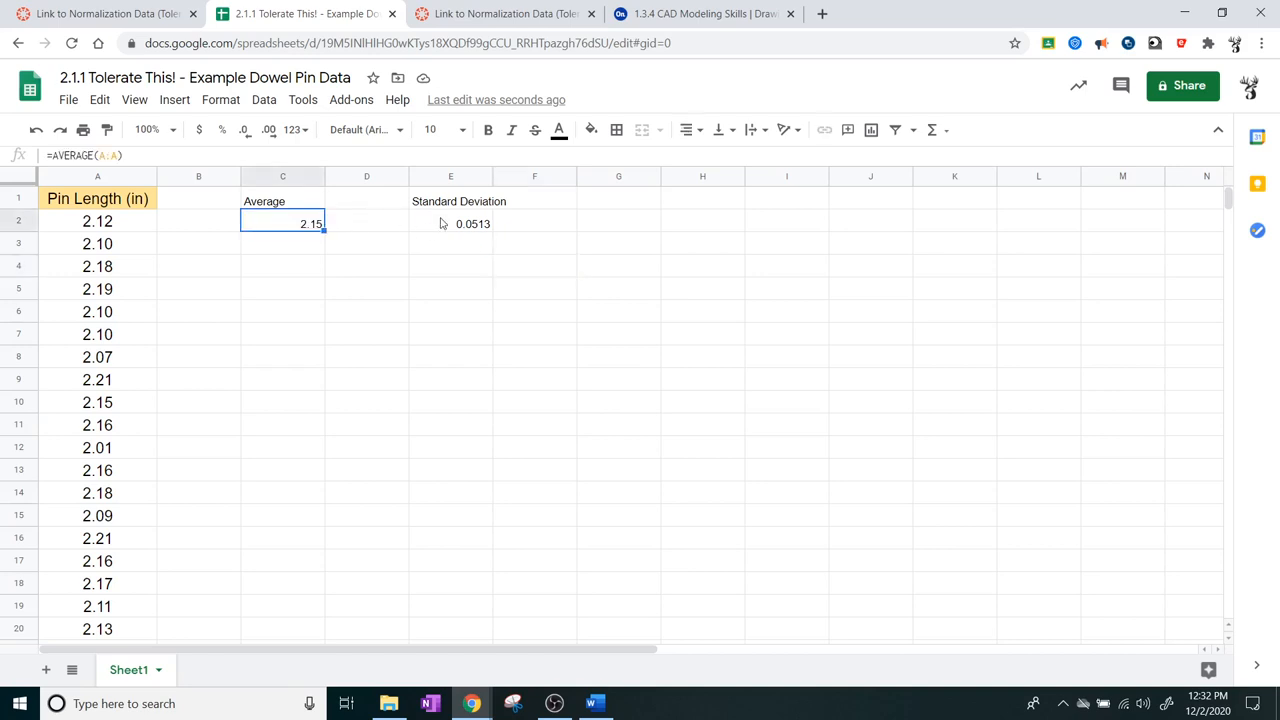
{"action": "left_click", "coordinate": [618, 243]}
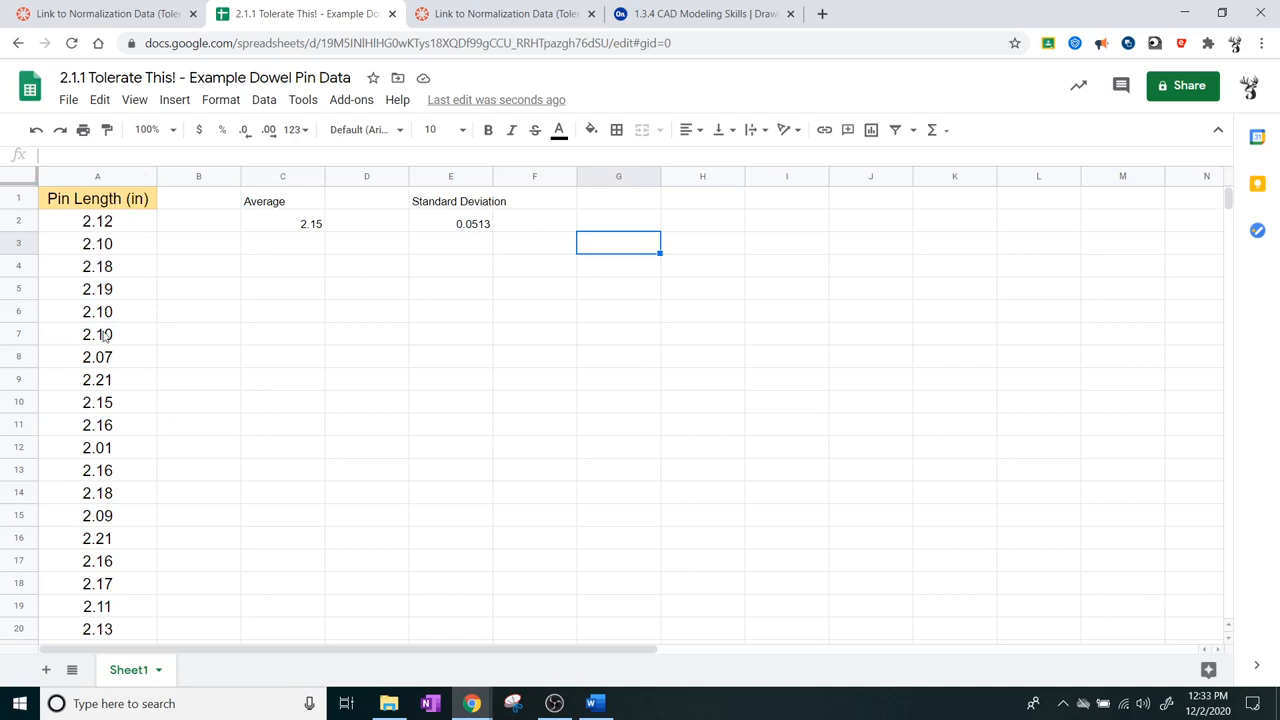
{"action": "scroll", "scroll_direction": "down", "scroll_amount": 3}
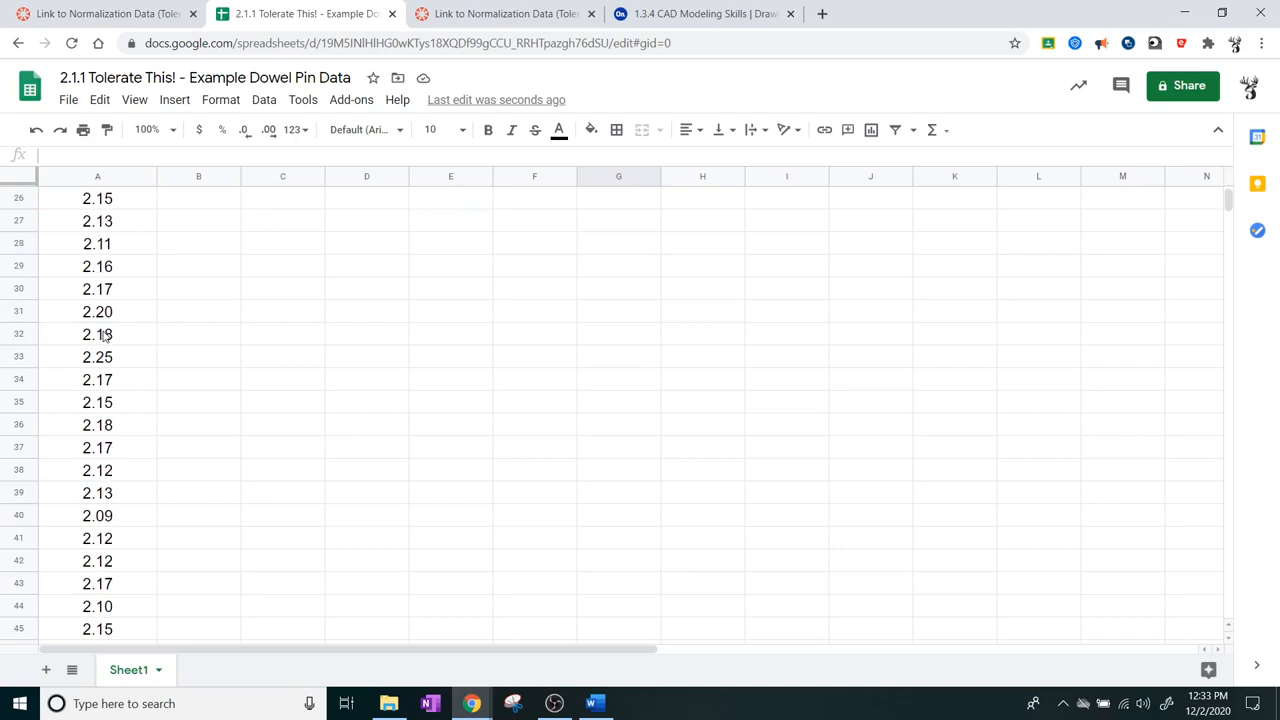
{"action": "scroll", "scroll_direction": "down", "scroll_amount": 3}
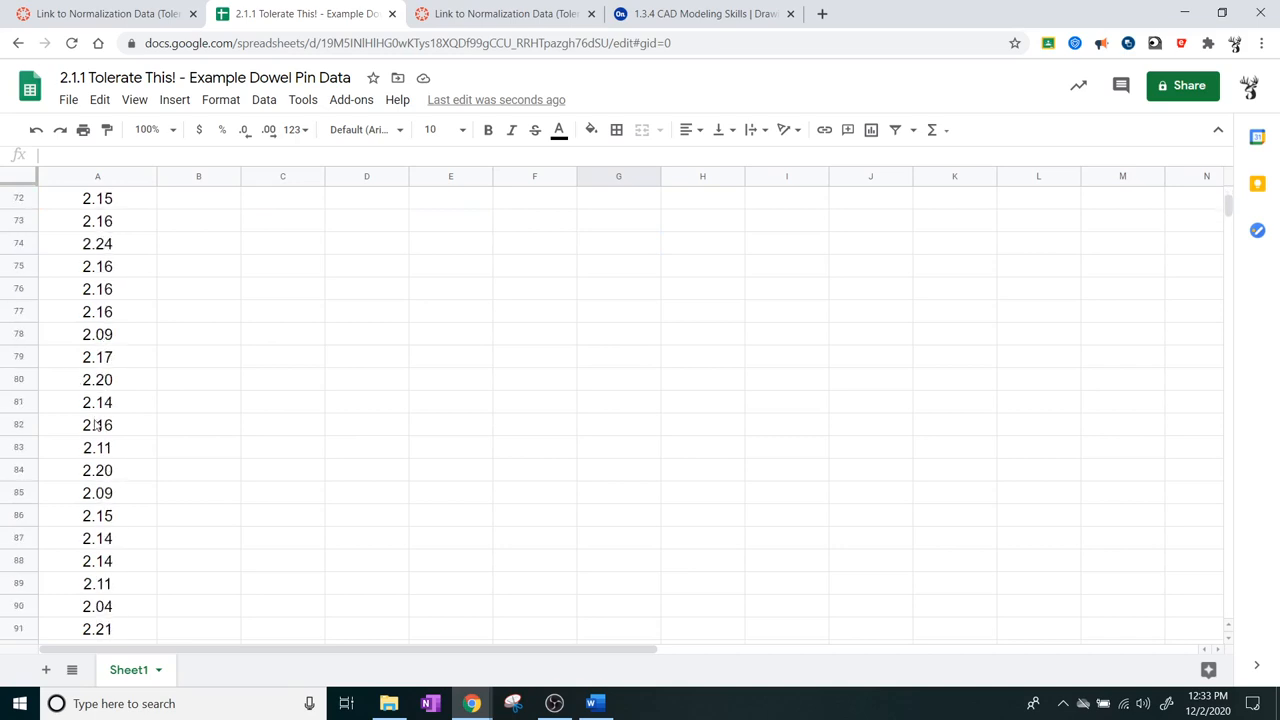
{"action": "scroll", "scroll_direction": "down", "scroll_amount": 3}
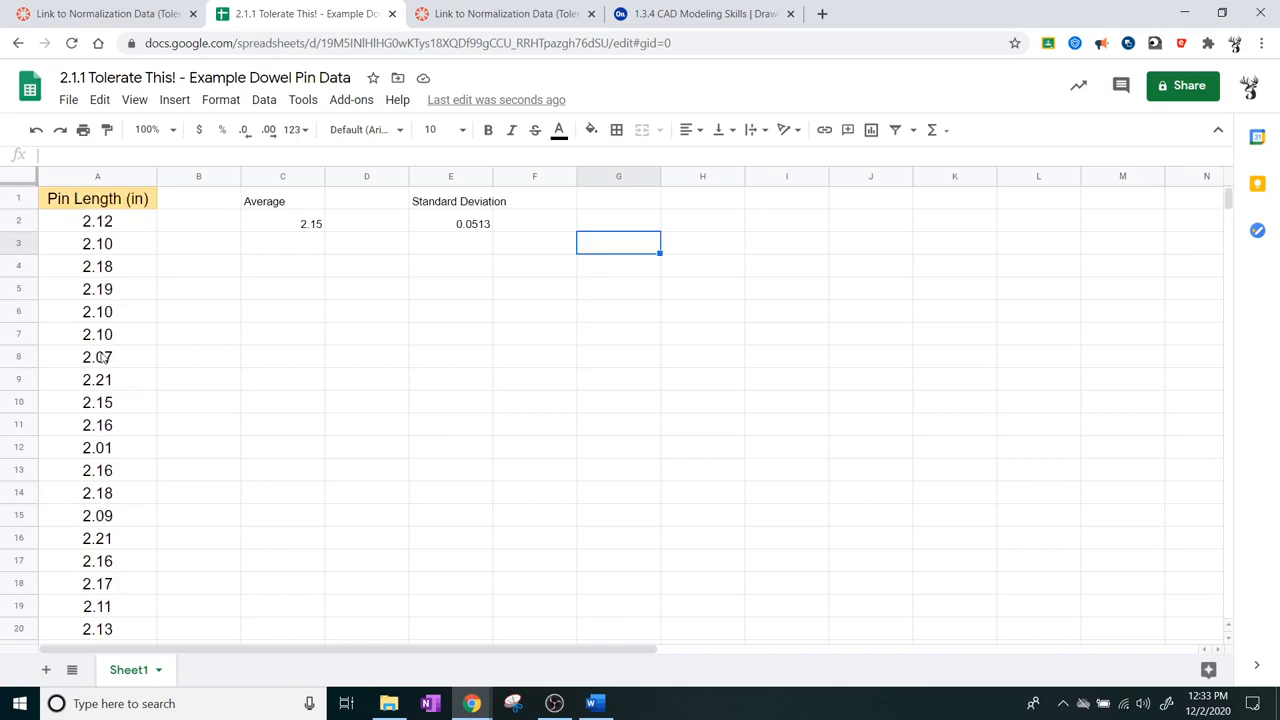
Step: Select the Pin Length column A and insert a chart of it
{"action": "left_click", "coordinate": [97, 176]}
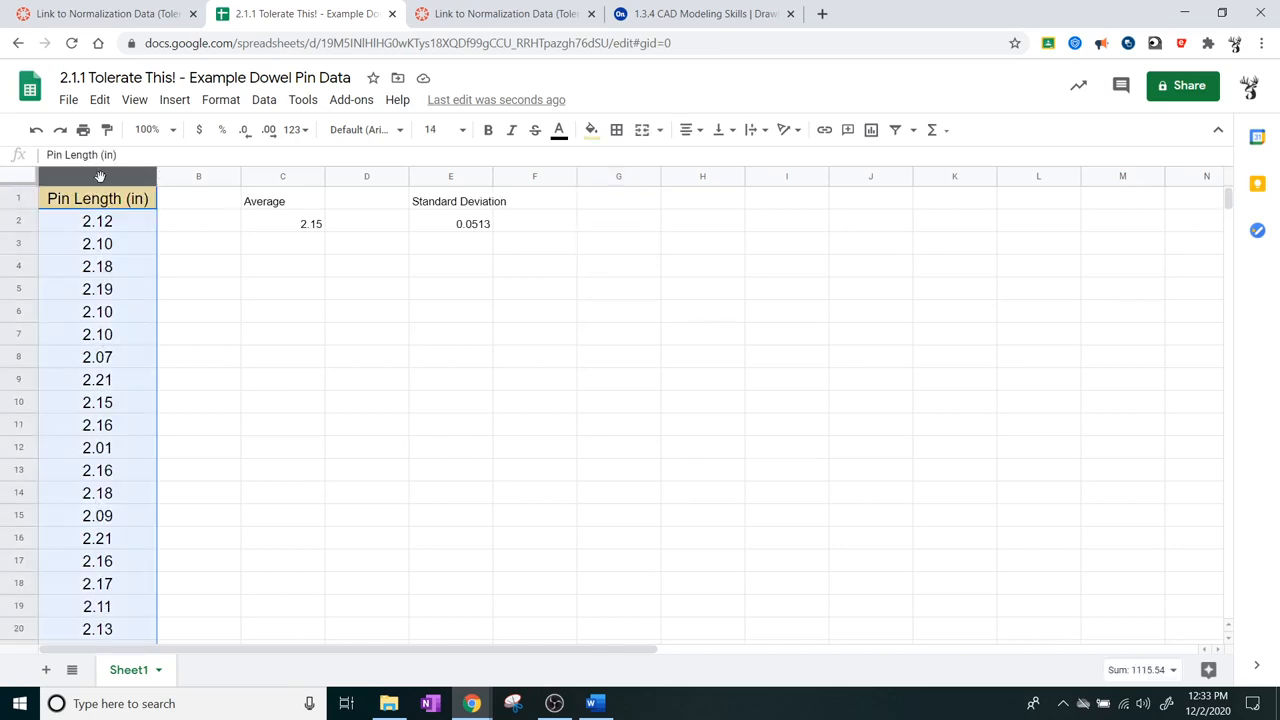
{"action": "left_click", "coordinate": [174, 99]}
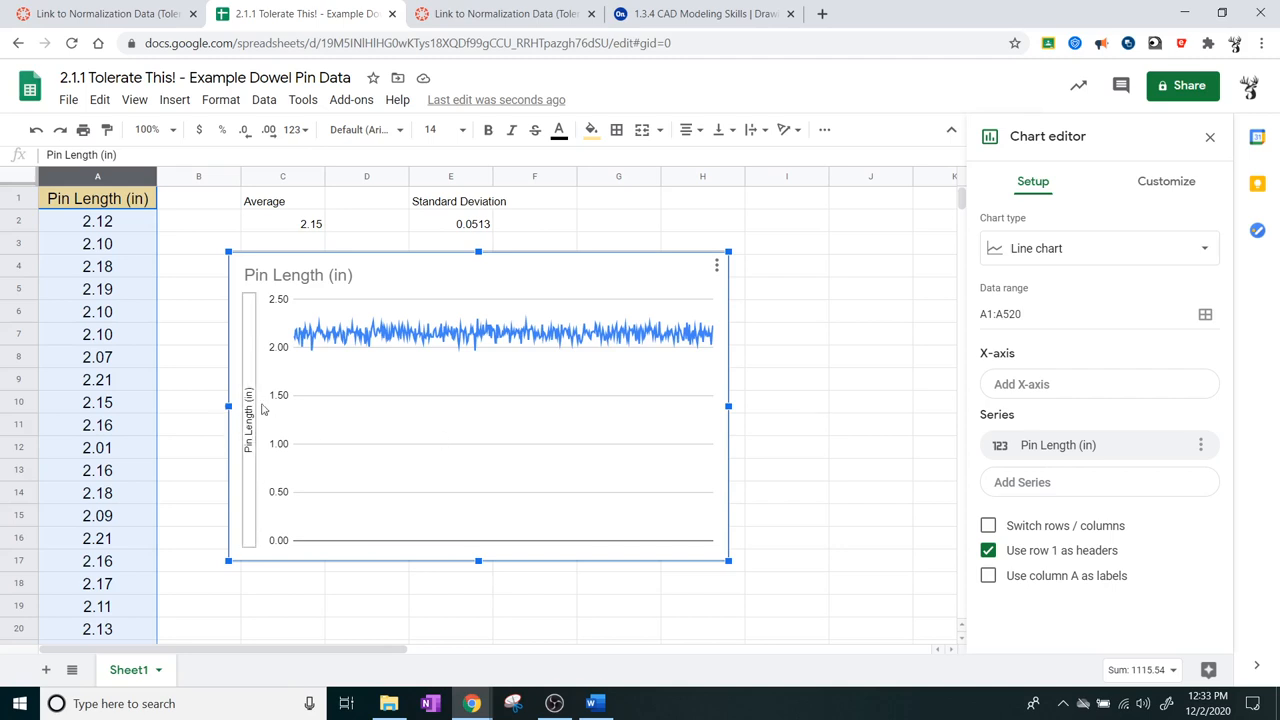
{"action": "mouse_move", "coordinate": [1067, 251]}
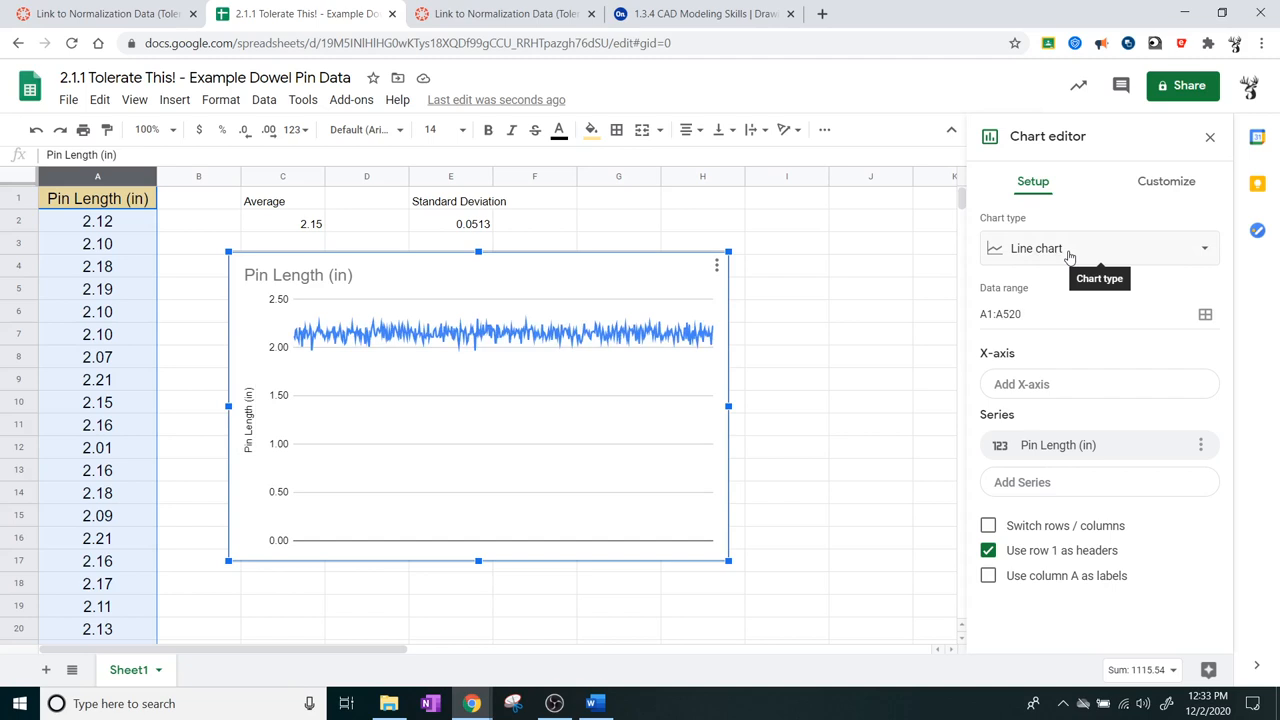
Step: Change the chart type to Histogram chart for A1:A520
{"action": "left_click", "coordinate": [1098, 248]}
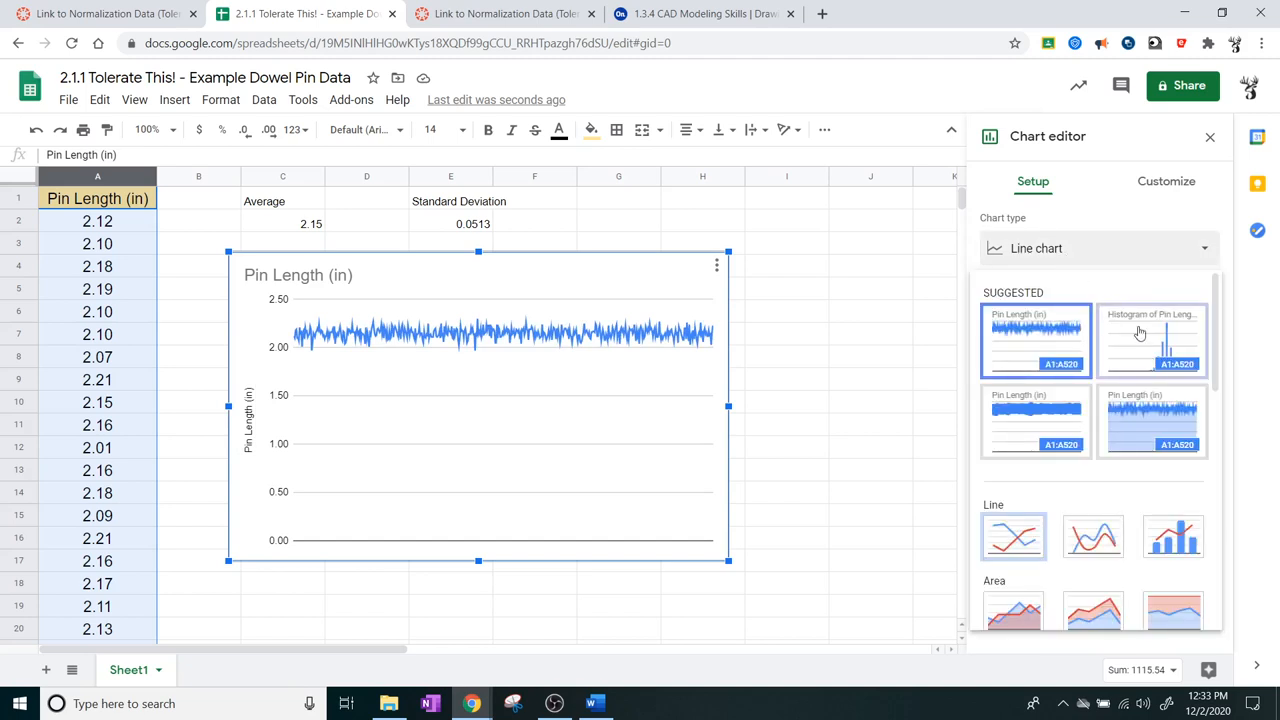
{"action": "left_click", "coordinate": [1151, 340]}
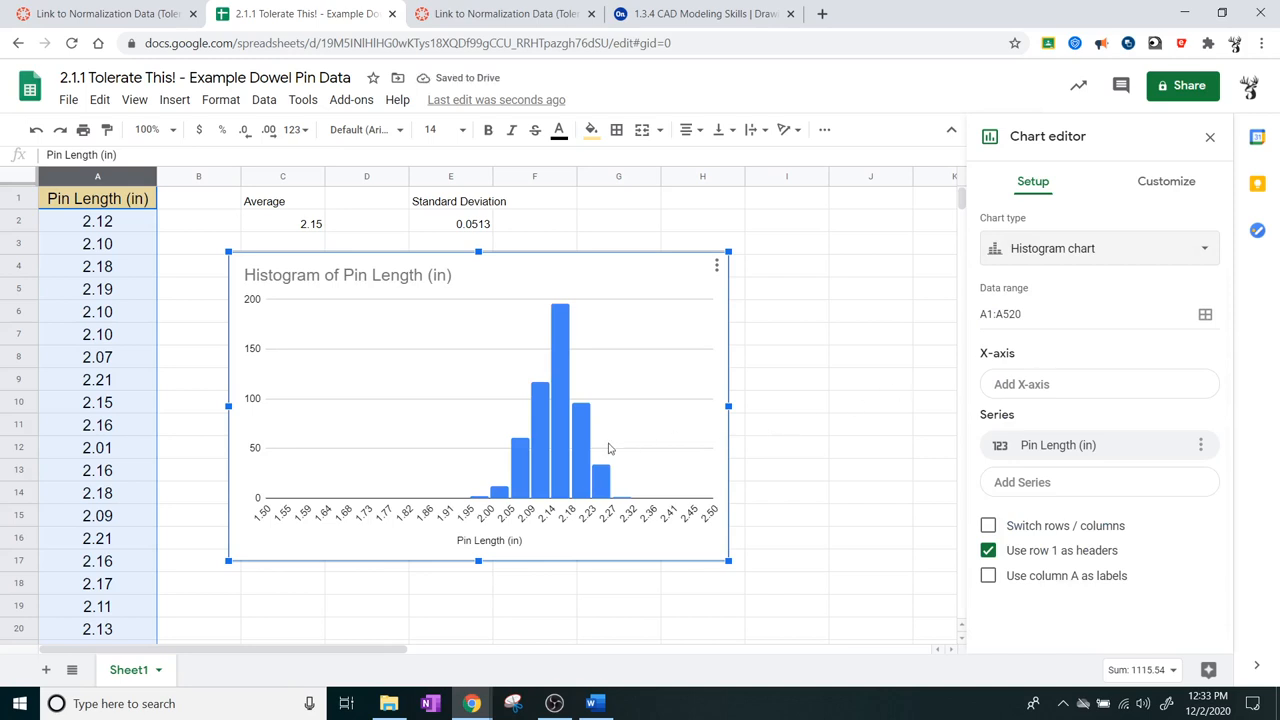
{"action": "mouse_move", "coordinate": [575, 347]}
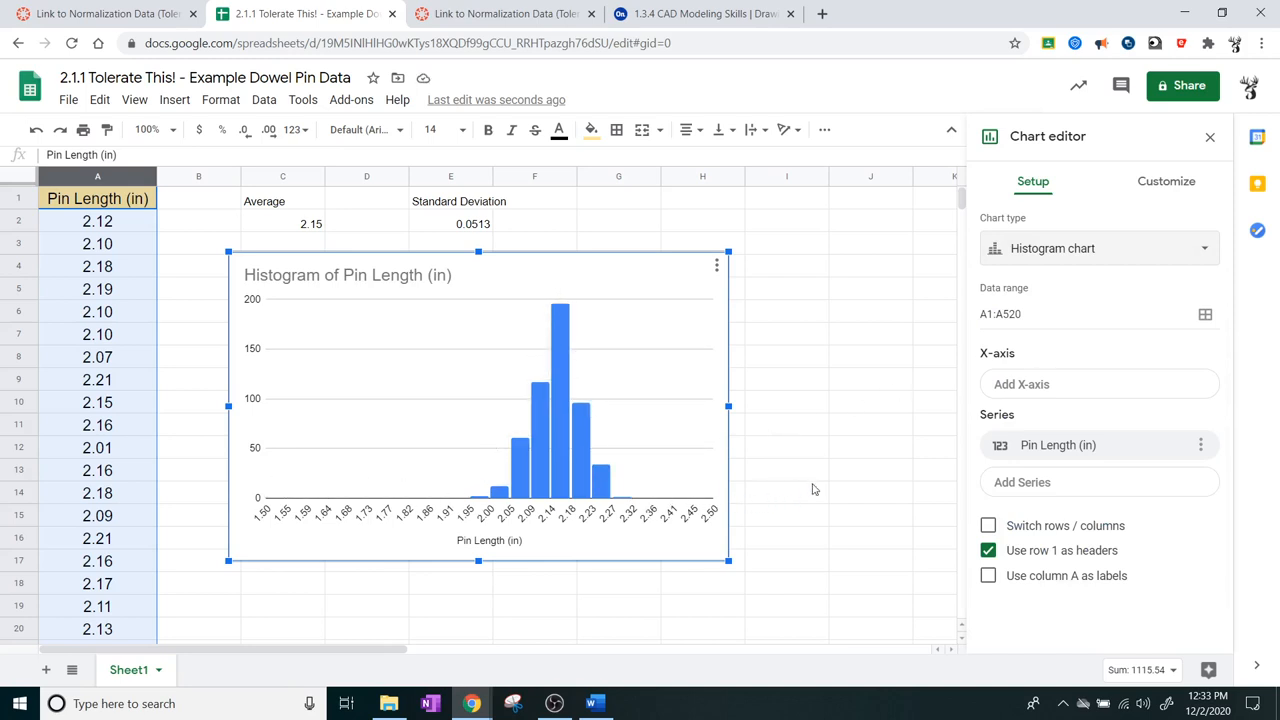
{"action": "mouse_move", "coordinate": [760, 464]}
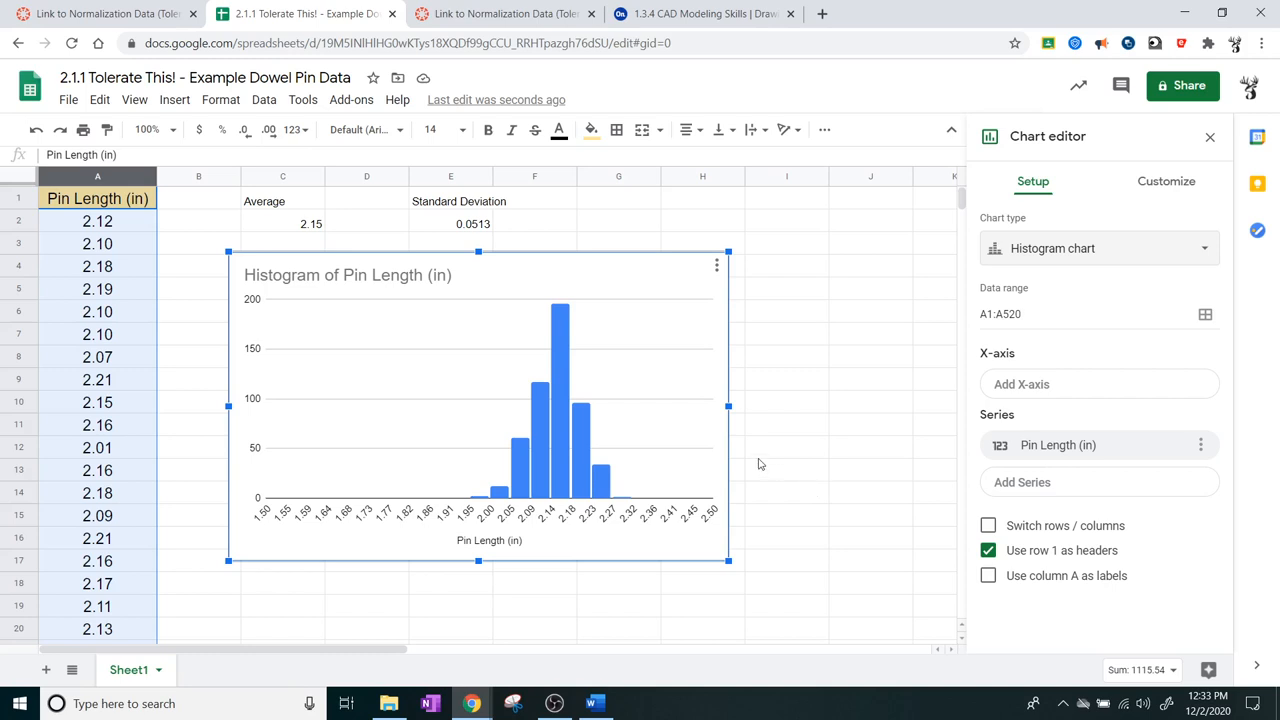
{"action": "mouse_move", "coordinate": [583, 486]}
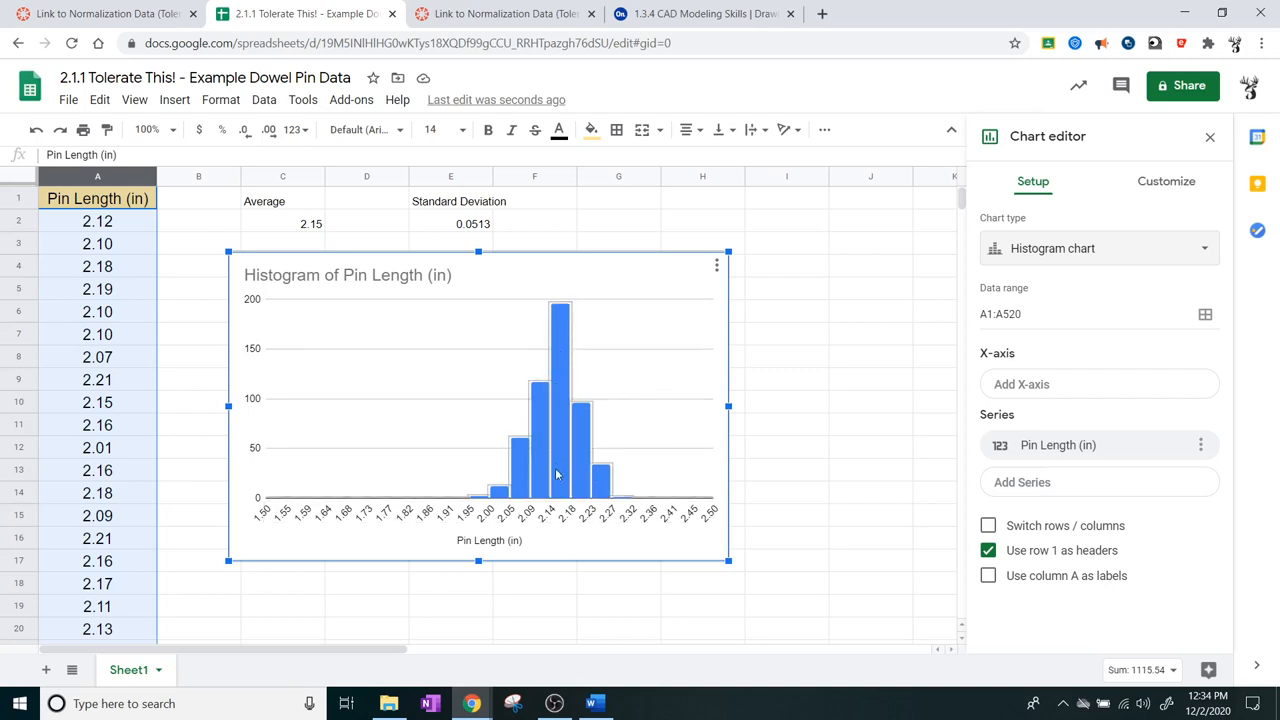
{"action": "mouse_move", "coordinate": [572, 503]}
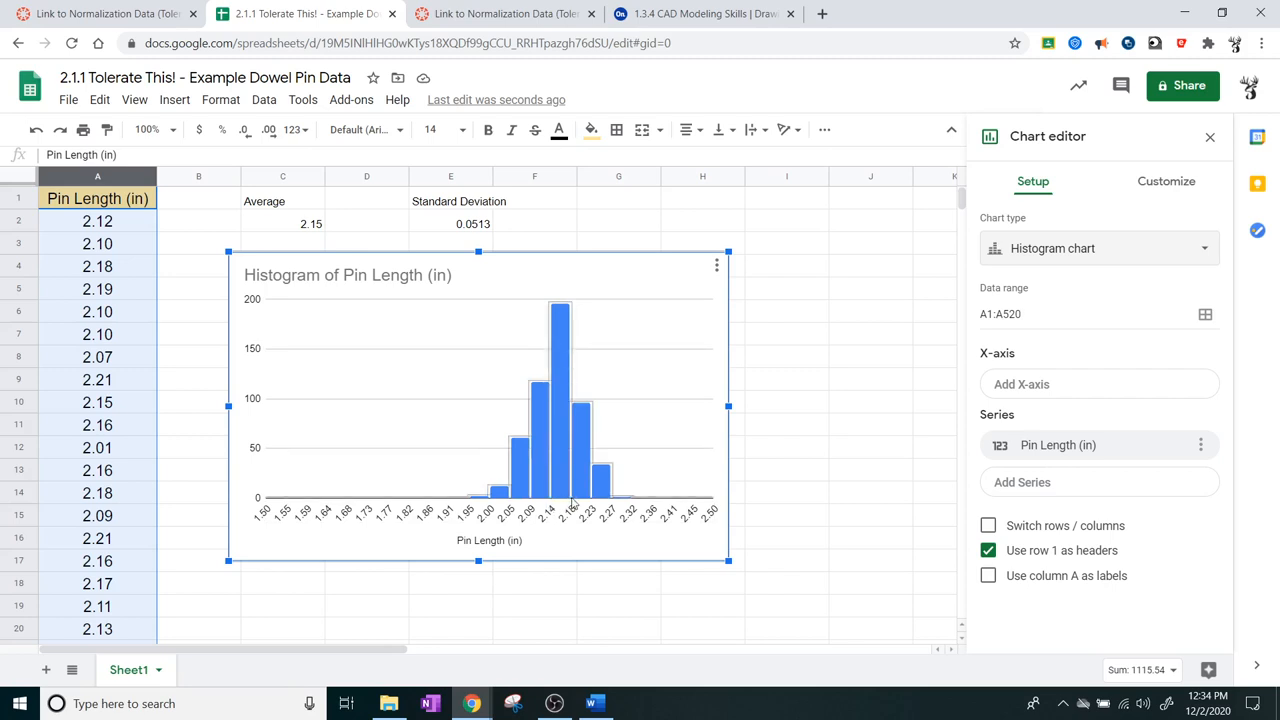
{"action": "mouse_move", "coordinate": [568, 485]}
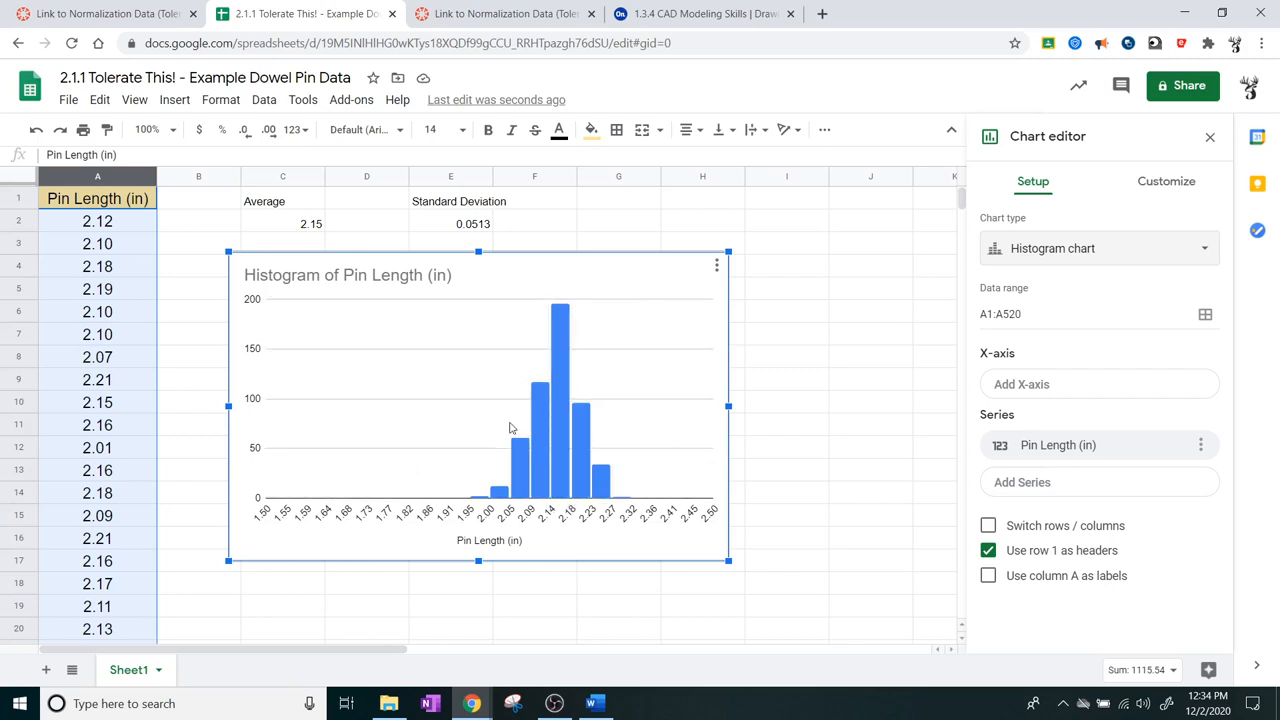
{"action": "mouse_move", "coordinate": [568, 388]}
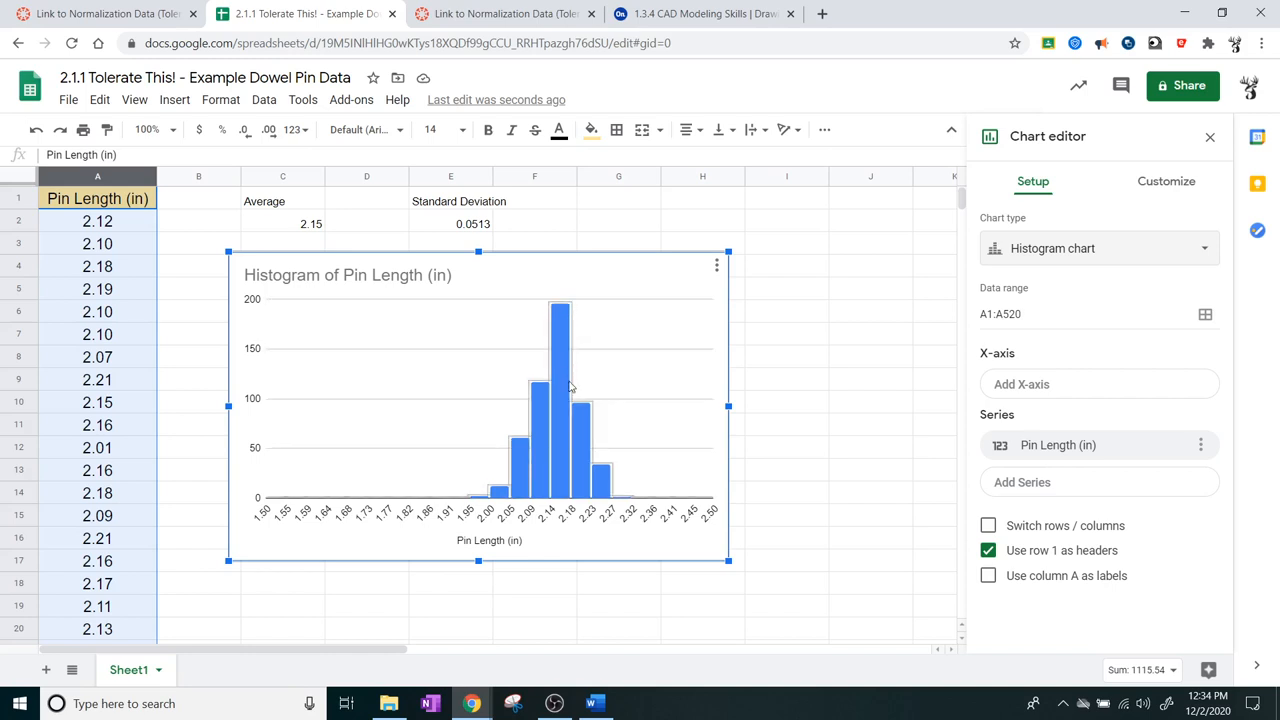
{"action": "mouse_move", "coordinate": [907, 452]}
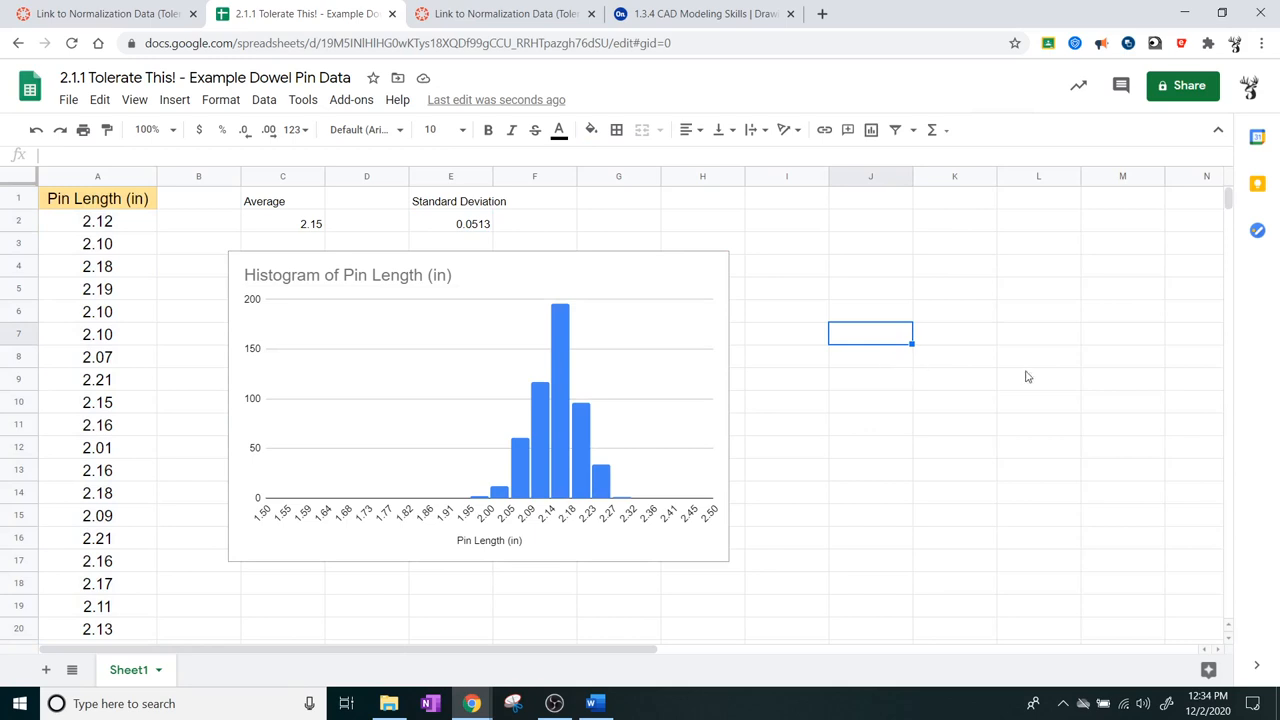
{"action": "mouse_move", "coordinate": [1109, 390]}
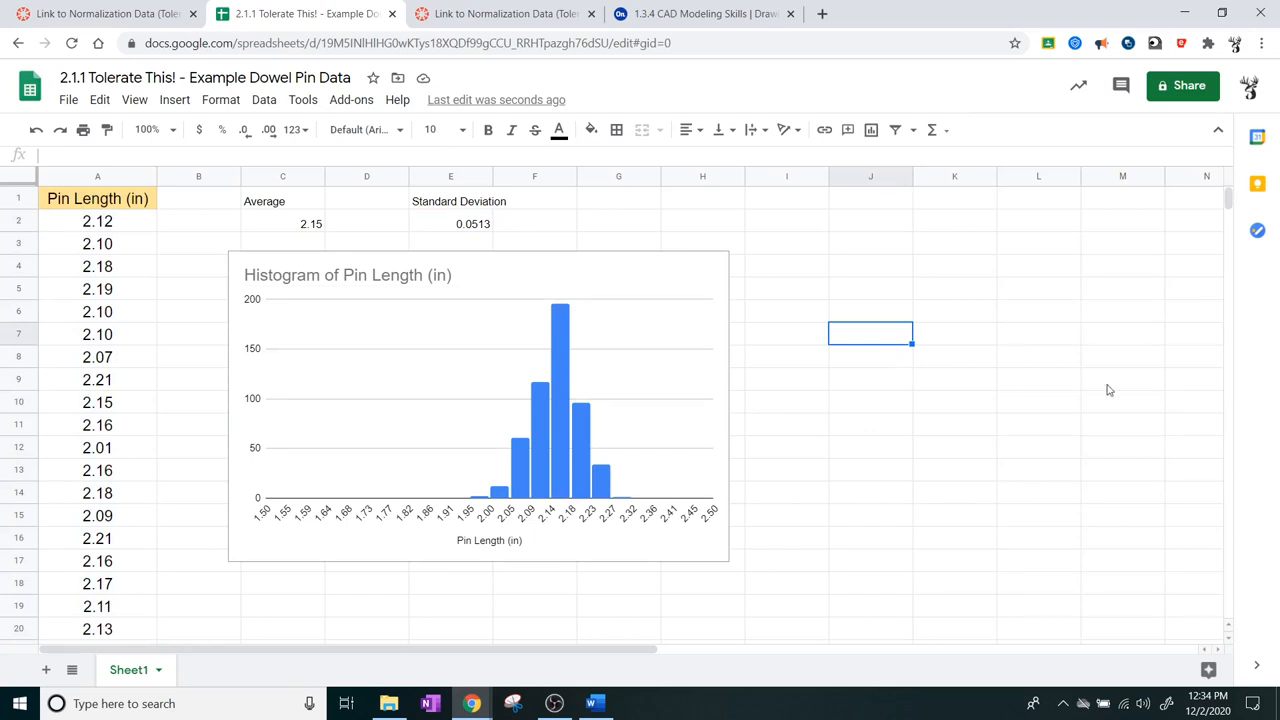
{"action": "mouse_move", "coordinate": [1126, 393]}
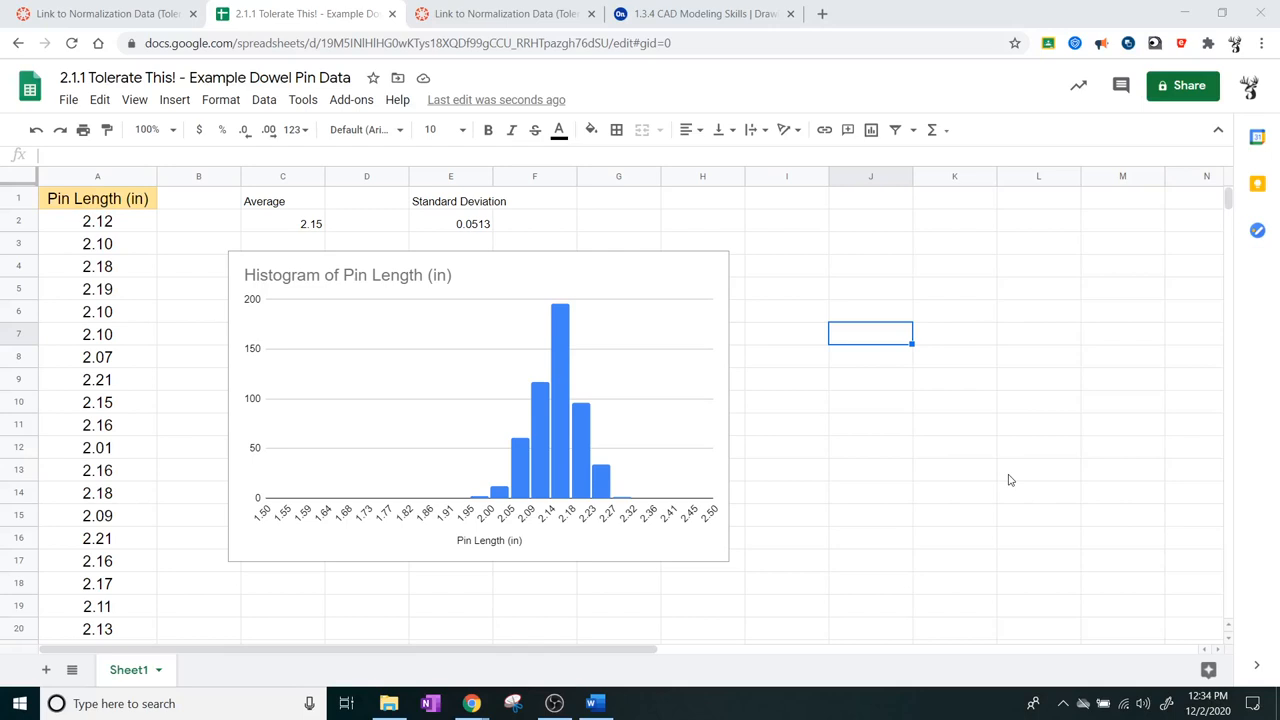
Step: Close the Chart editor so the histogram sits beside the data
{"action": "left_click", "coordinate": [430, 703]}
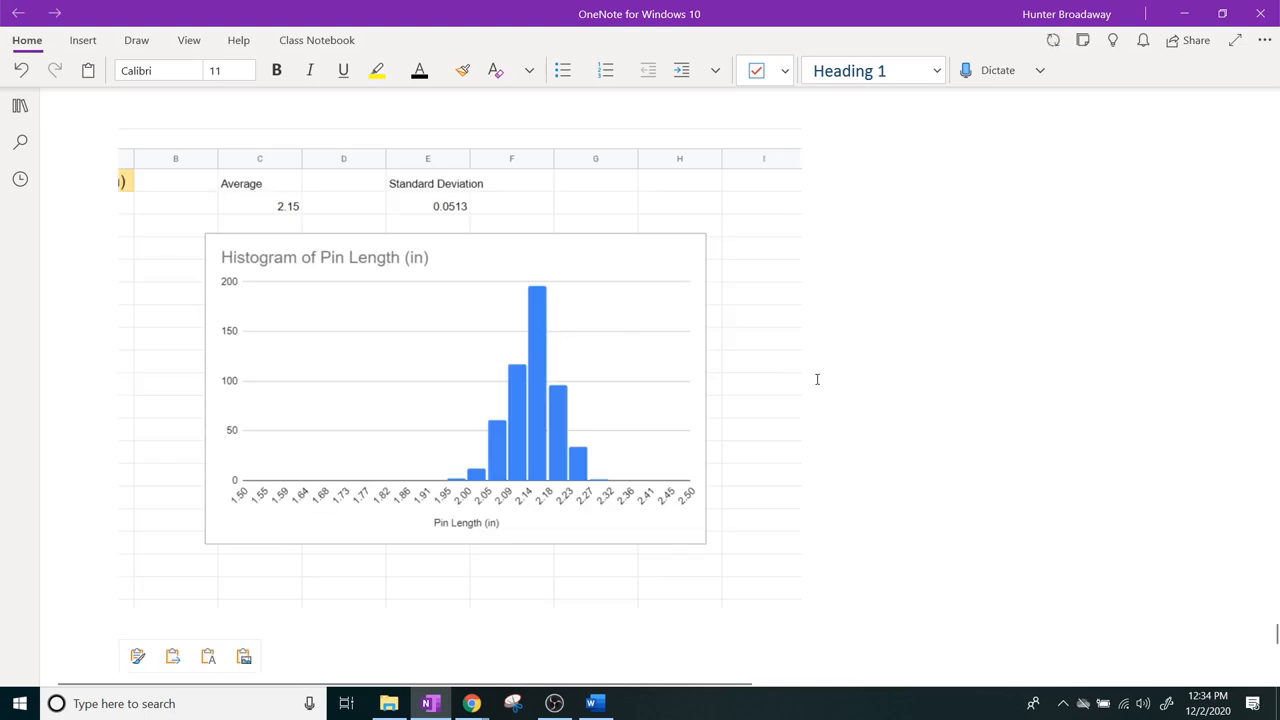
Step: With the Draw pen, circle 0.0513, write 'σ = 0.0513' and dash-mark the mean
{"action": "left_click", "coordinate": [137, 40]}
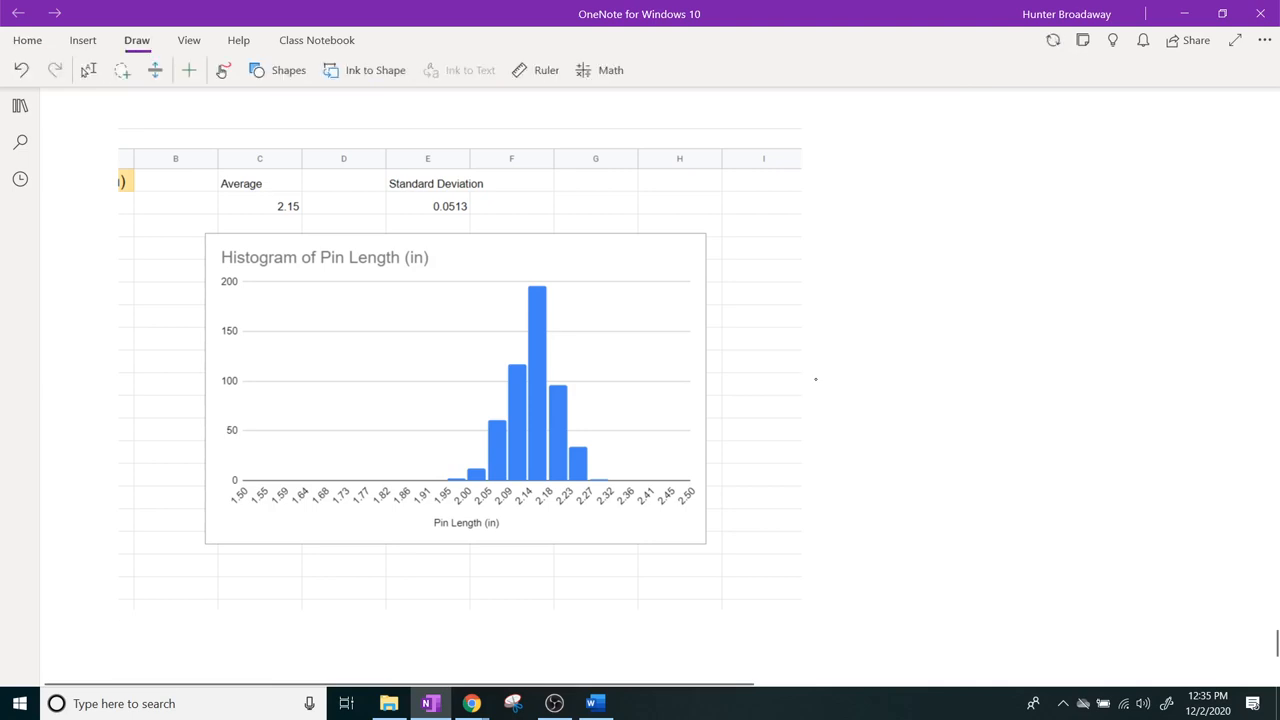
{"action": "left_click_drag", "start_coordinate": [410, 206], "coordinate": [470, 206]}
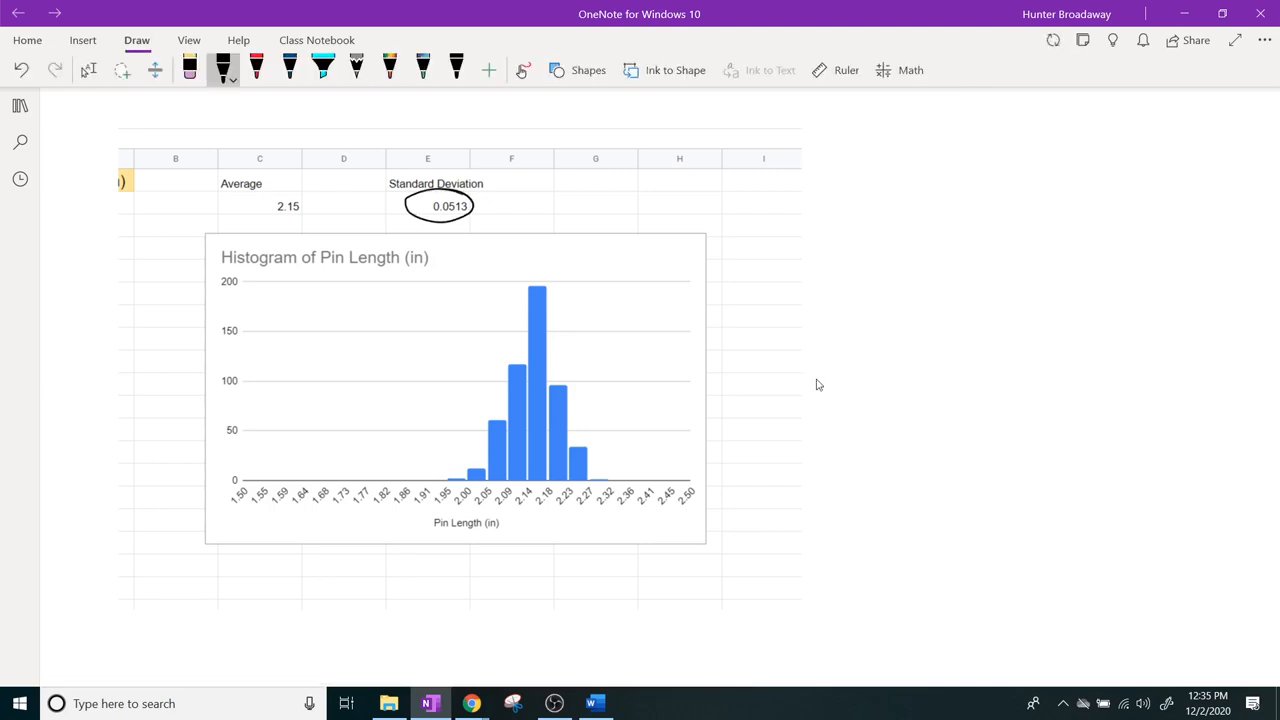
{"action": "left_click_drag", "start_coordinate": [540, 208], "coordinate": [558, 203]}
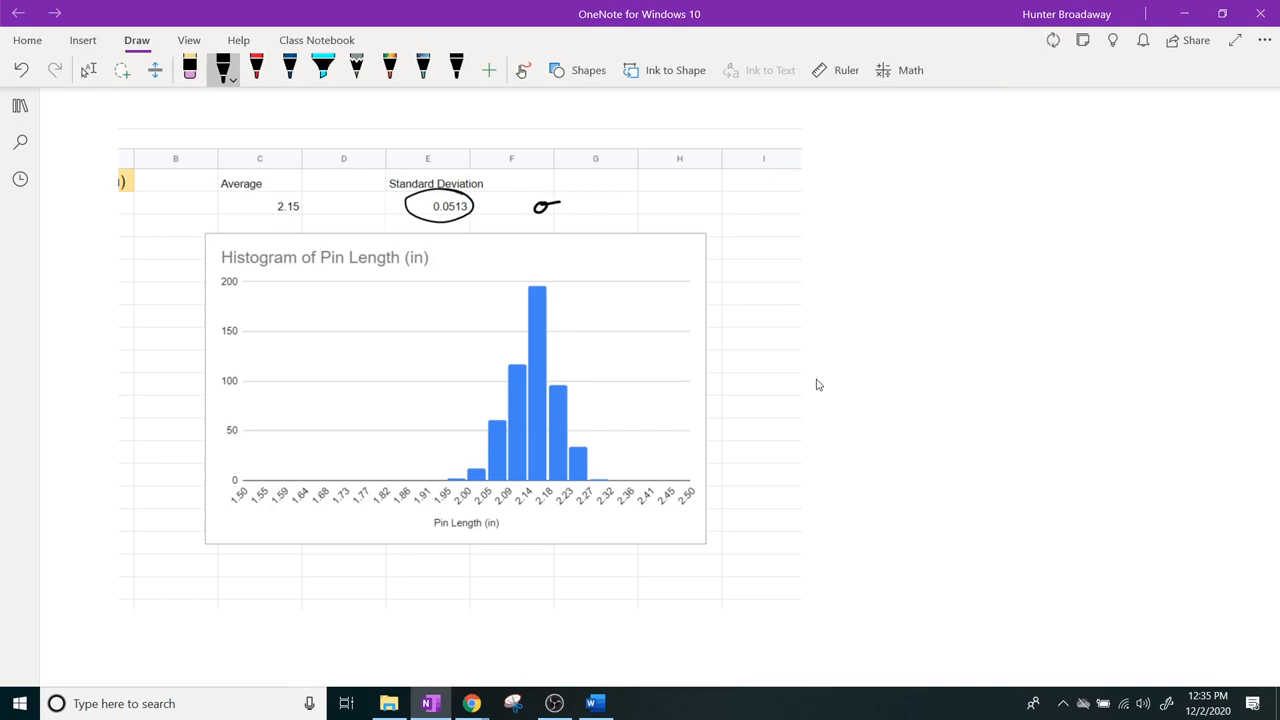
{"action": "left_click_drag", "start_coordinate": [562, 207], "coordinate": [578, 210]}
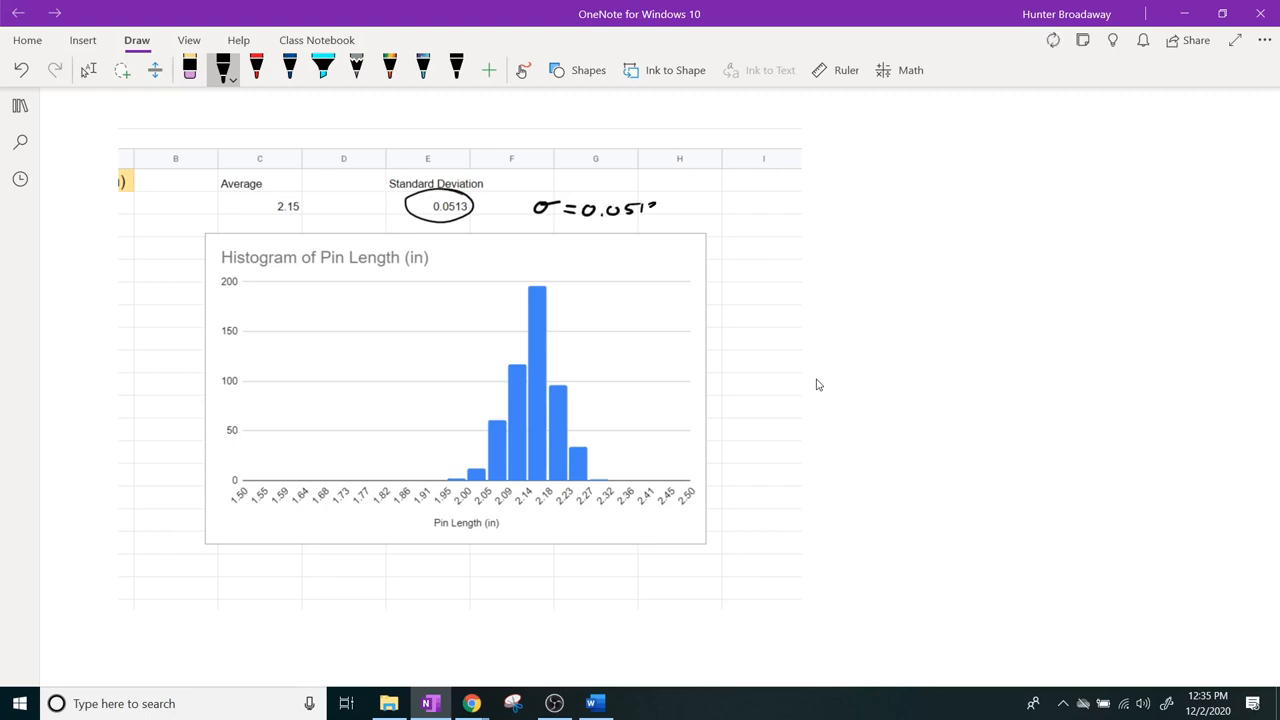
{"action": "left_click_drag", "start_coordinate": [645, 200], "coordinate": [655, 215]}
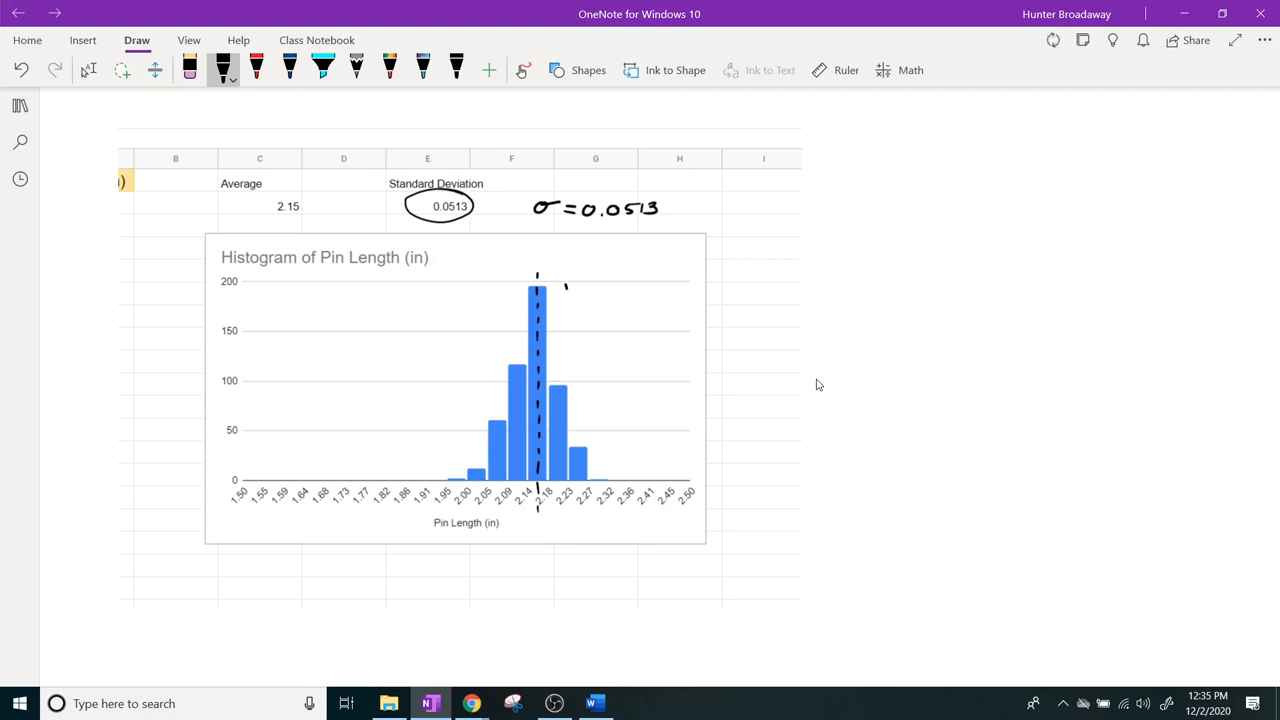
Step: Draw dashed ±σ and ±2σ lines labelled -2σ, -σ, +σ, +2σ, plus a one-σ arrow
{"action": "left_click_drag", "start_coordinate": [565, 285], "coordinate": [565, 365]}
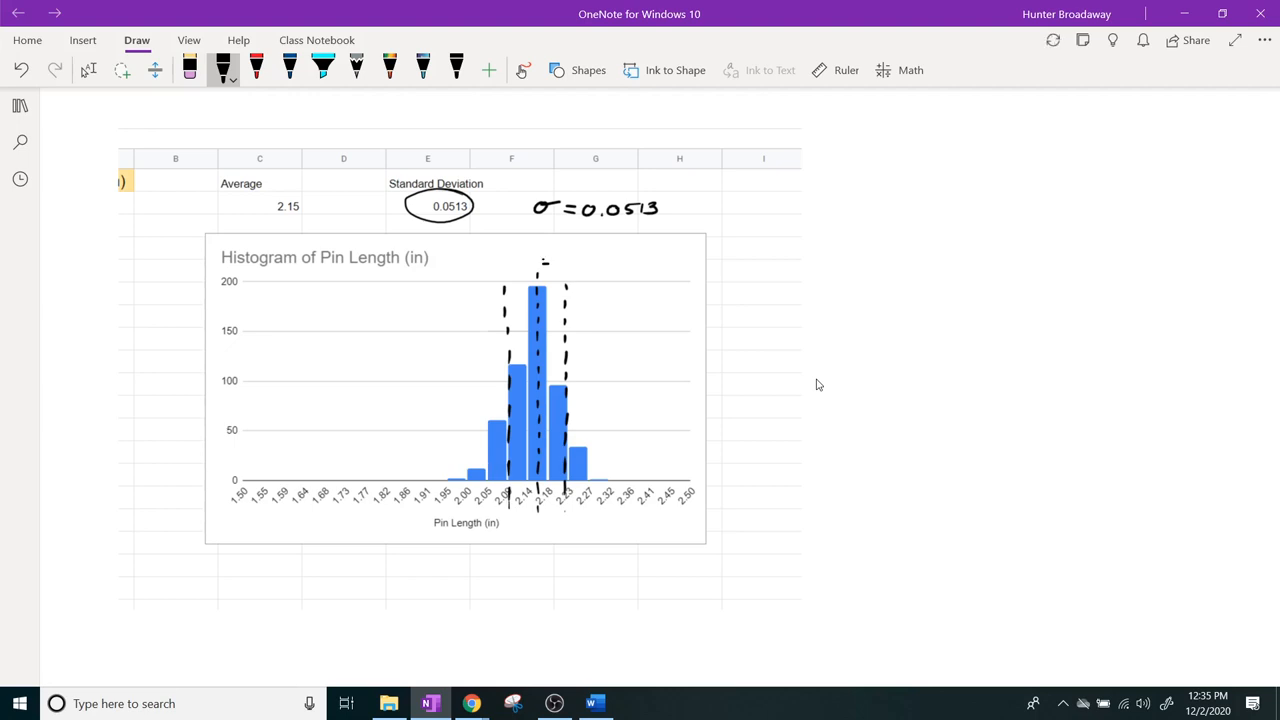
{"action": "left_click_drag", "start_coordinate": [540, 263], "coordinate": [560, 263]}
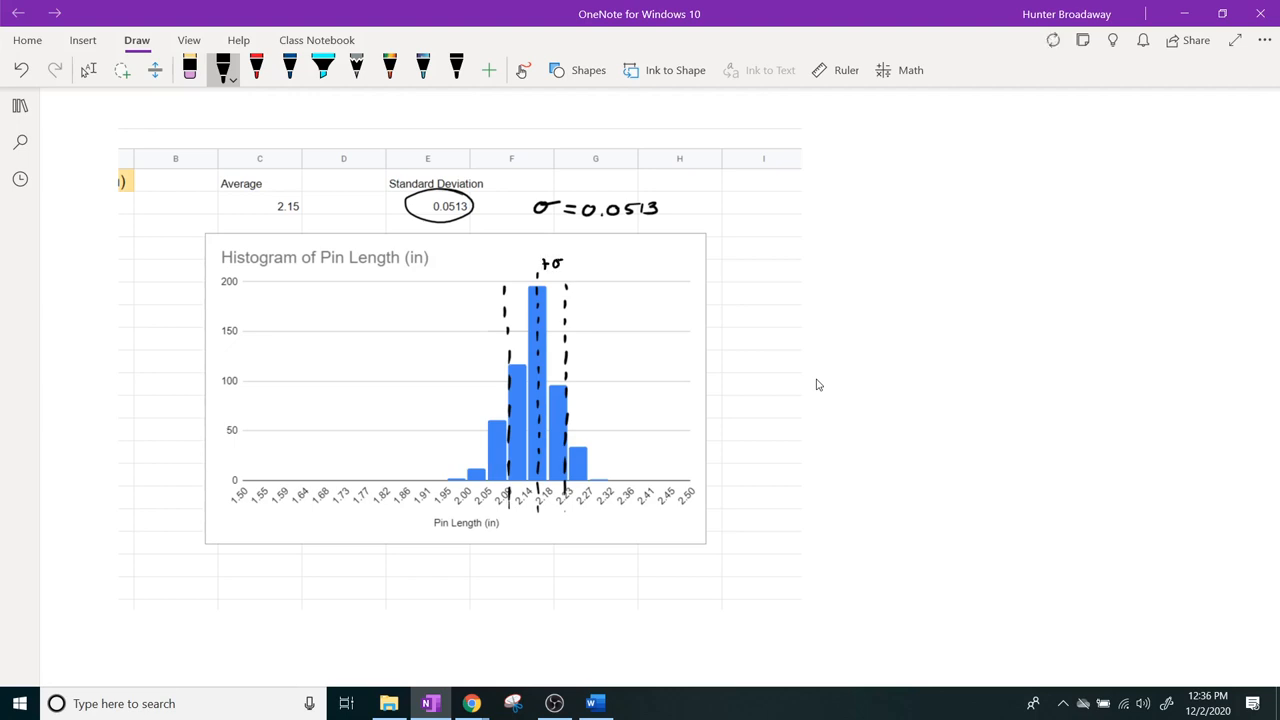
{"action": "left_click_drag", "start_coordinate": [498, 265], "coordinate": [508, 265]}
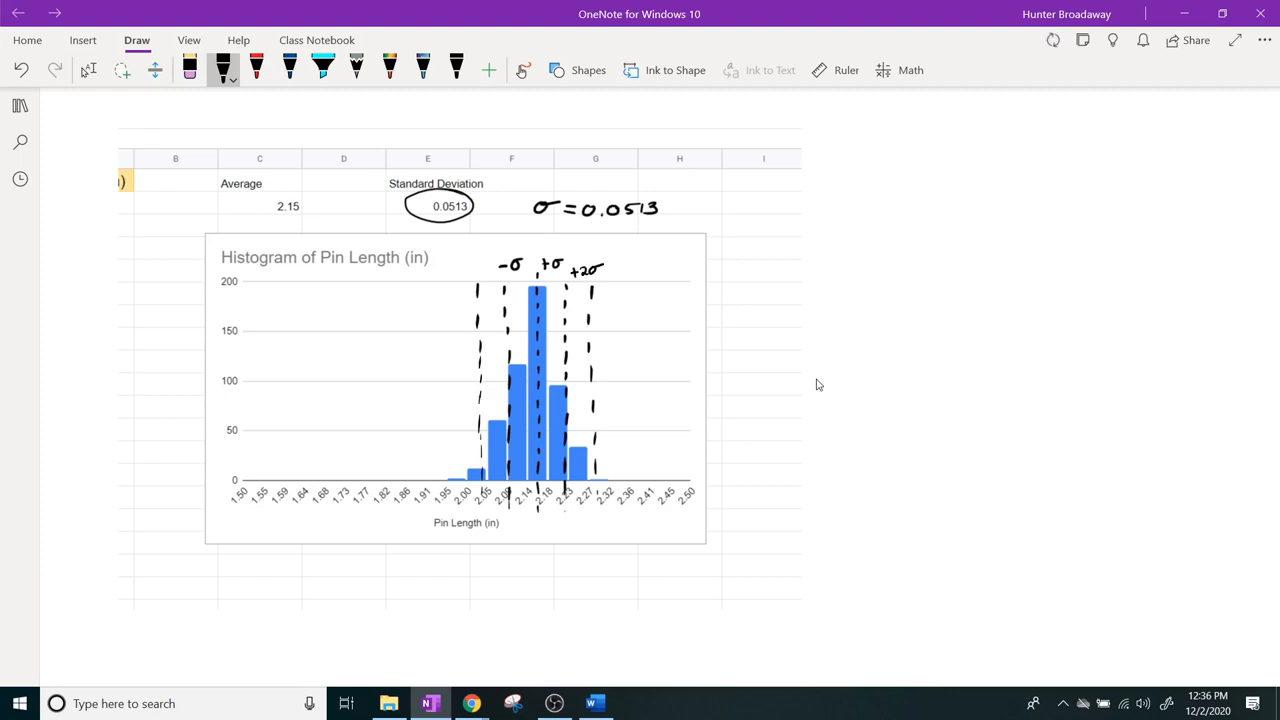
{"action": "left_click", "coordinate": [474, 267]}
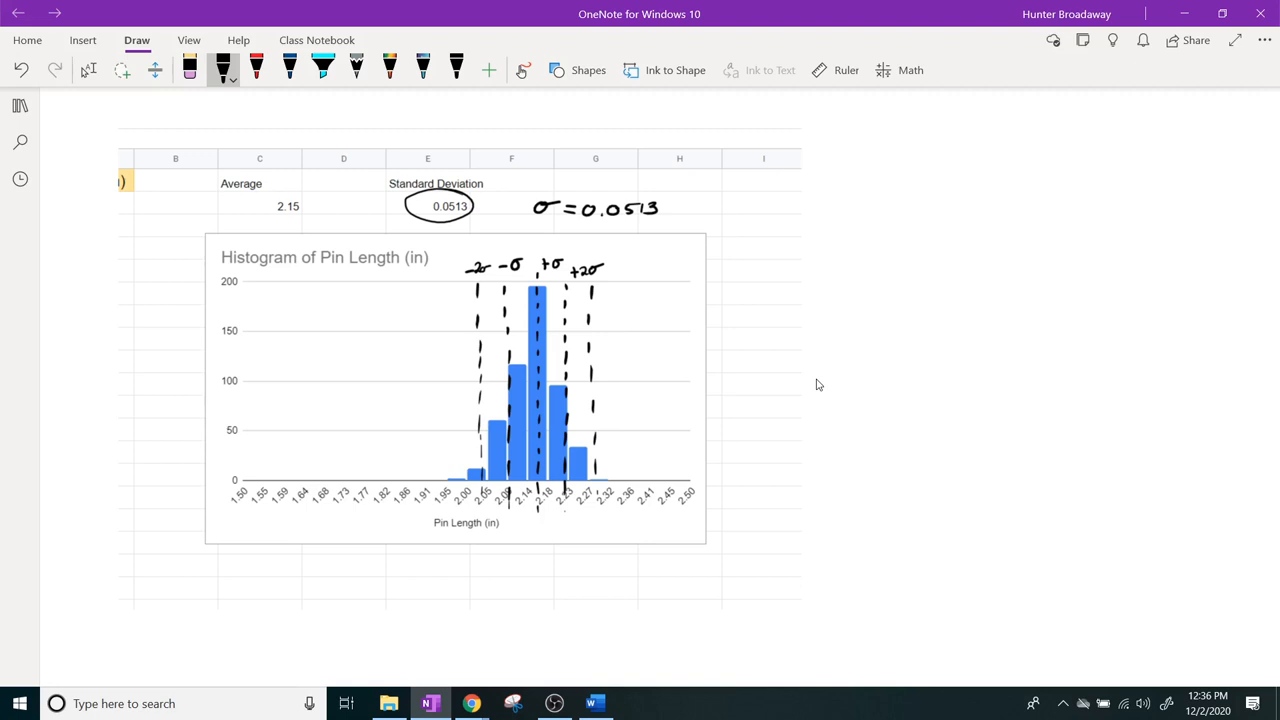
{"action": "left_click_drag", "start_coordinate": [535, 258], "coordinate": [565, 250]}
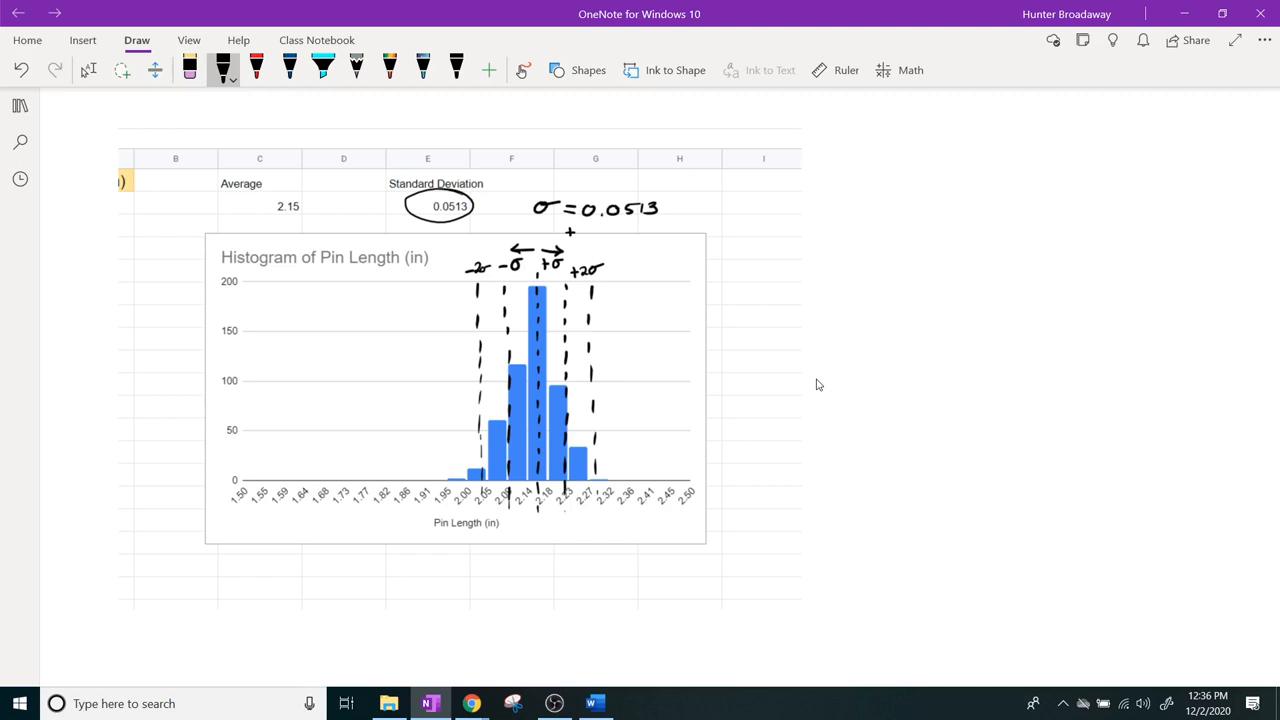
Step: Handwrite ±.0513 ← 60% and ±2(.0513) ← 95% below the sigma value in OneNote
{"action": "left_click_drag", "start_coordinate": [570, 240], "coordinate": [592, 235]}
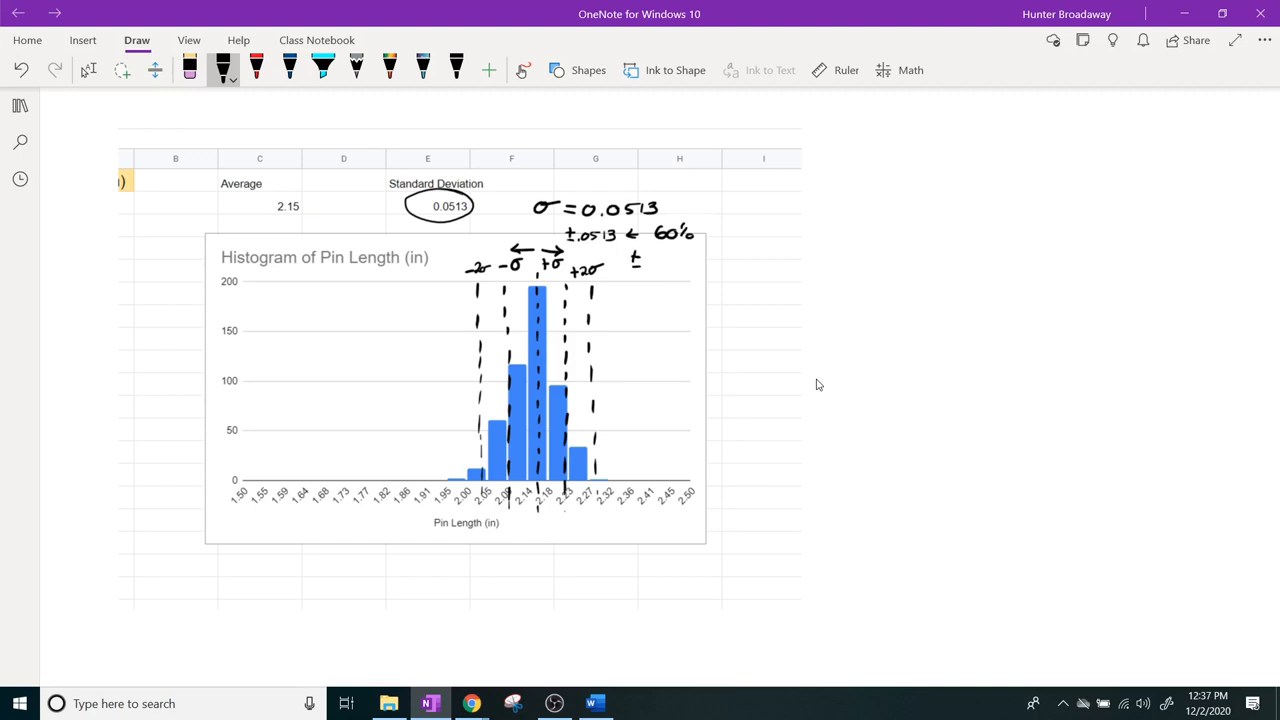
{"action": "left_click_drag", "start_coordinate": [650, 260], "coordinate": [680, 260]}
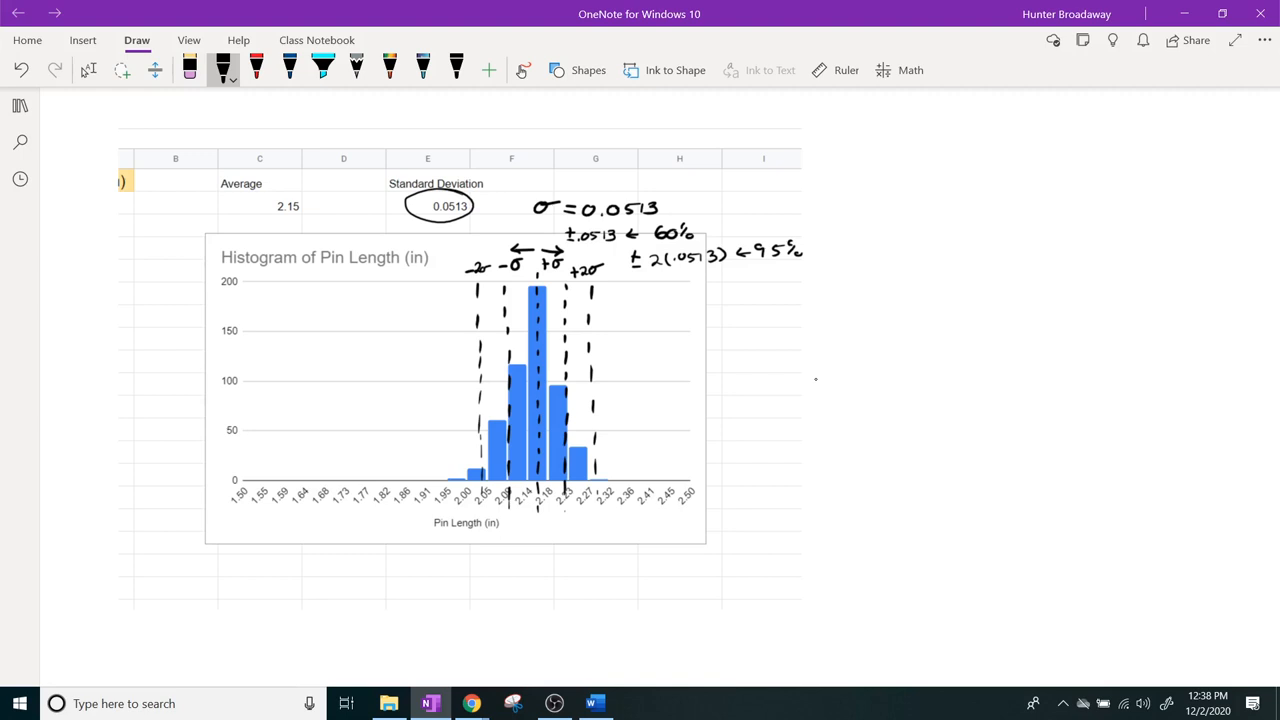
{"action": "left_click", "coordinate": [471, 703]}
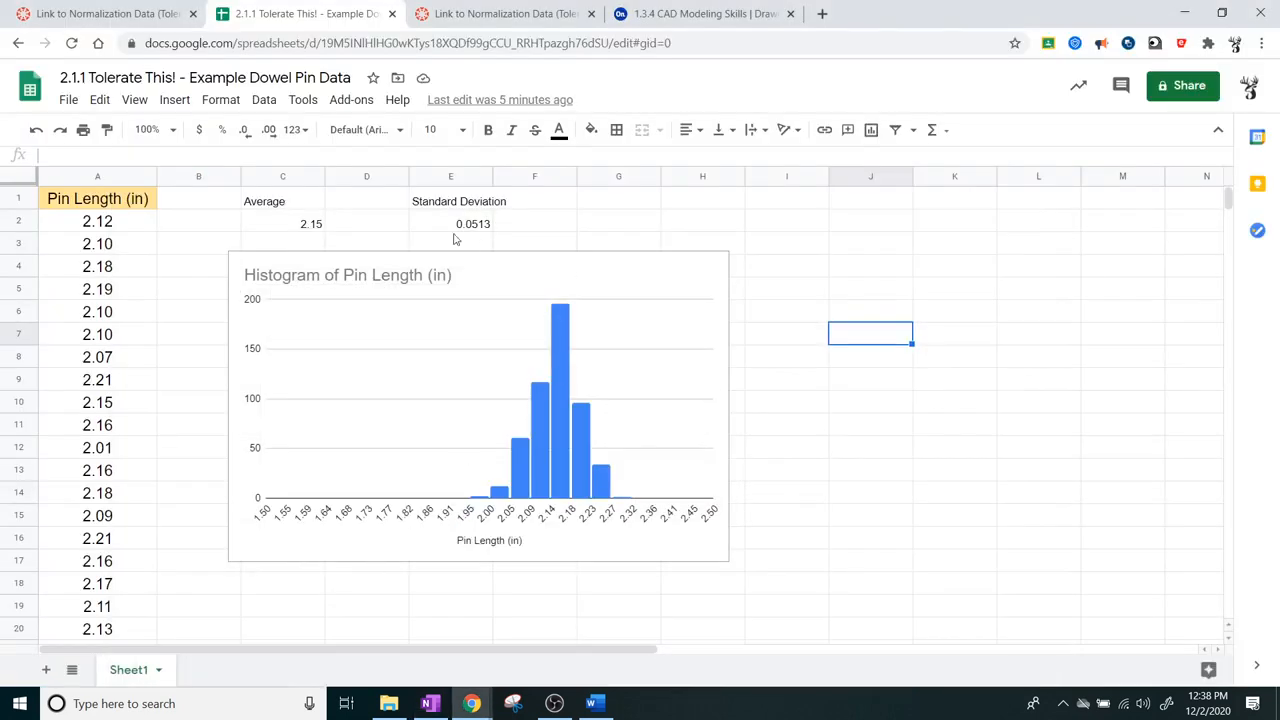
{"action": "mouse_move", "coordinate": [123, 394]}
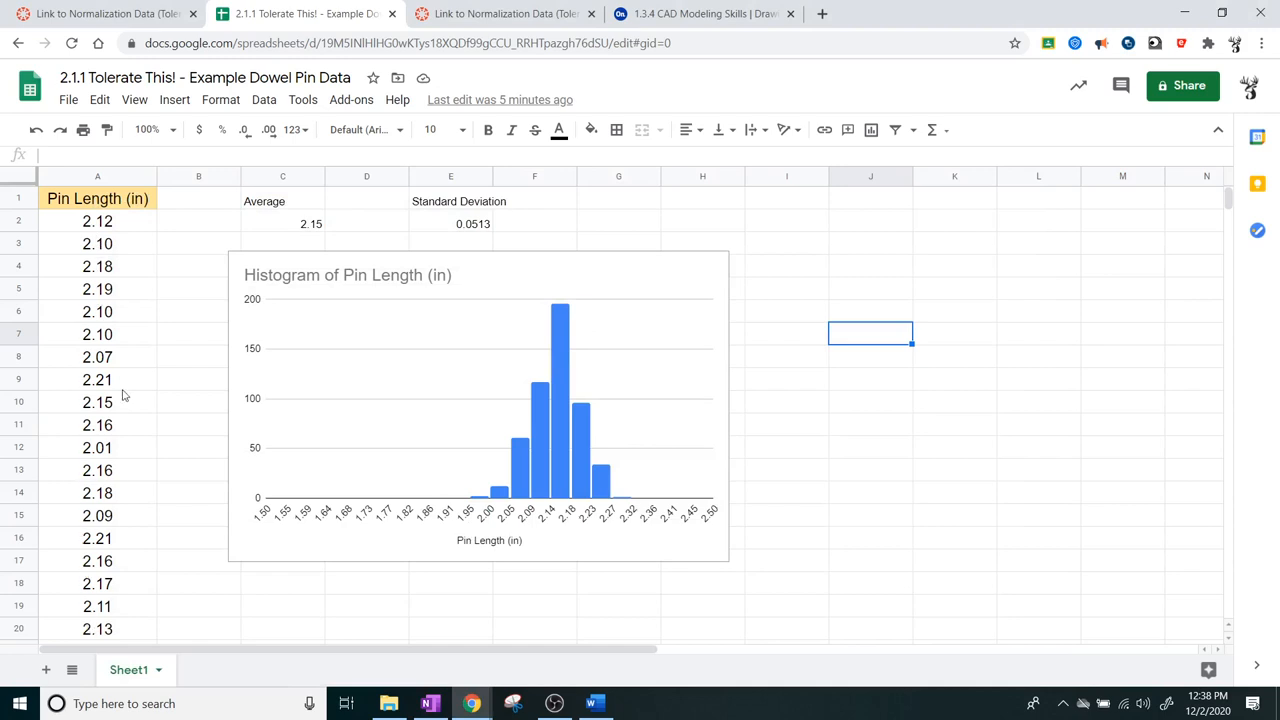
{"action": "mouse_move", "coordinate": [298, 252]}
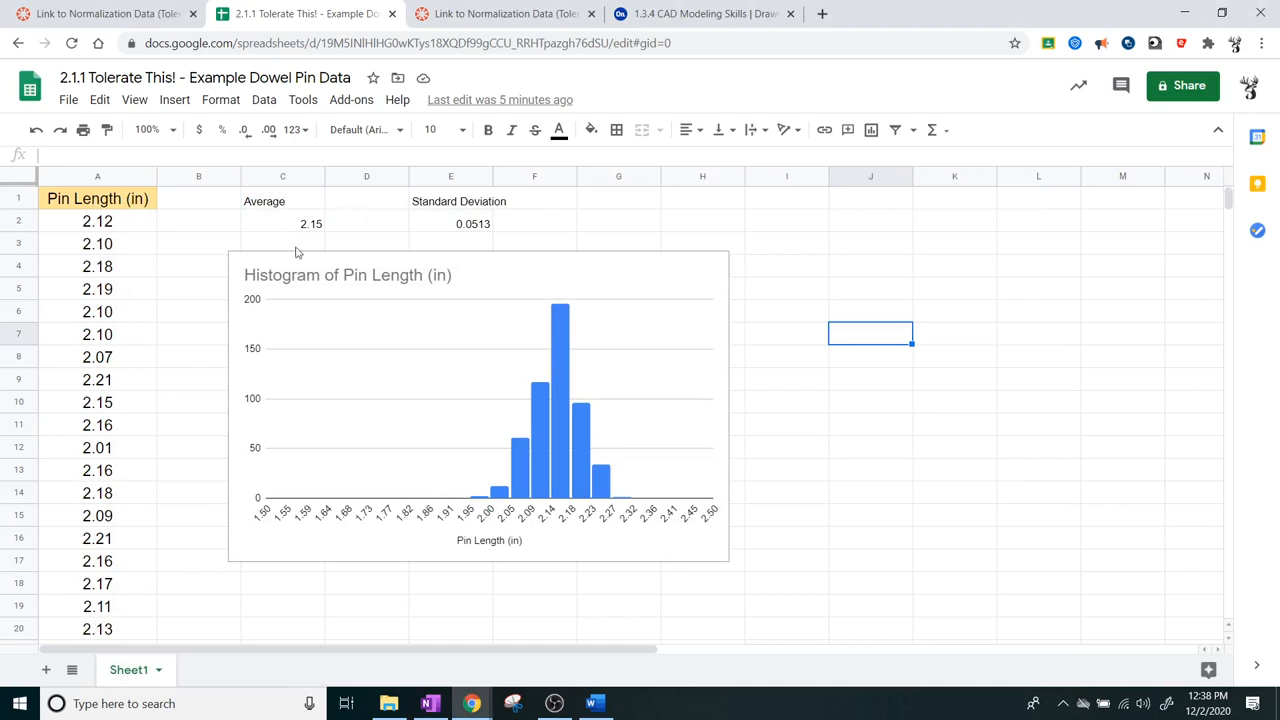
{"action": "mouse_move", "coordinate": [464, 221]}
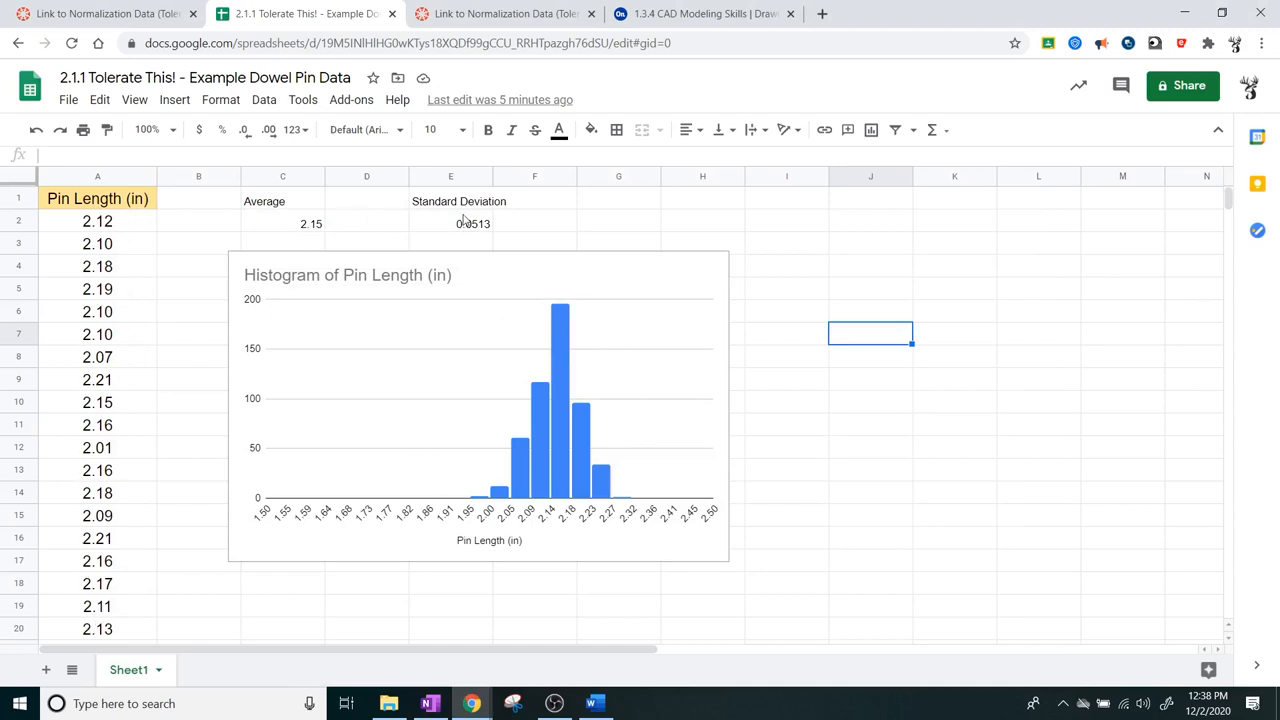
{"action": "mouse_move", "coordinate": [269, 317]}
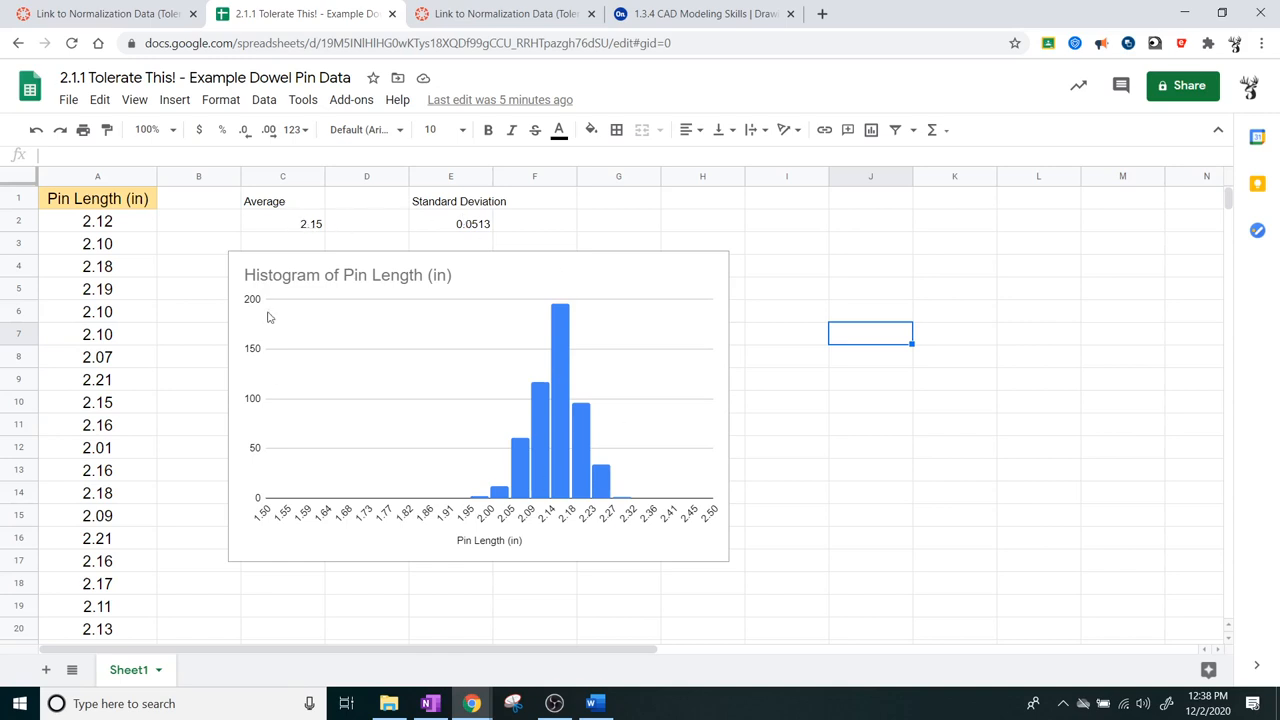
{"action": "mouse_move", "coordinate": [907, 510]}
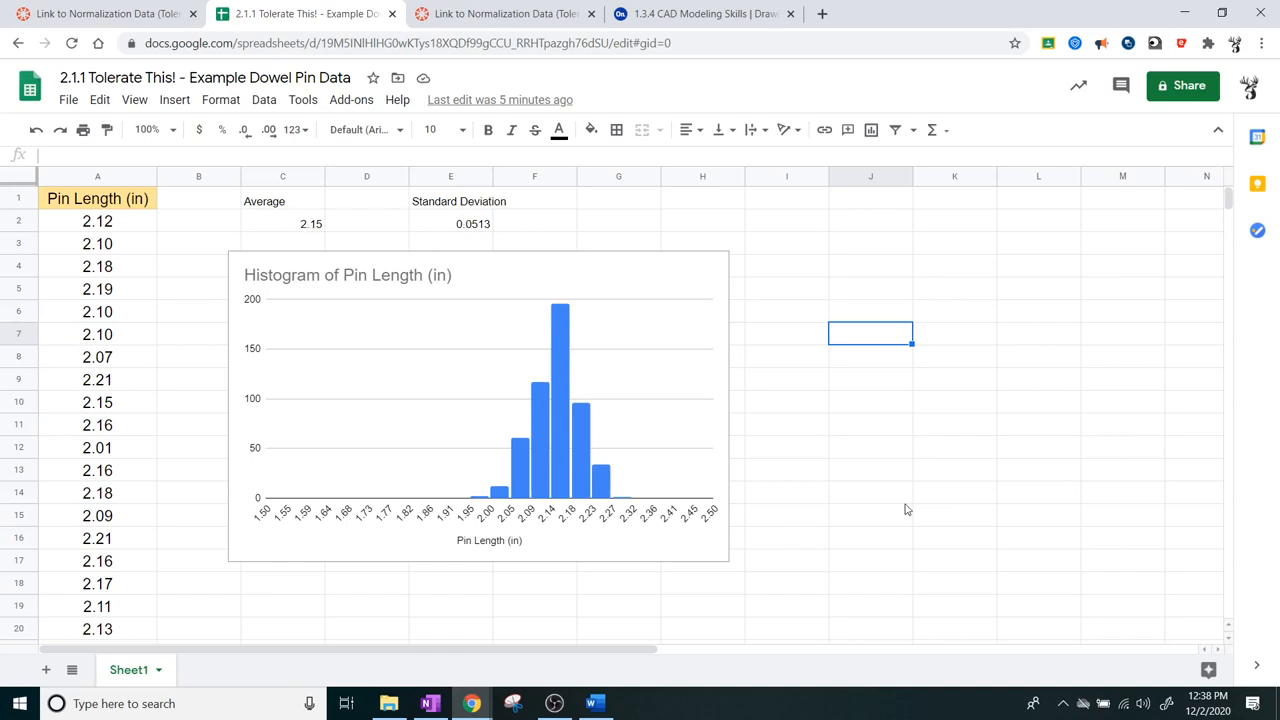
{"action": "mouse_move", "coordinate": [603, 227]}
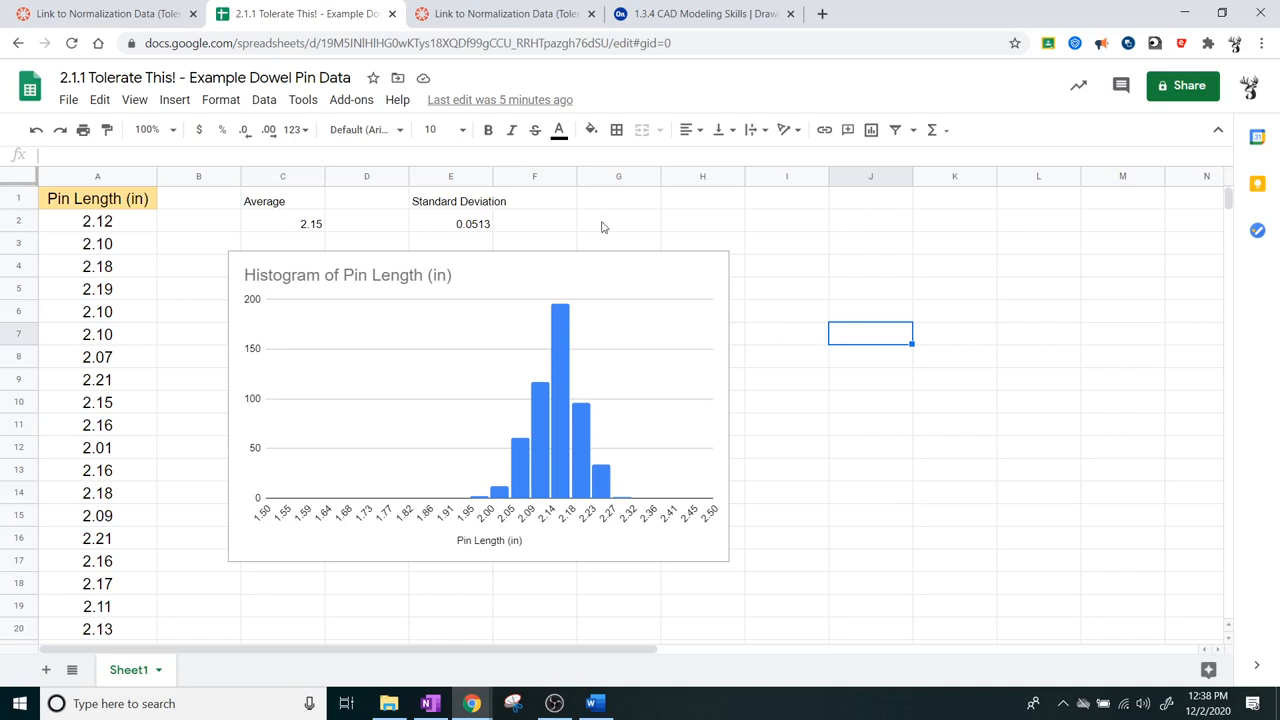
Step: Type HB into cell G2 beside the standard deviation
{"action": "left_click", "coordinate": [618, 201]}
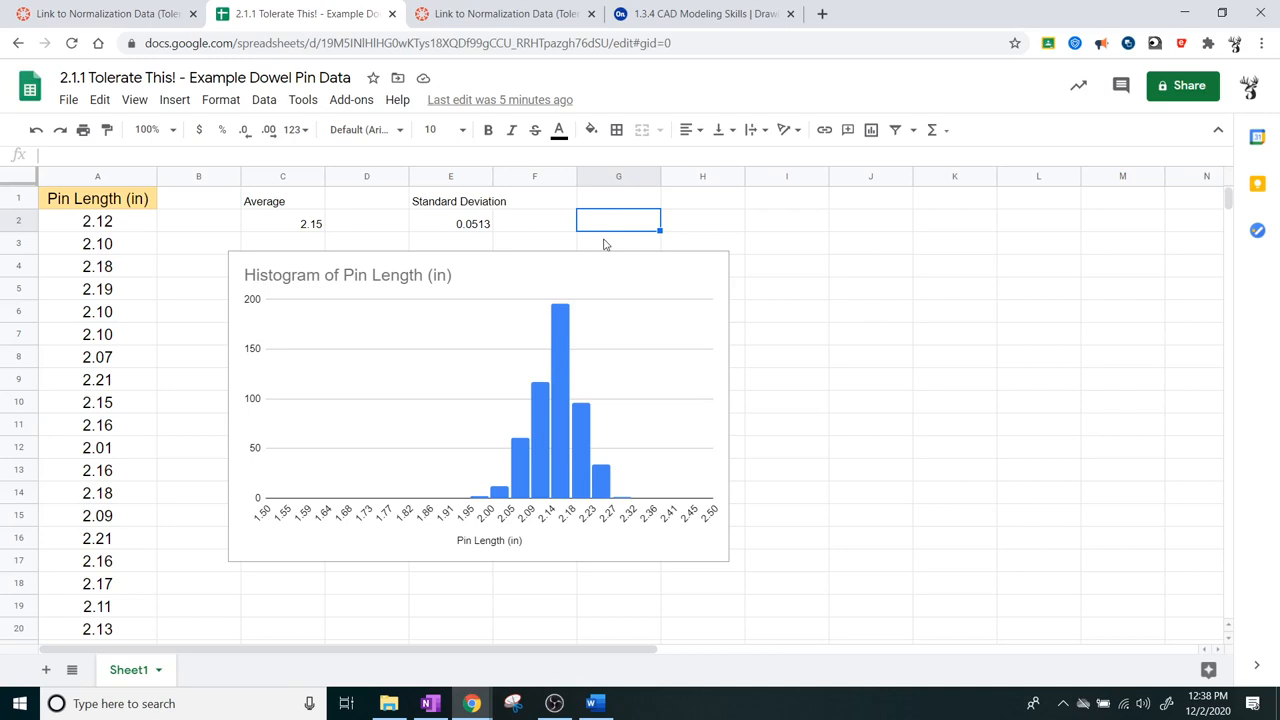
{"action": "type", "text": "HB"}
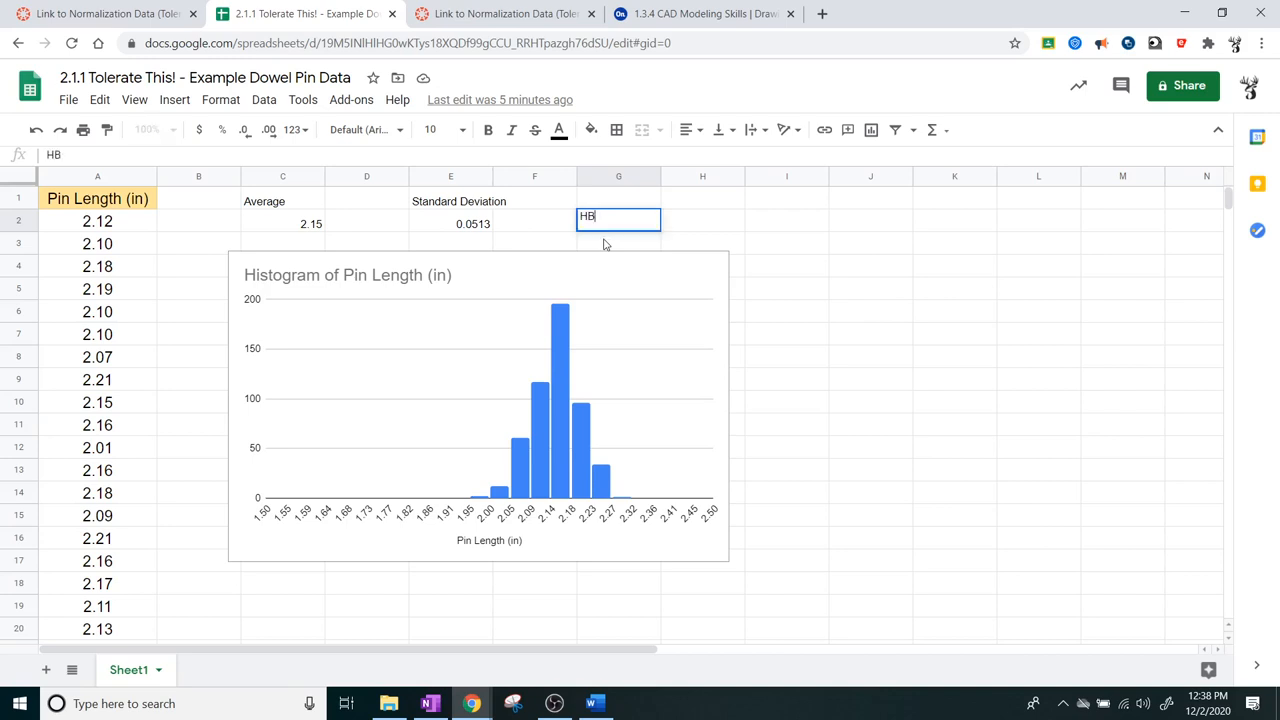